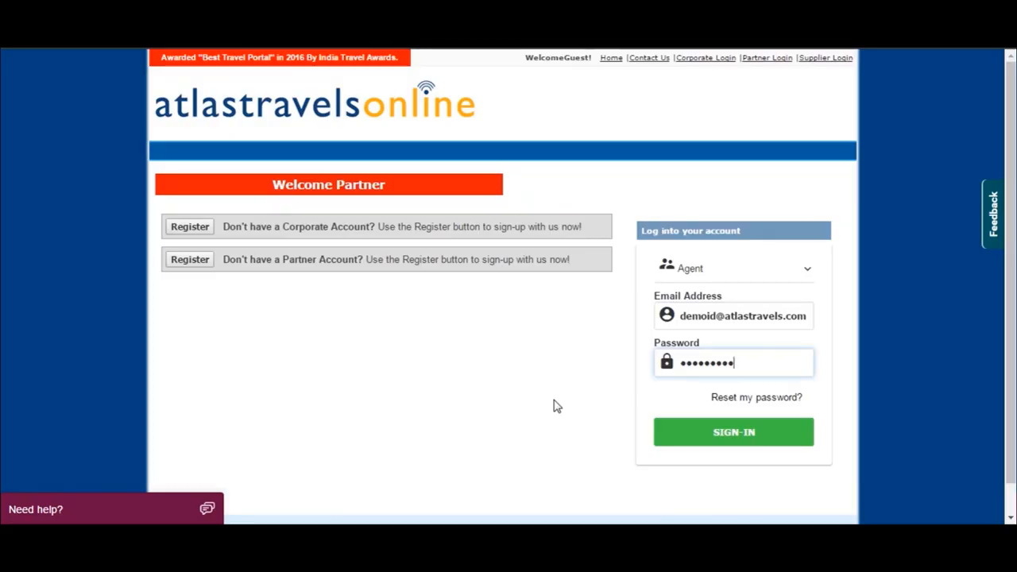
mouse_move(715, 453)
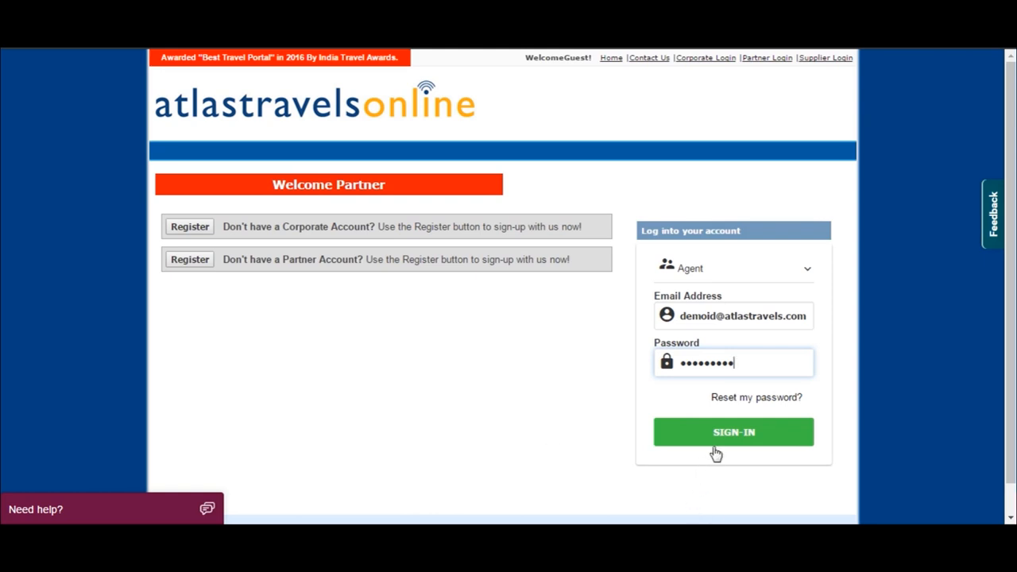
Step: Sign in to the agent account with the prefilled email and password
left_click(734, 432)
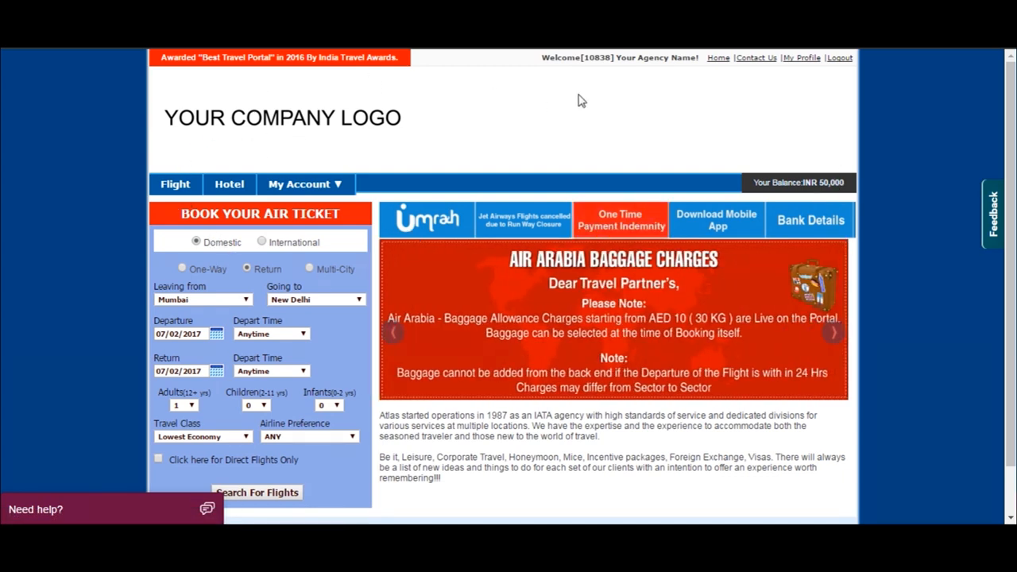
Step: Reach the Manage Markups page from the My Account menu
scroll("down", 3)
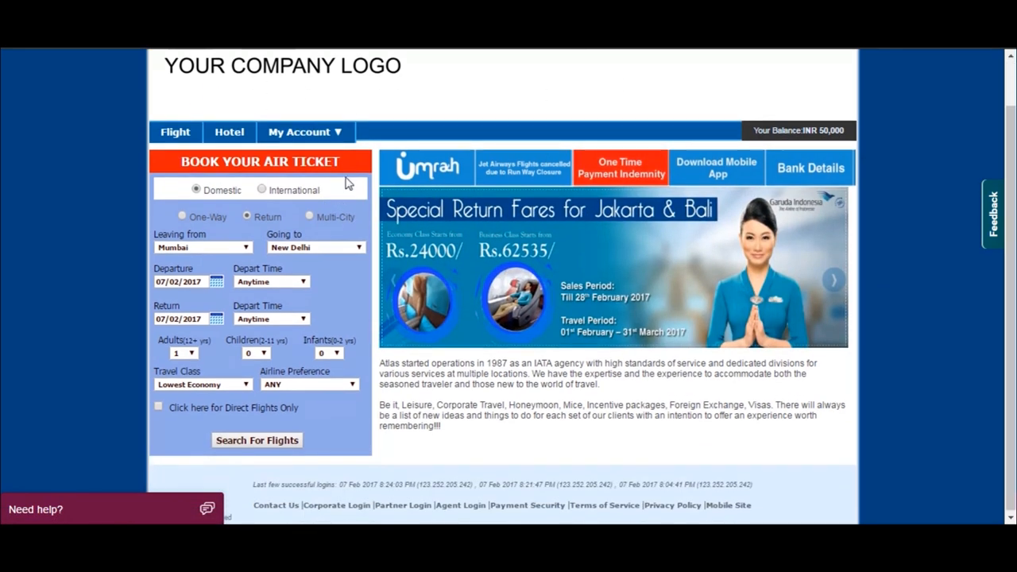
left_click(305, 130)
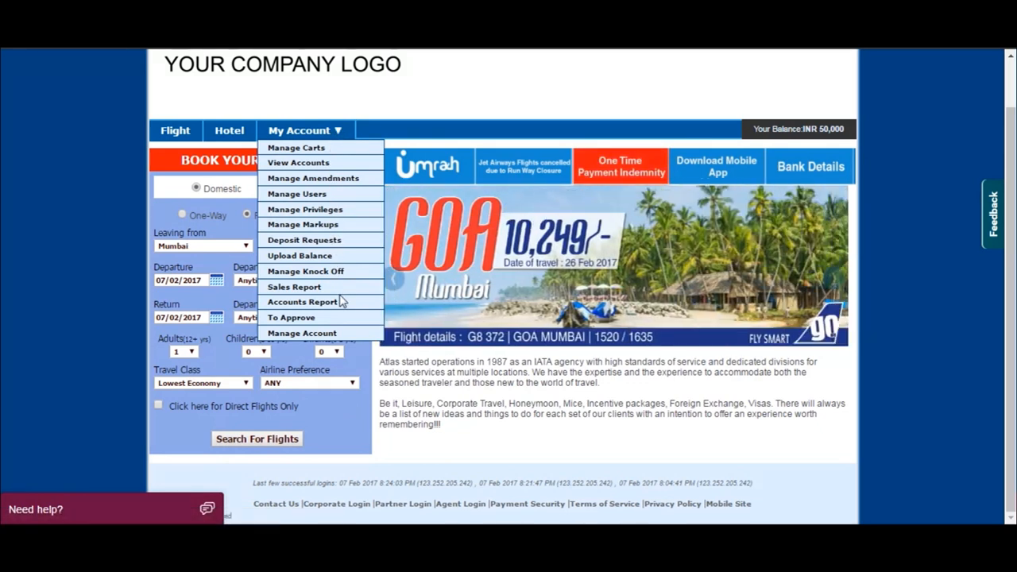
mouse_move(311, 162)
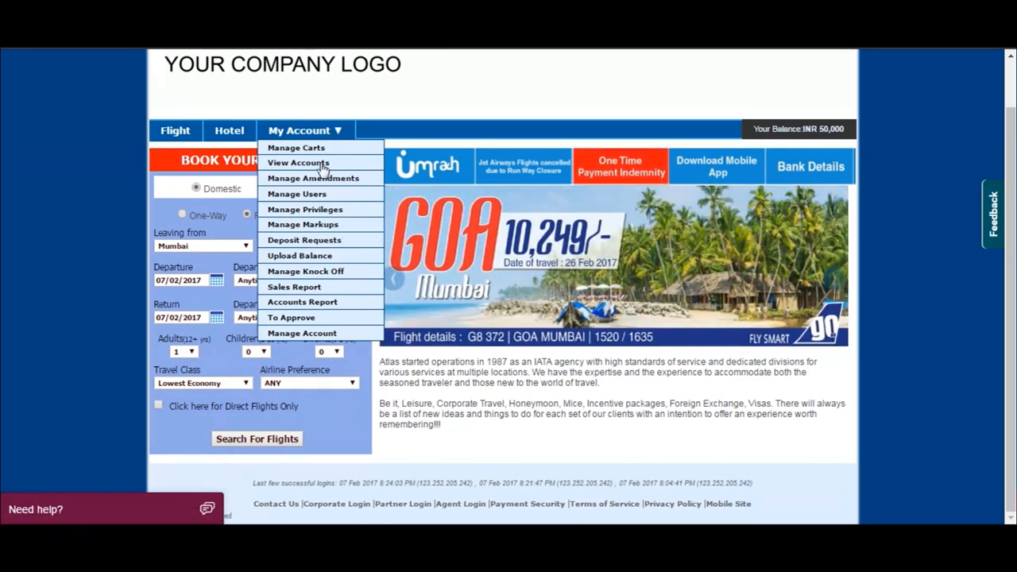
left_click(305, 224)
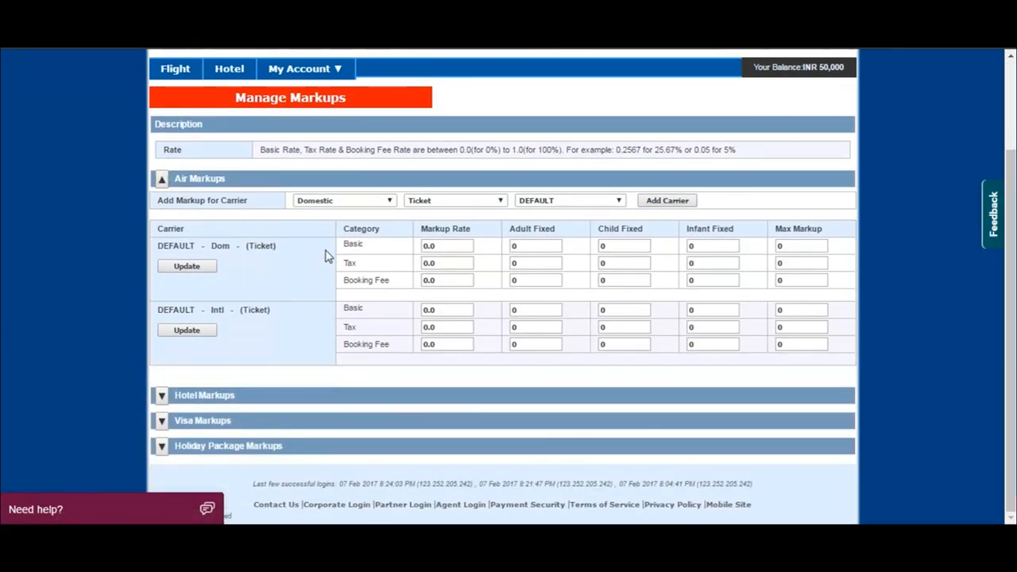
mouse_move(435, 305)
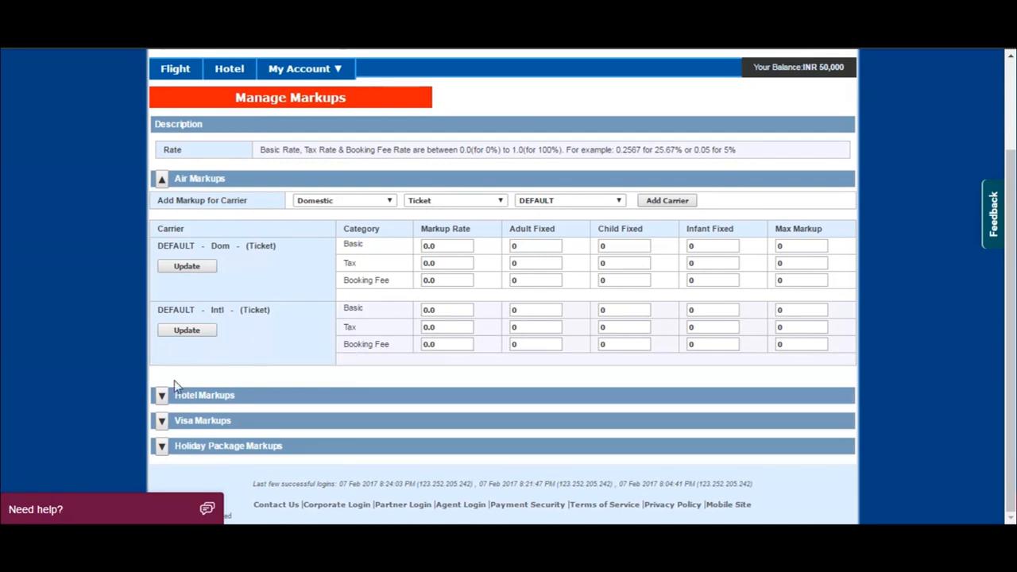
Step: Expand the Hotel Markups section and keep Domestic as the markup region
left_click(162, 394)
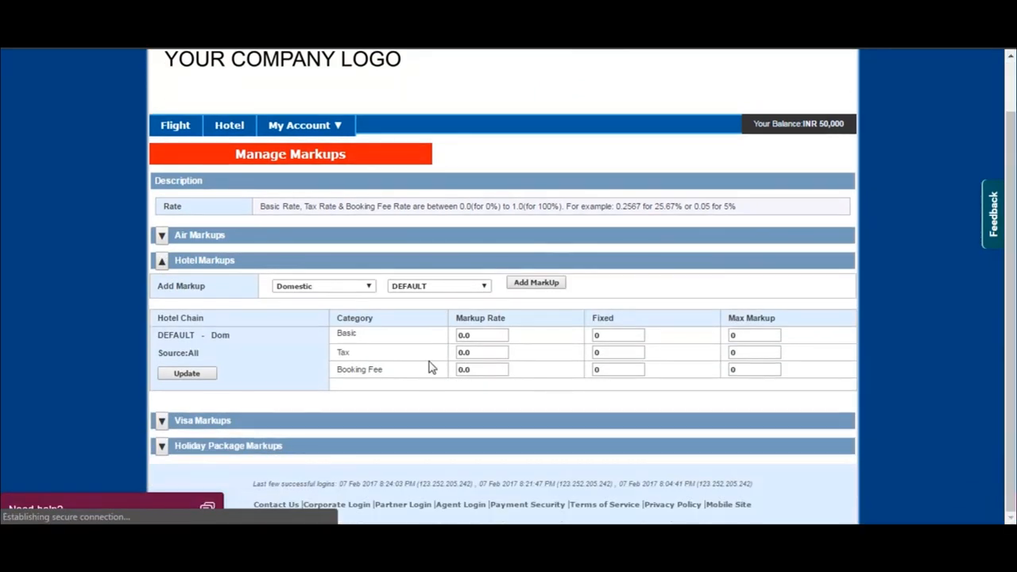
left_click(321, 286)
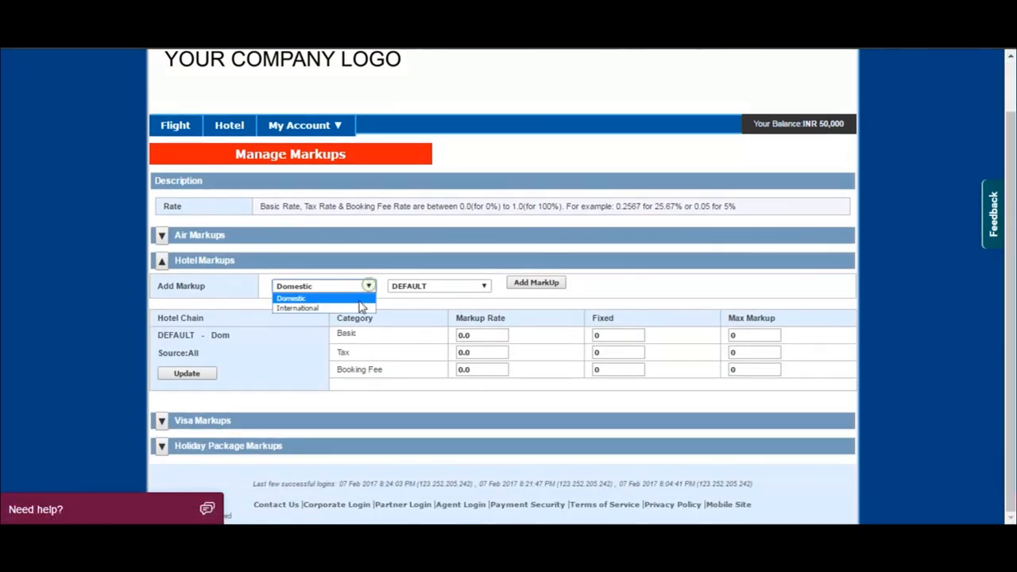
left_click(291, 299)
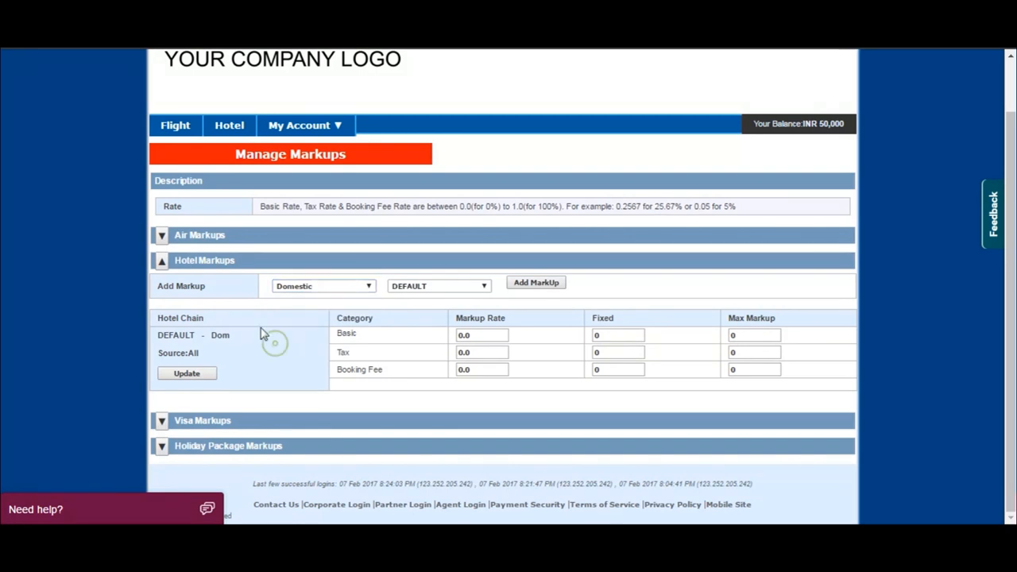
left_click(305, 124)
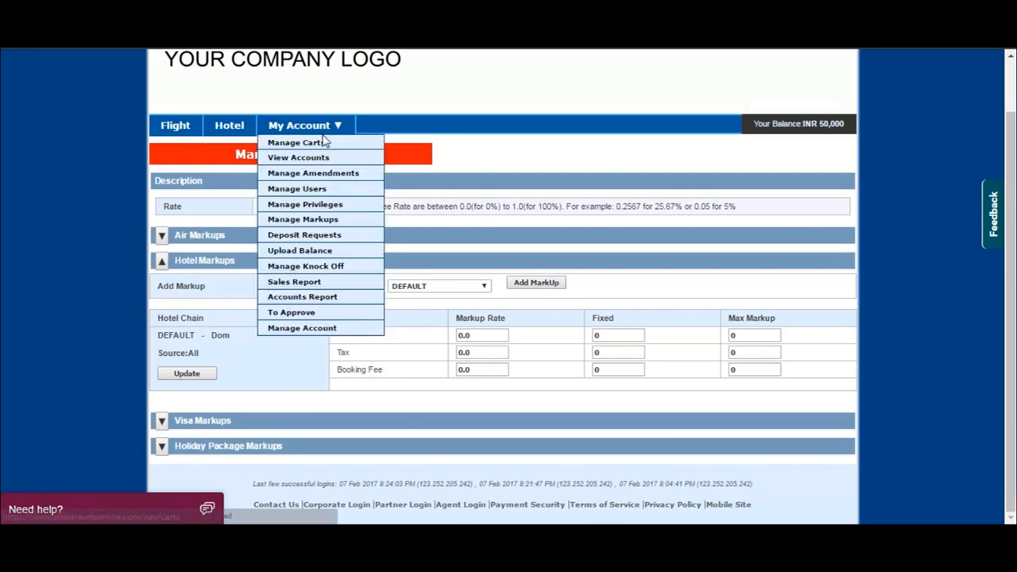
Step: Reach Manage Users and pick Customer as the new user type
left_click(295, 188)
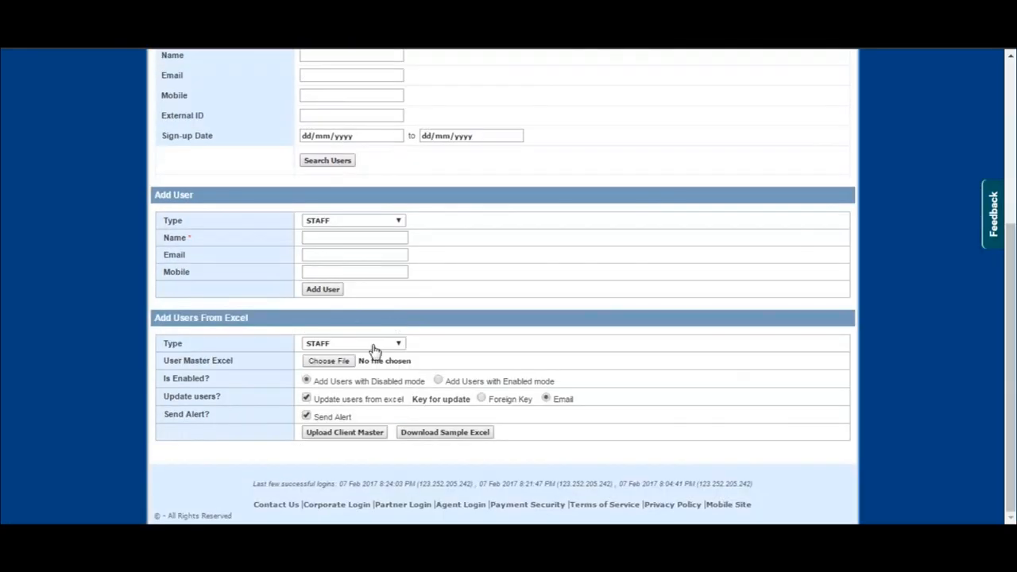
left_click(353, 219)
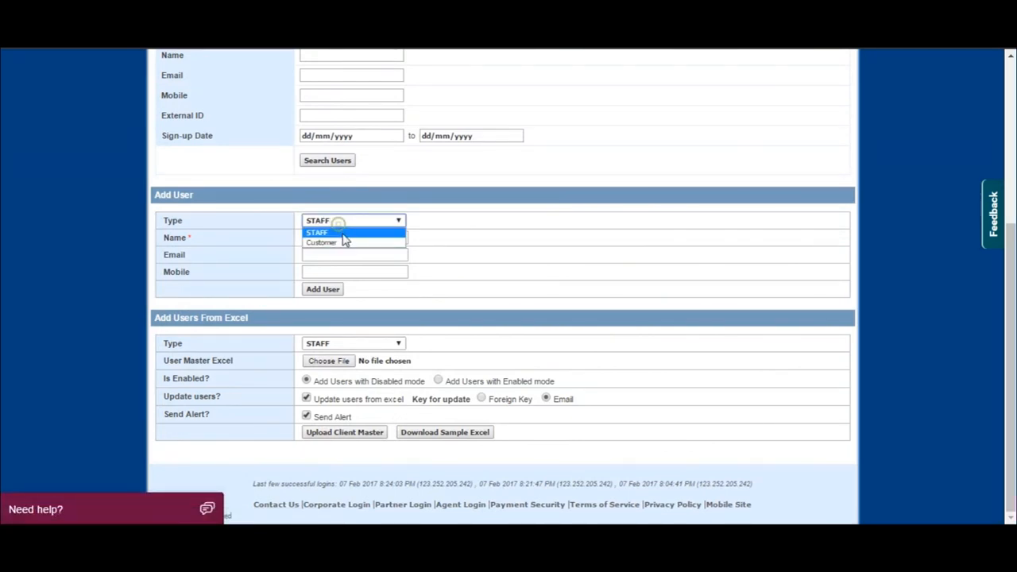
left_click(321, 241)
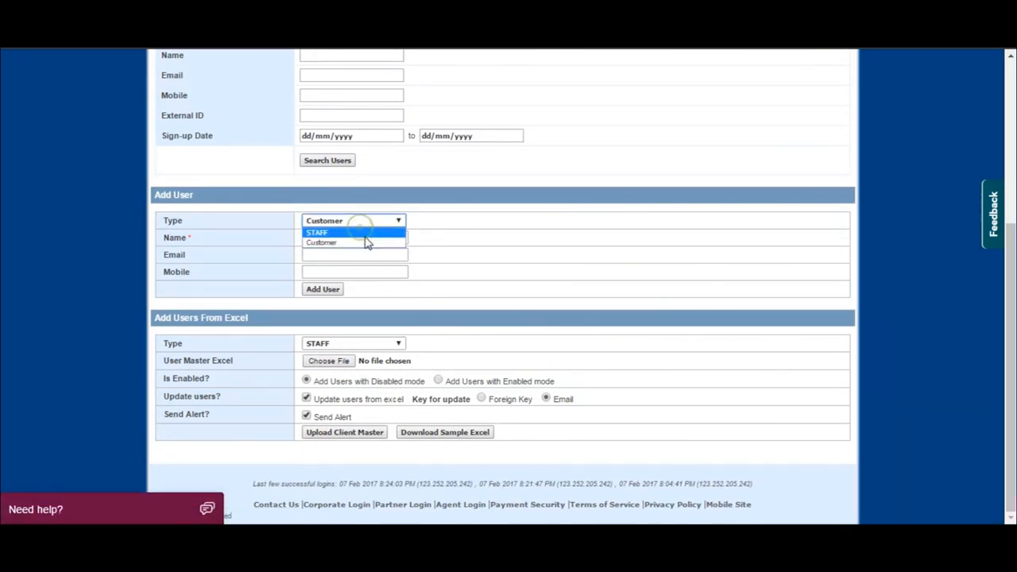
left_click(318, 232)
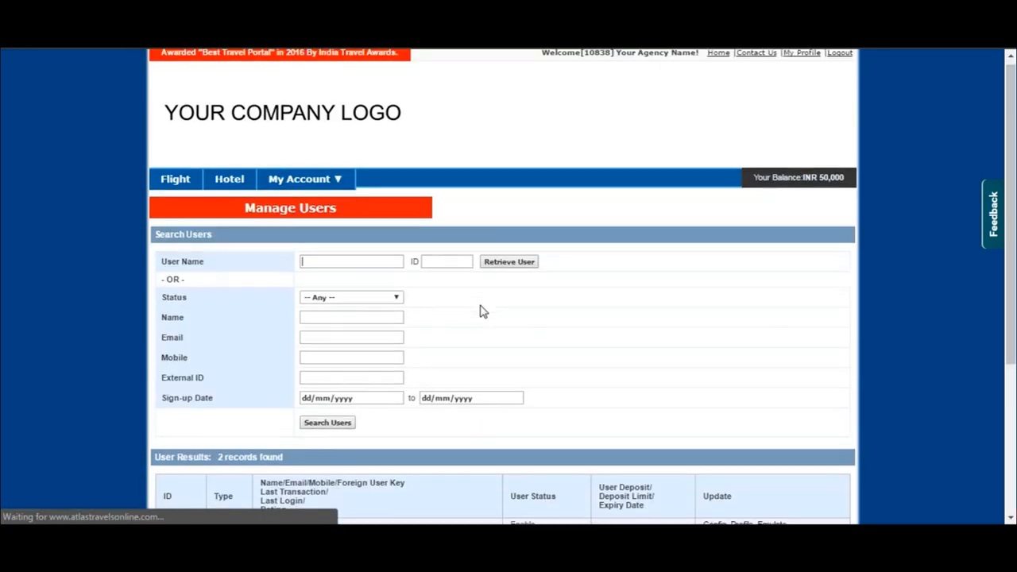
scroll("down", 3)
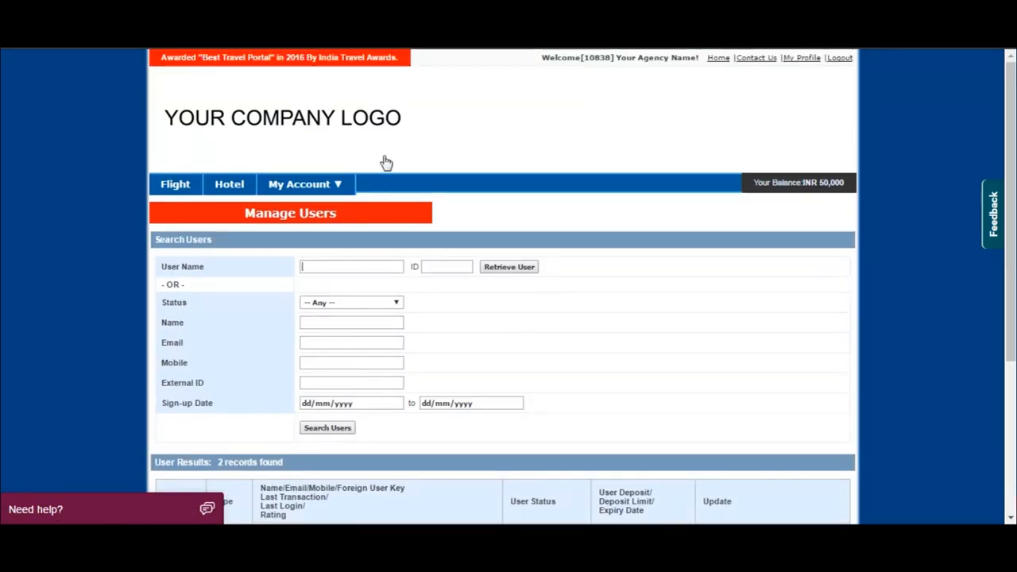
left_click(305, 184)
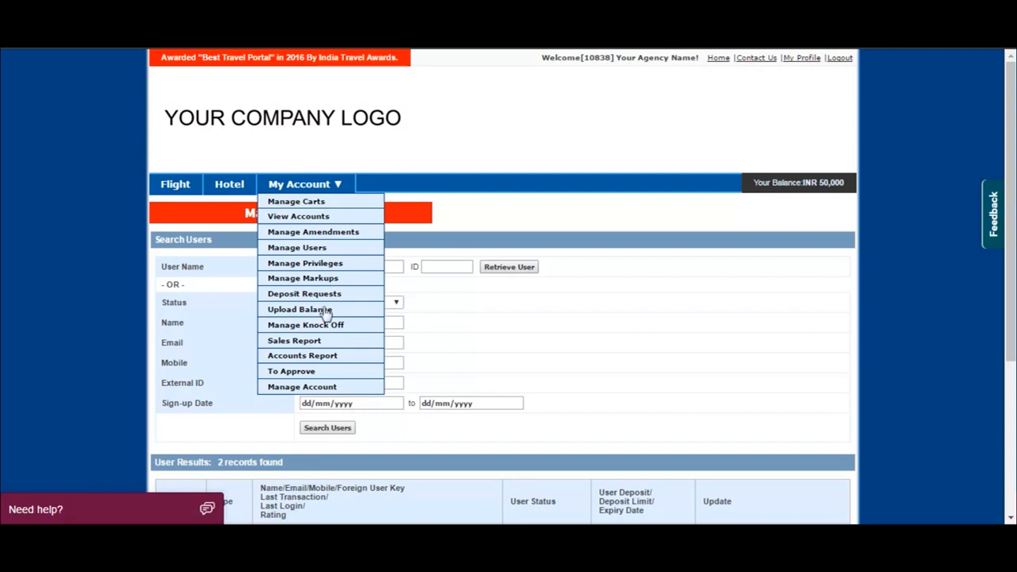
Step: Submit a 100000 balance top-up via Atom Net Banking, then return to the home page
left_click(302, 308)
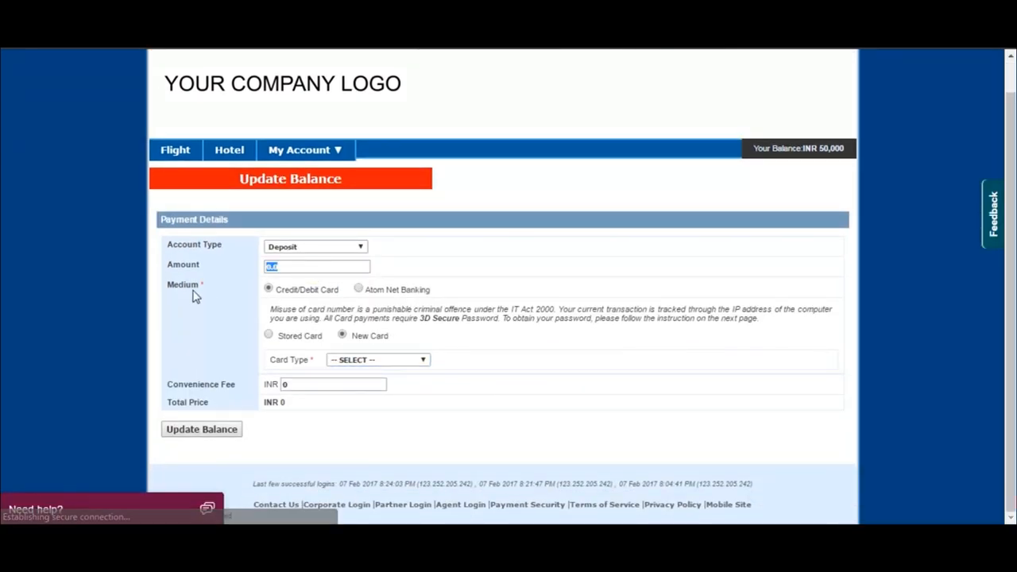
type("100000")
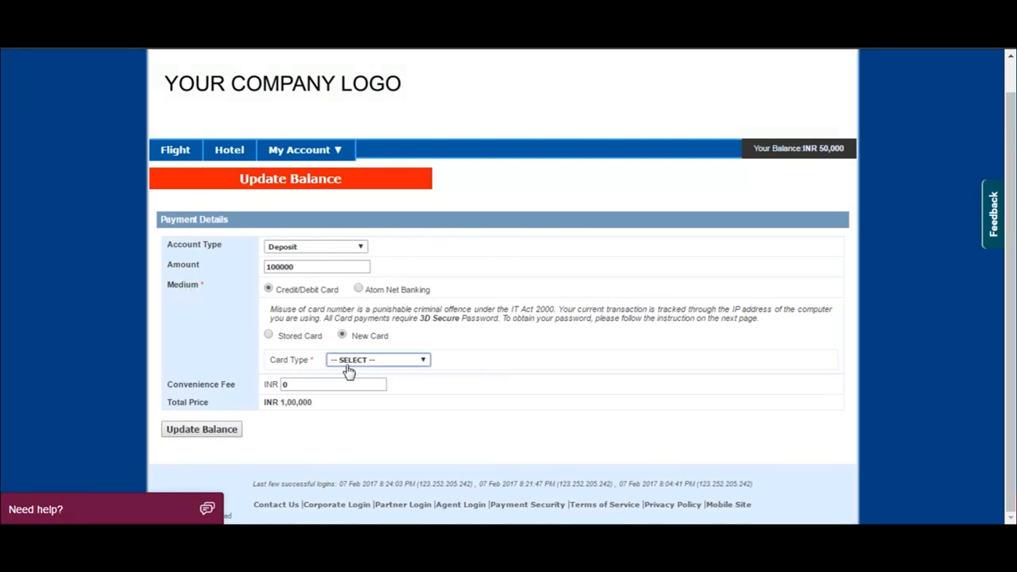
left_click(375, 359)
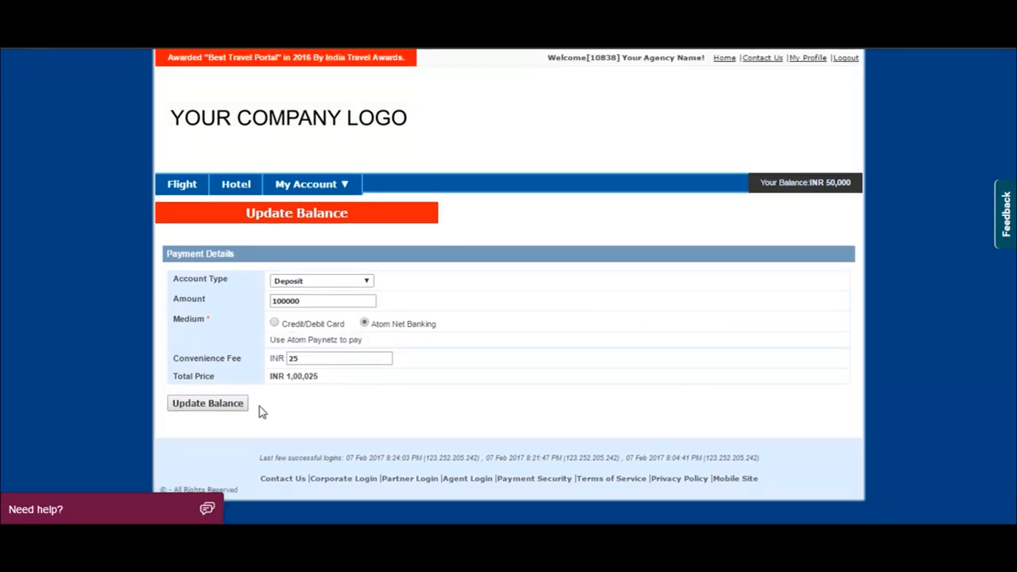
left_click(207, 403)
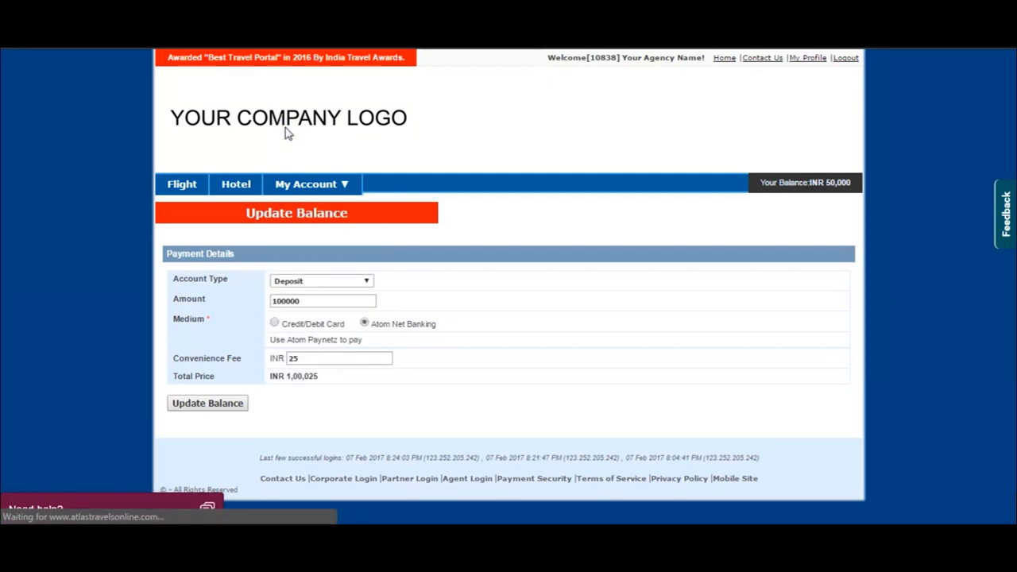
left_click(181, 184)
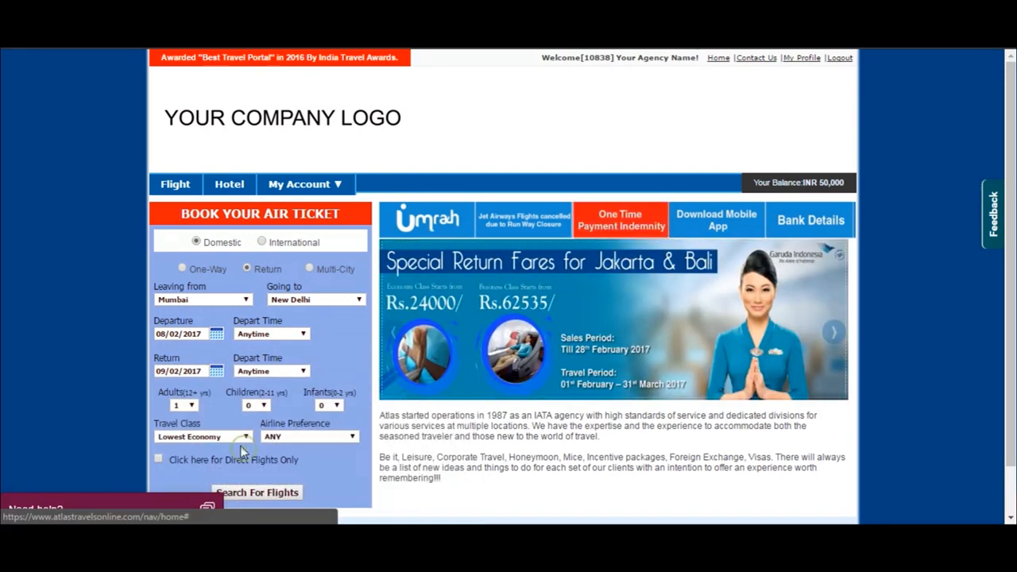
Step: Search Mumbai–New Delhi return flights departing 08 Feb and returning 09 Feb
left_click(256, 493)
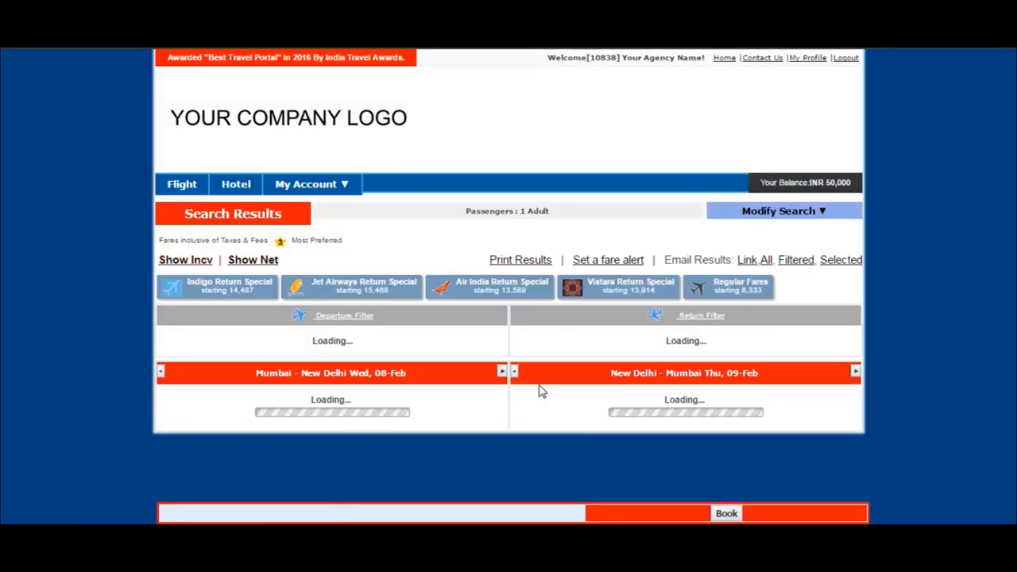
mouse_move(912, 313)
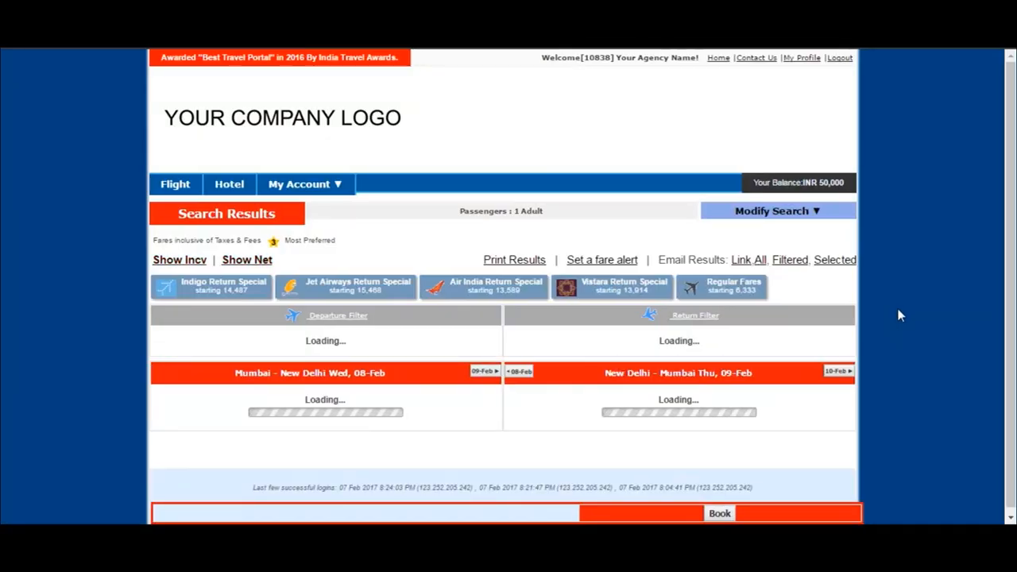
scroll("down", 3)
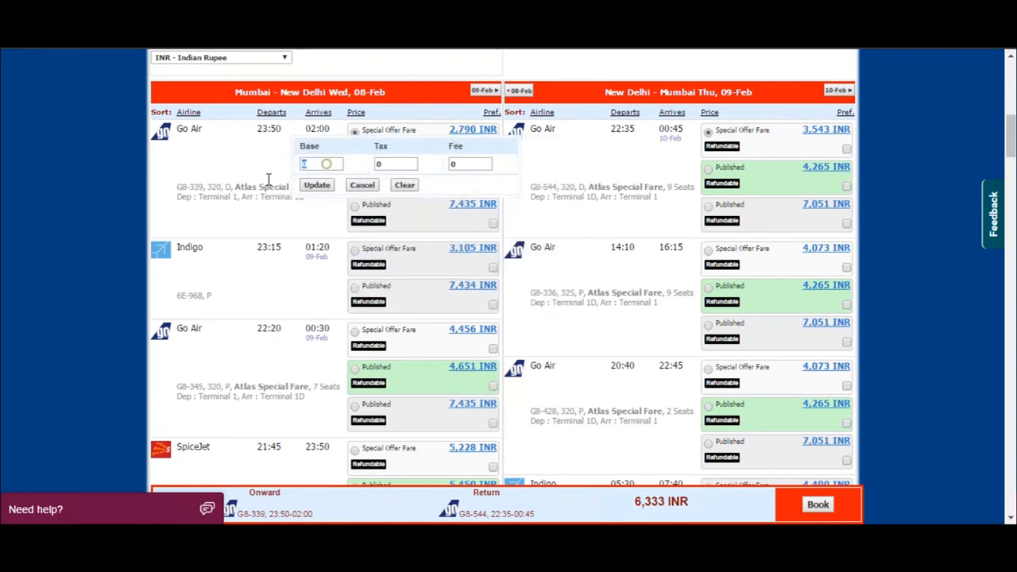
Step: Apply a 1000 base markup to the Go Air 23:50 onward fare
type("1000")
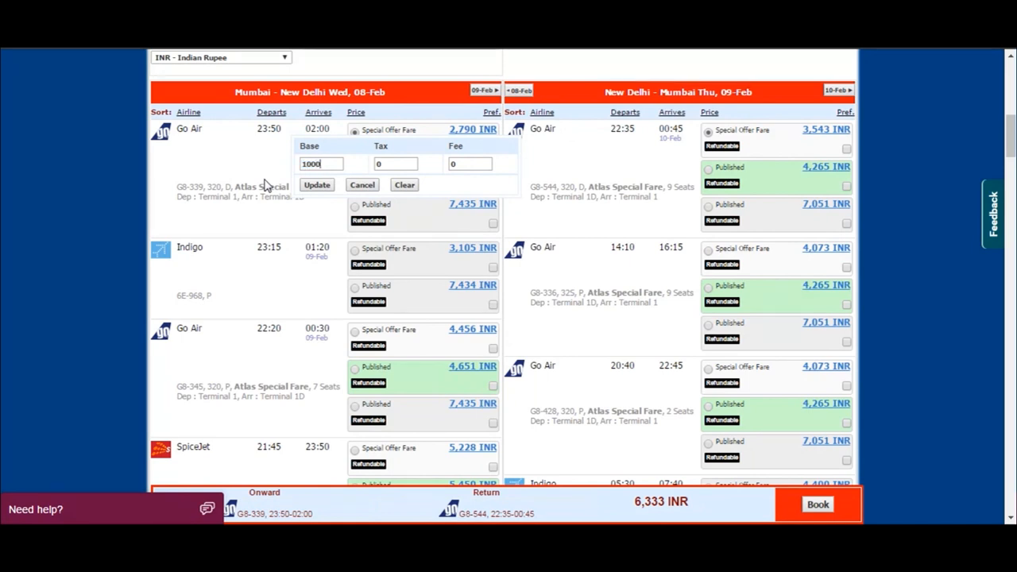
left_click(316, 184)
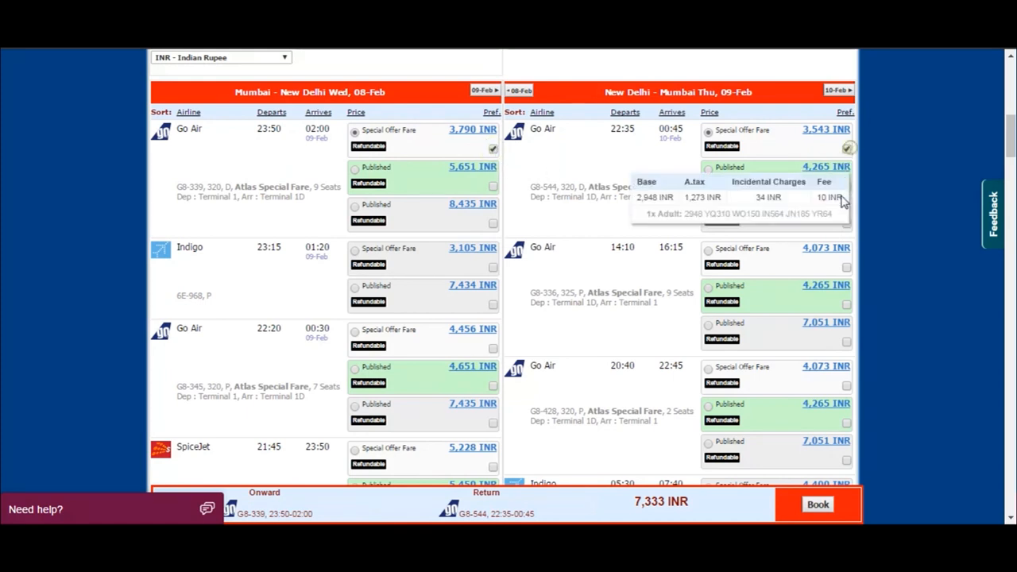
scroll("down", 3)
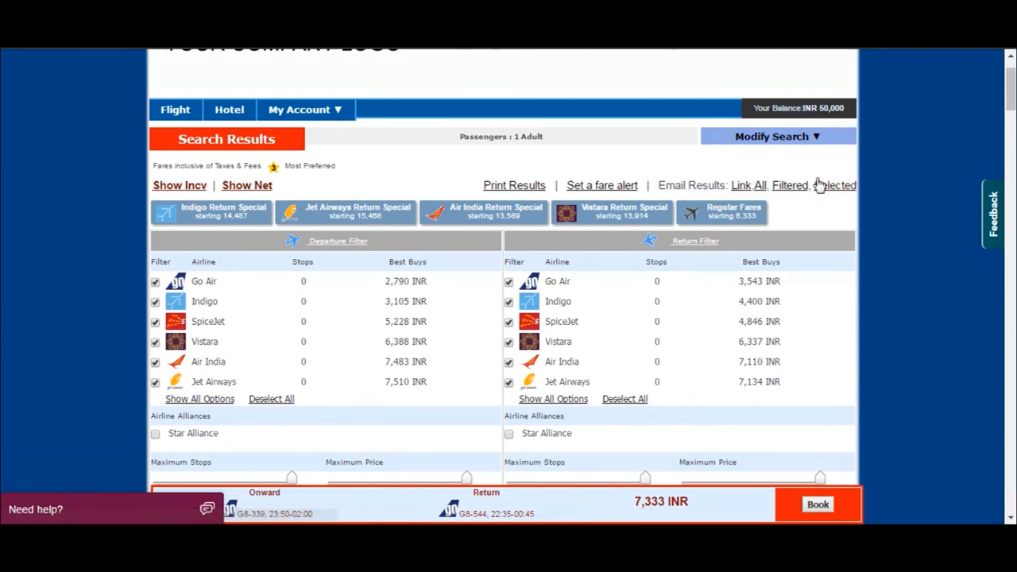
Step: Sort both flight lists by departure time and show agent incentives beside each fare
scroll("down", 3)
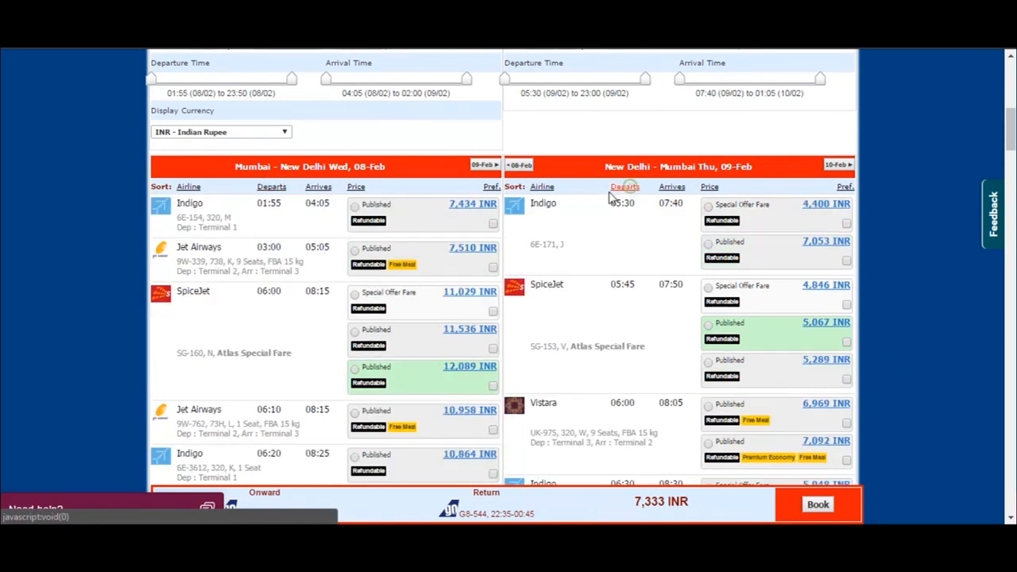
left_click(272, 186)
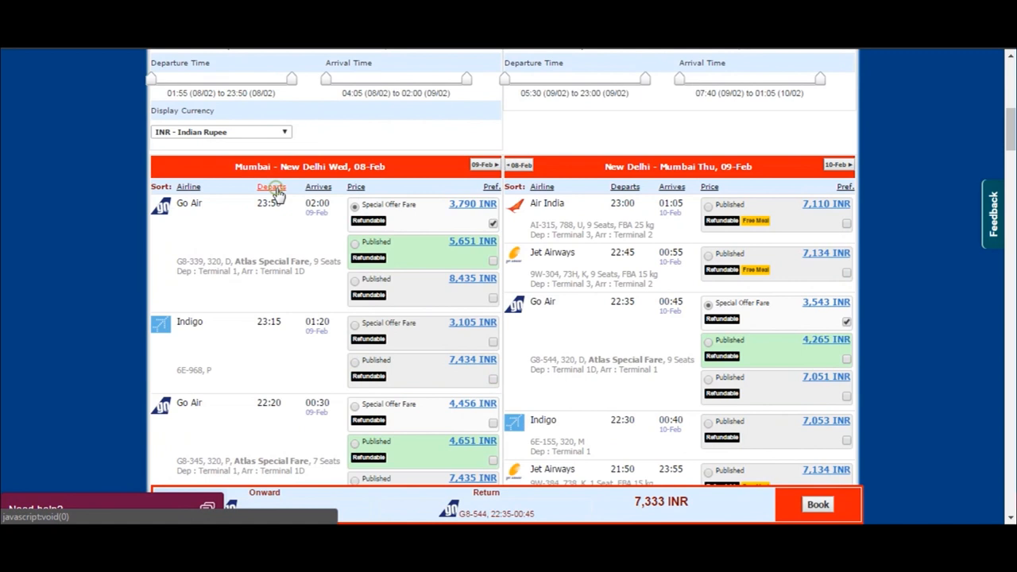
left_click(272, 186)
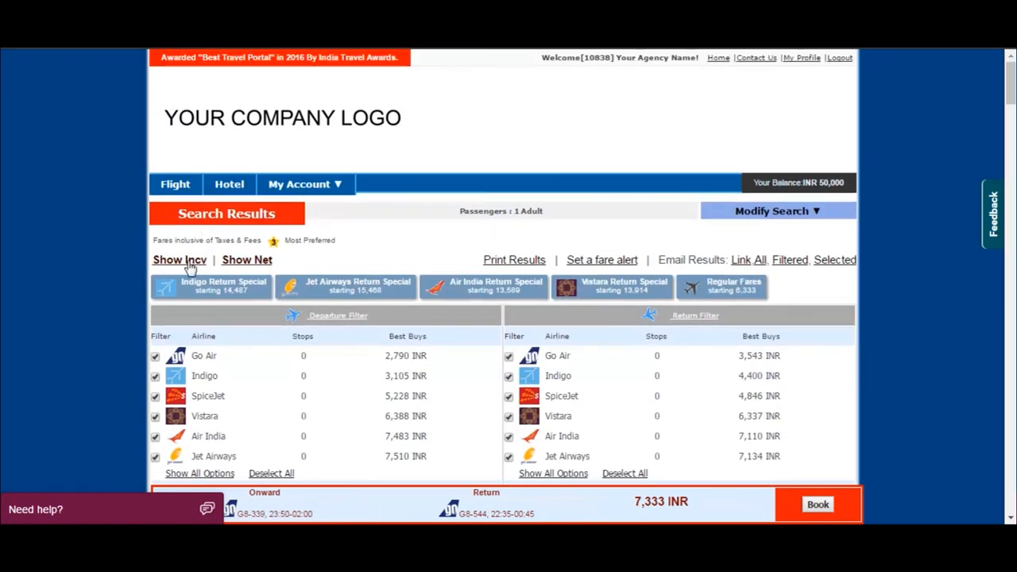
scroll("down", 3)
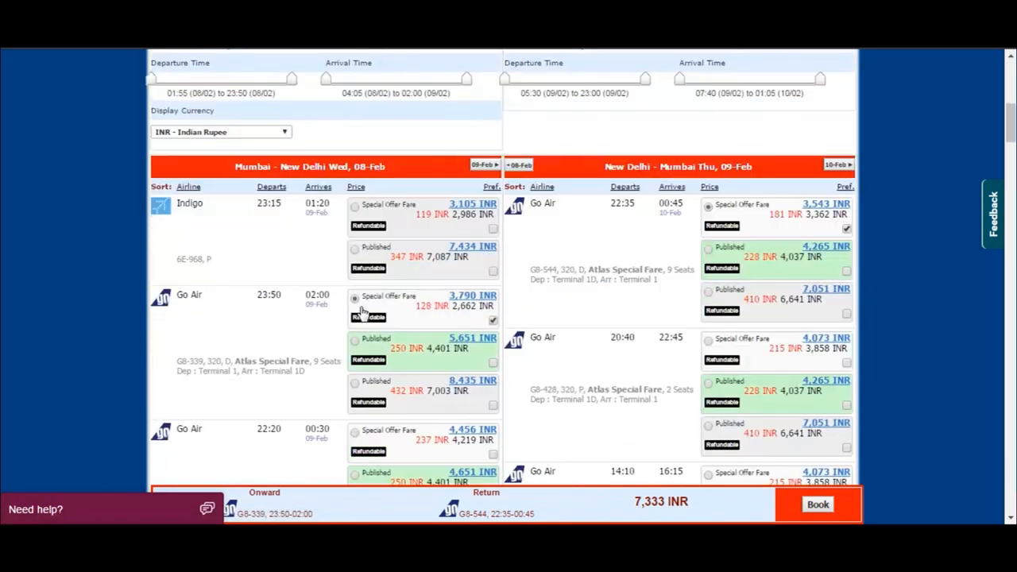
left_click(355, 205)
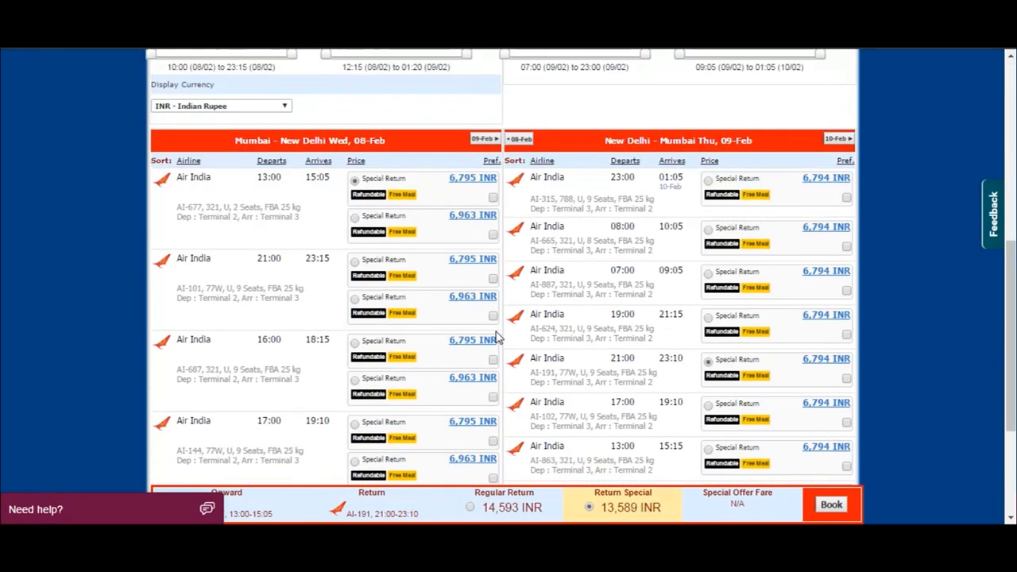
mouse_move(794, 237)
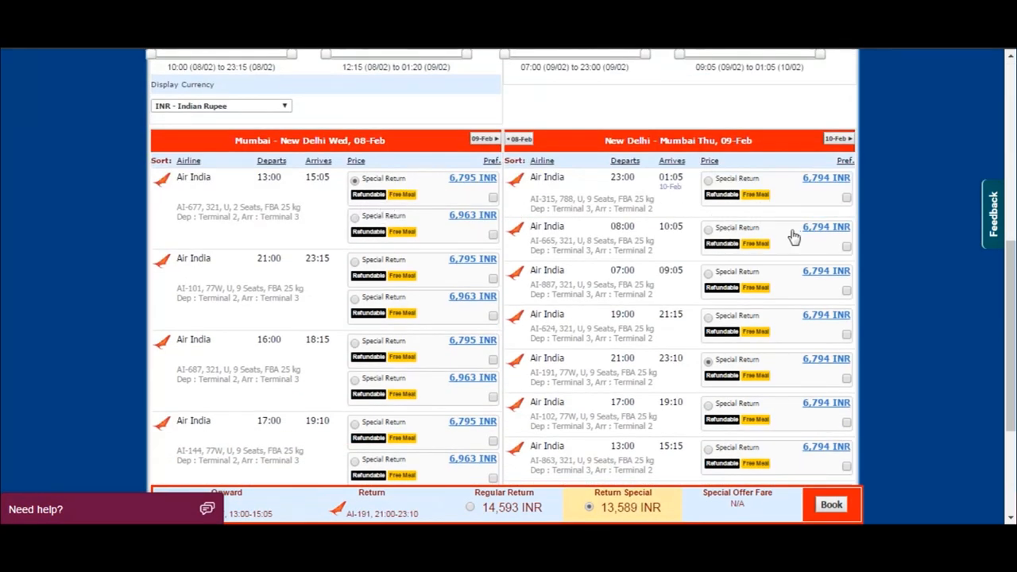
Step: Choose the Air India Return Special fare and proceed to its Booking Details page
scroll("down", 3)
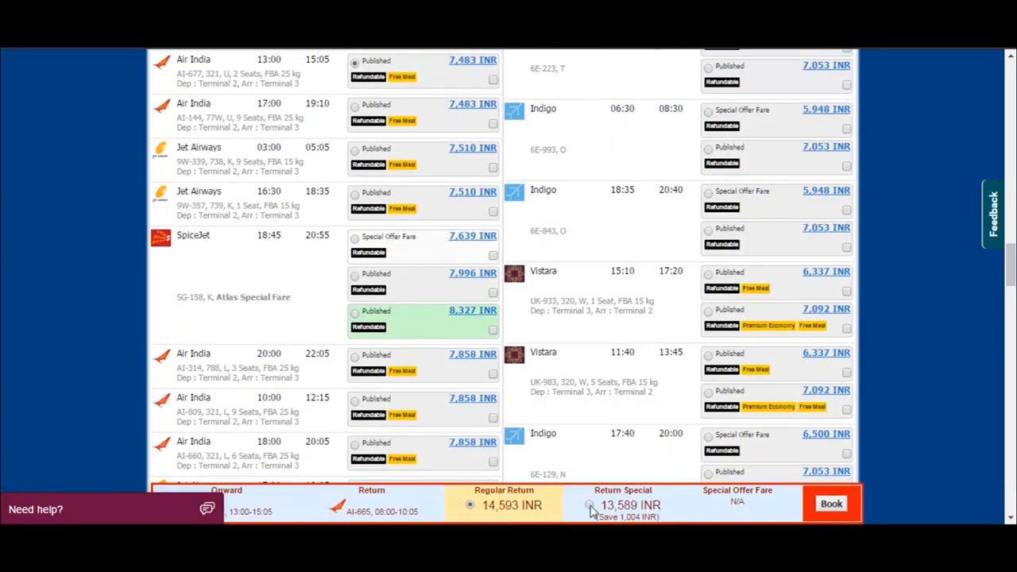
left_click(588, 506)
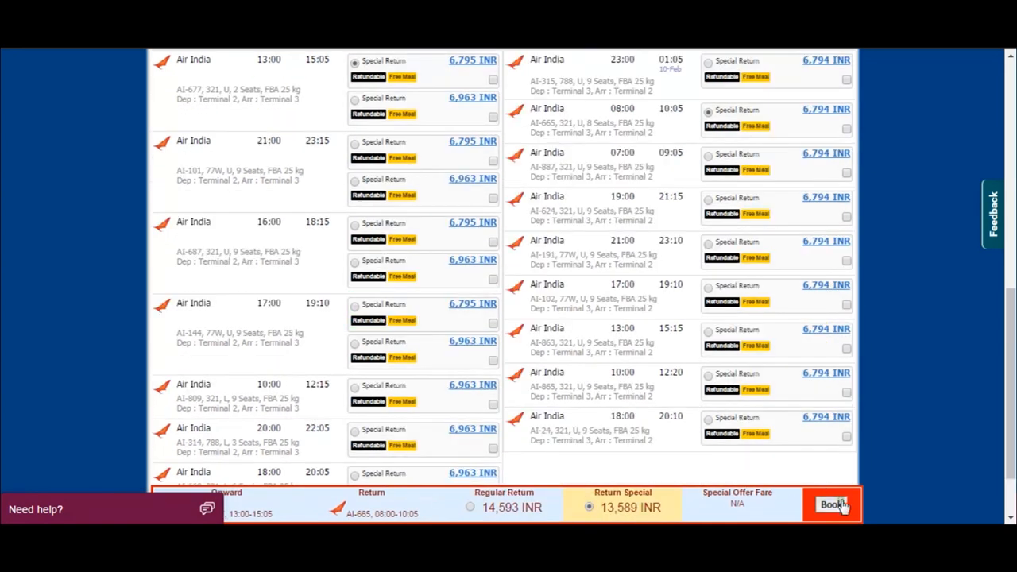
left_click(830, 505)
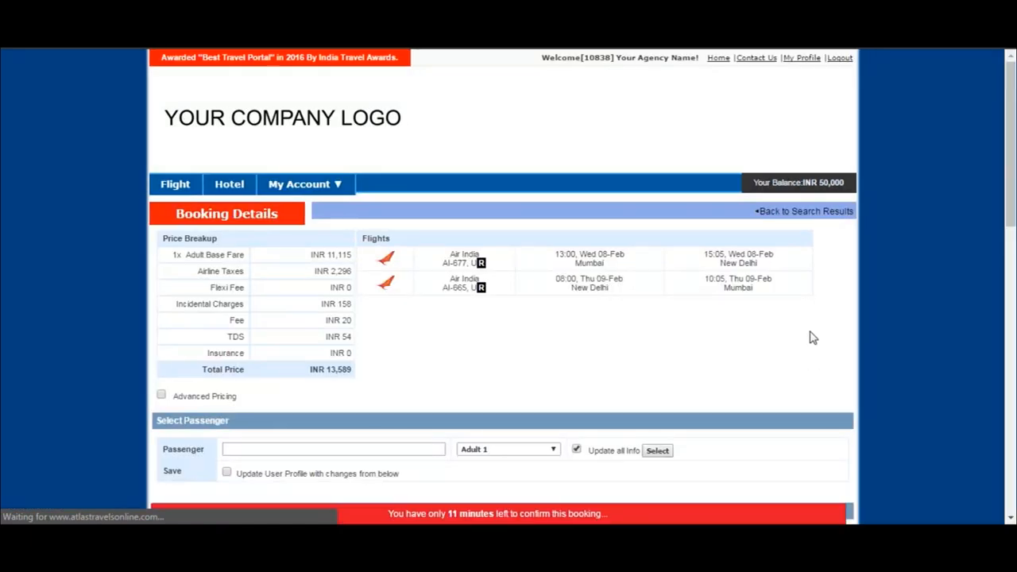
Step: Enable Advanced Pricing and enter a base amount for the ADT 1 BOM-DEL sector
scroll("down", 3)
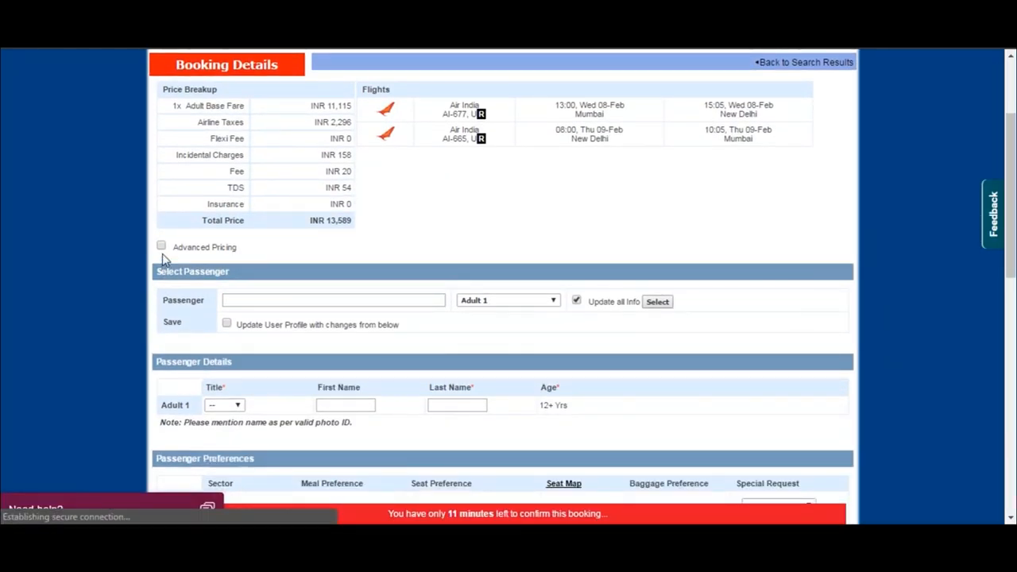
left_click(162, 244)
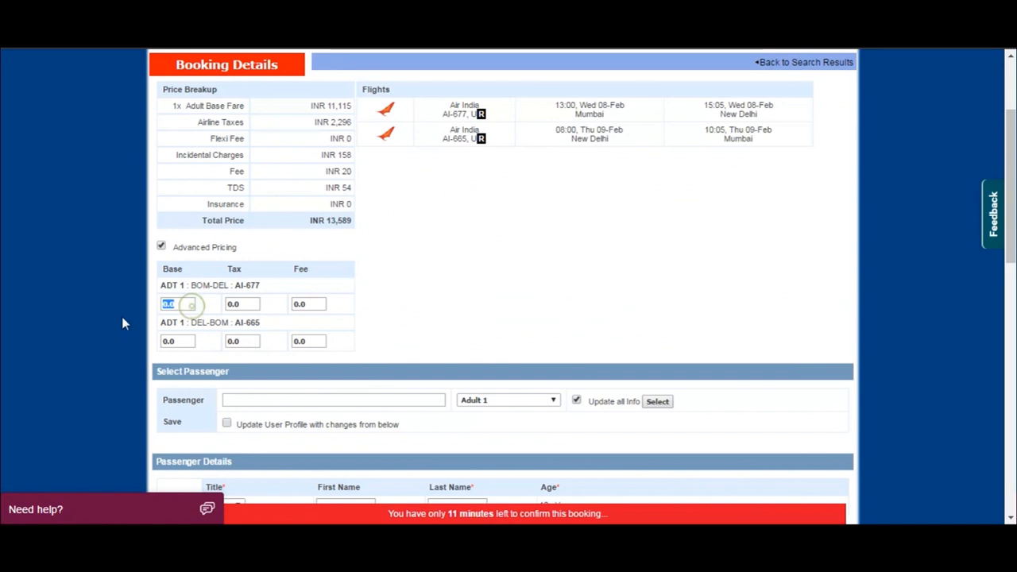
type("50")
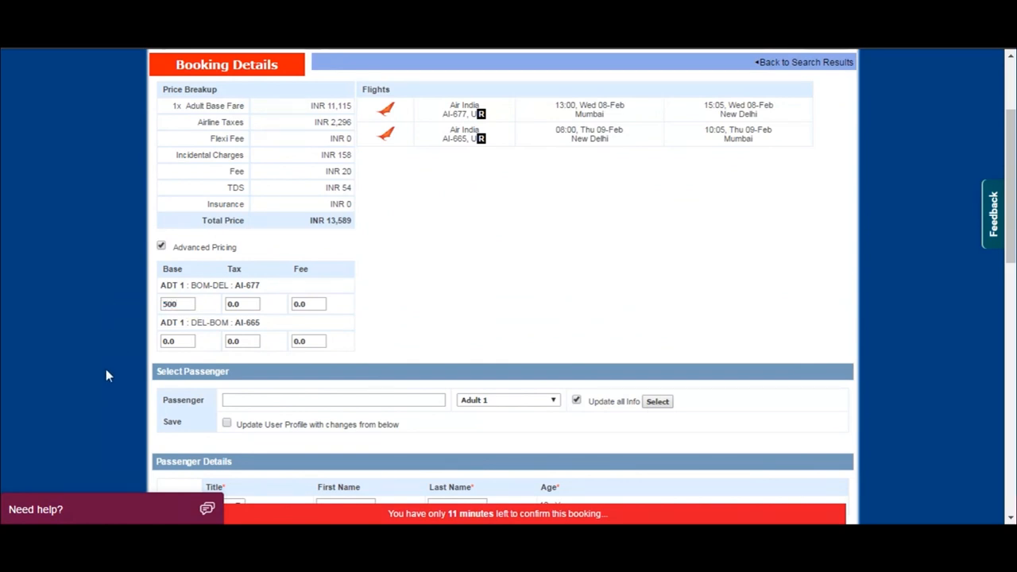
scroll("down", 3)
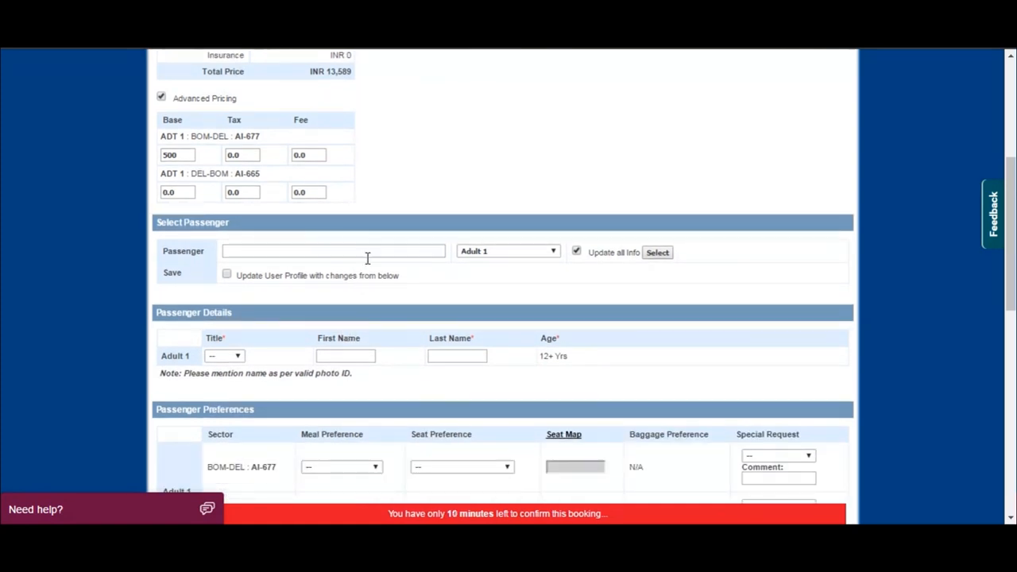
Step: Fill the passenger details from the saved traveller profile found by searching 'prateek'
scroll("down", 3)
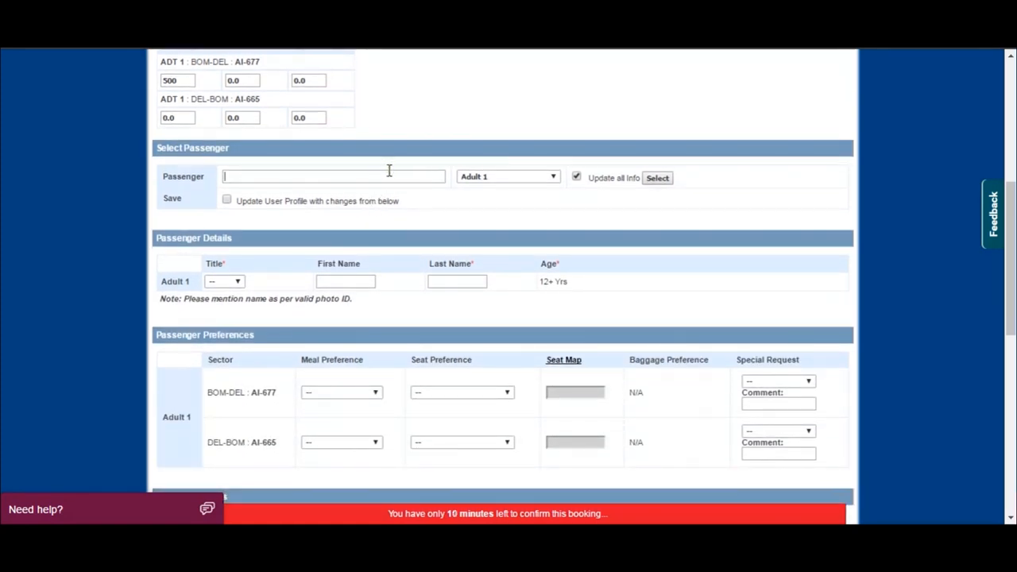
type("prateek")
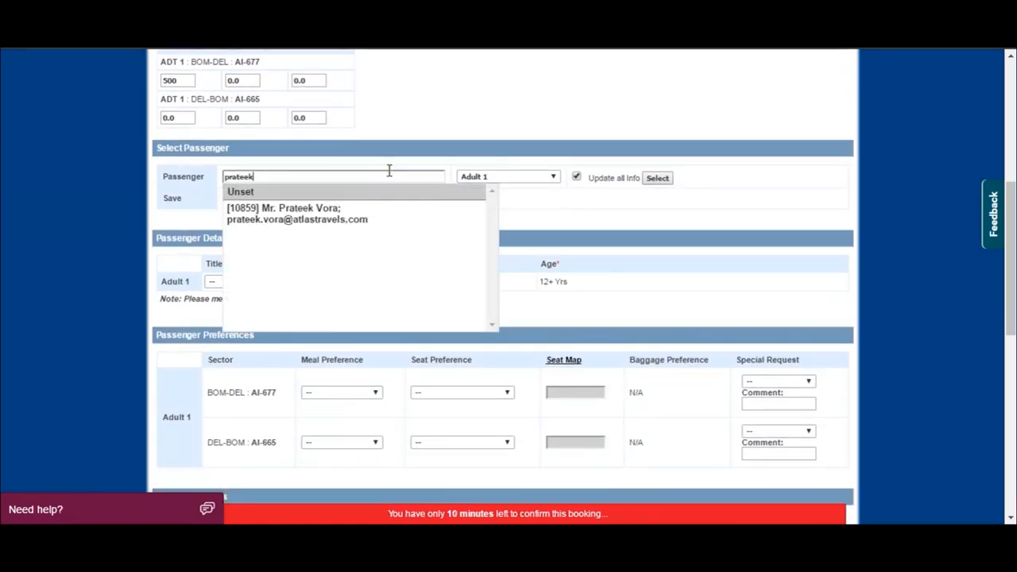
left_click(299, 213)
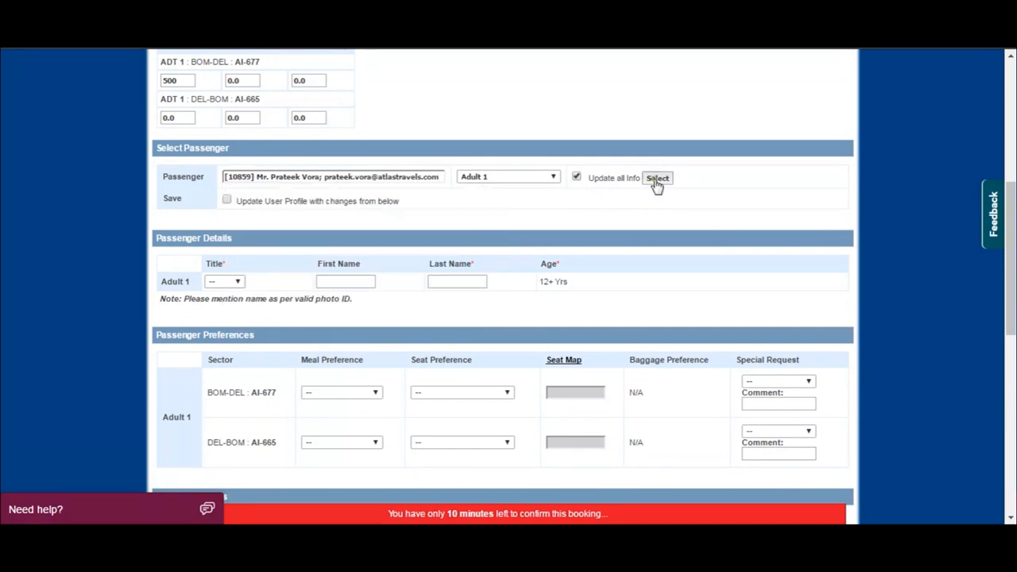
left_click(658, 178)
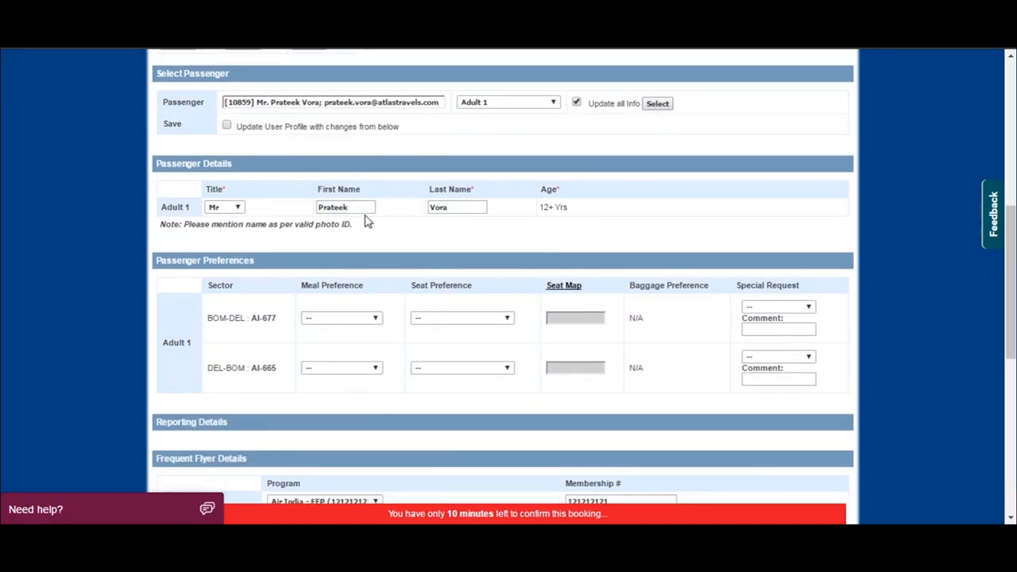
scroll("down", 3)
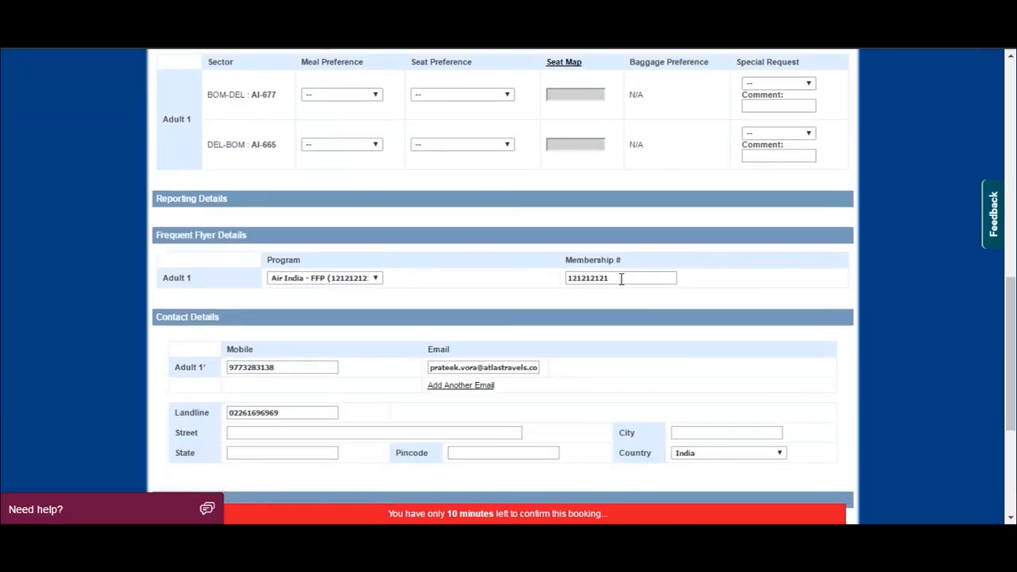
scroll("up", 3)
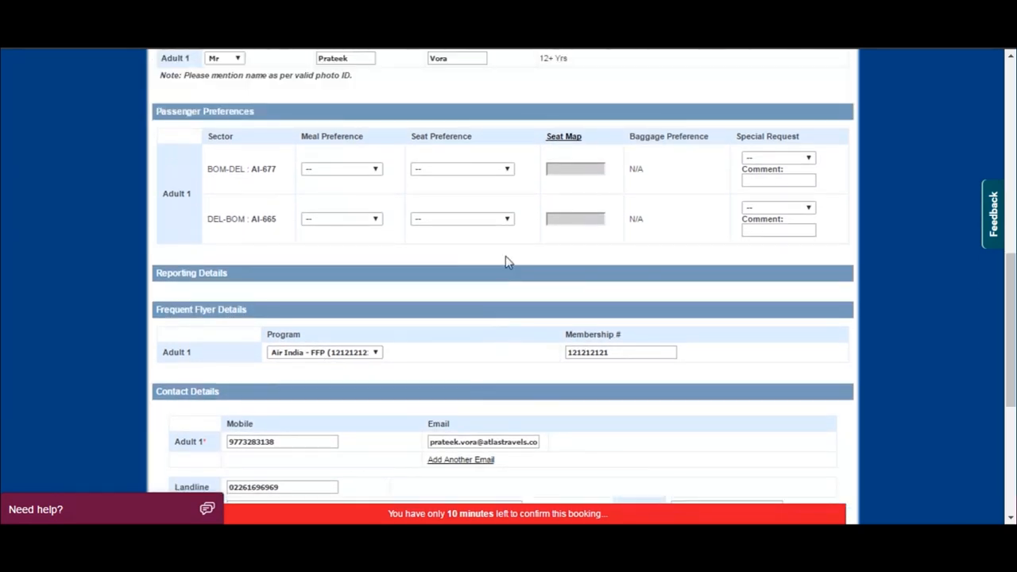
scroll("up", 3)
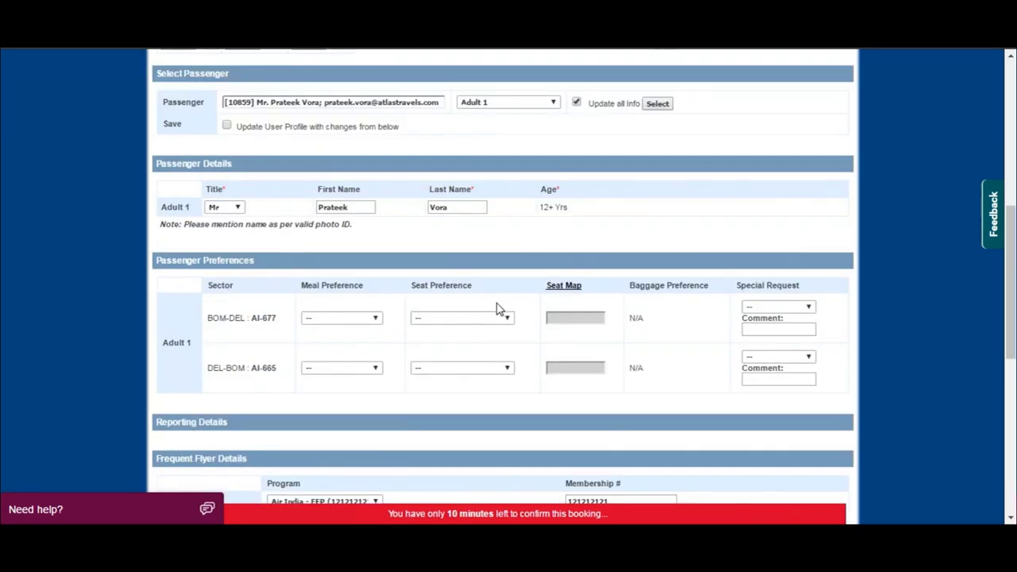
scroll("down", 3)
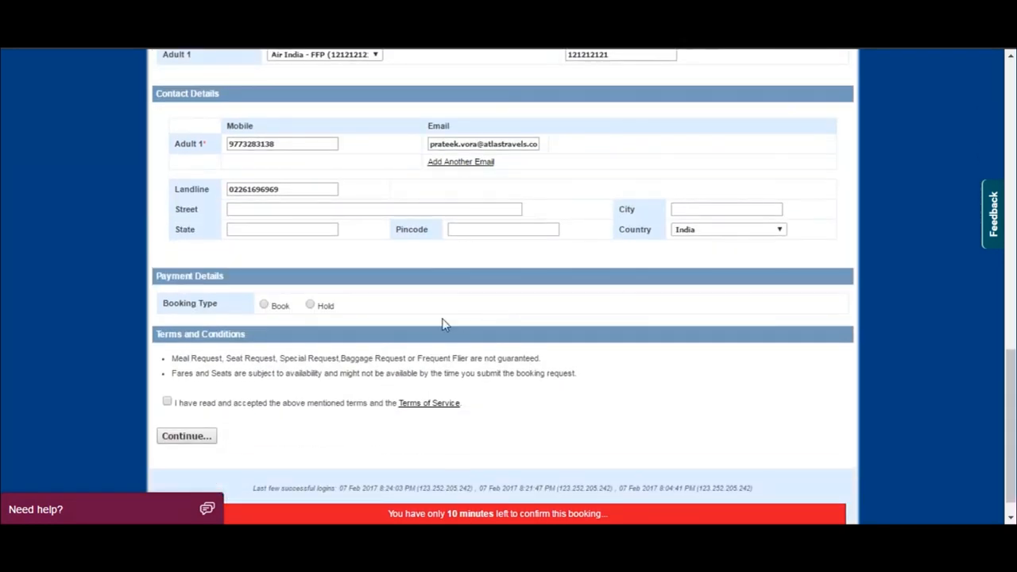
Step: Set Booking Type to Book, choose Deposit payment and continue to confirmation
left_click(264, 305)
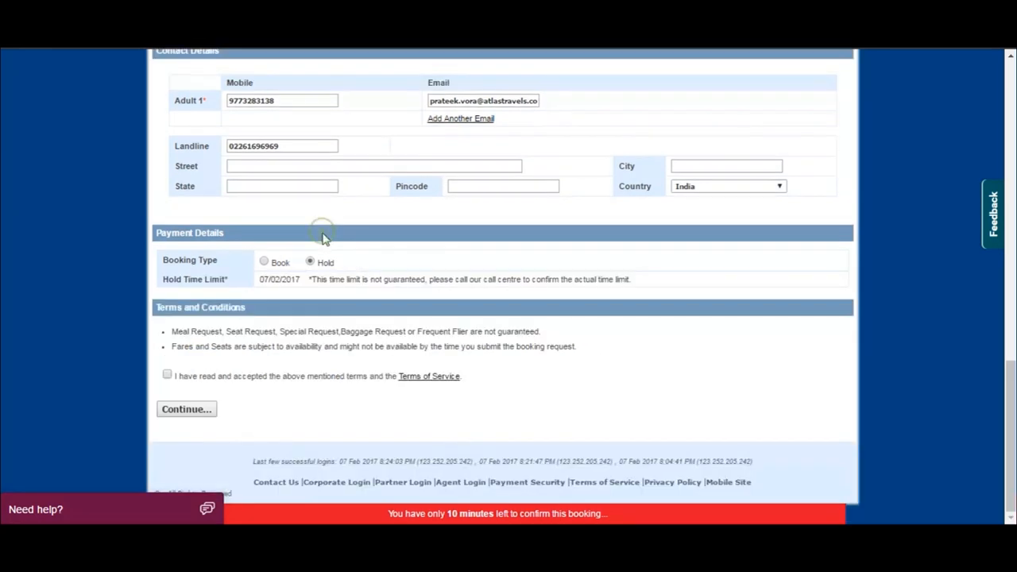
left_click(264, 261)
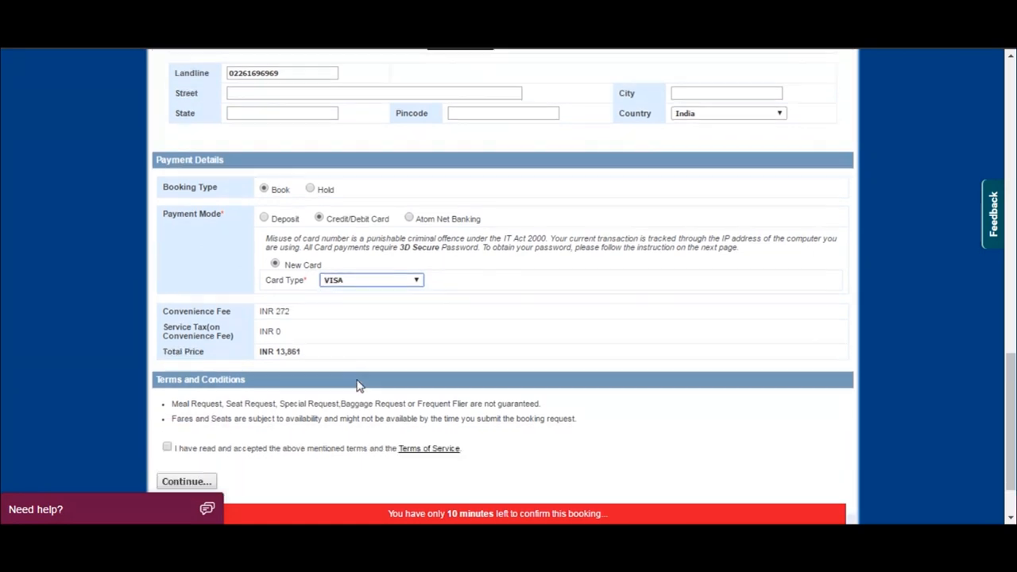
left_click(263, 216)
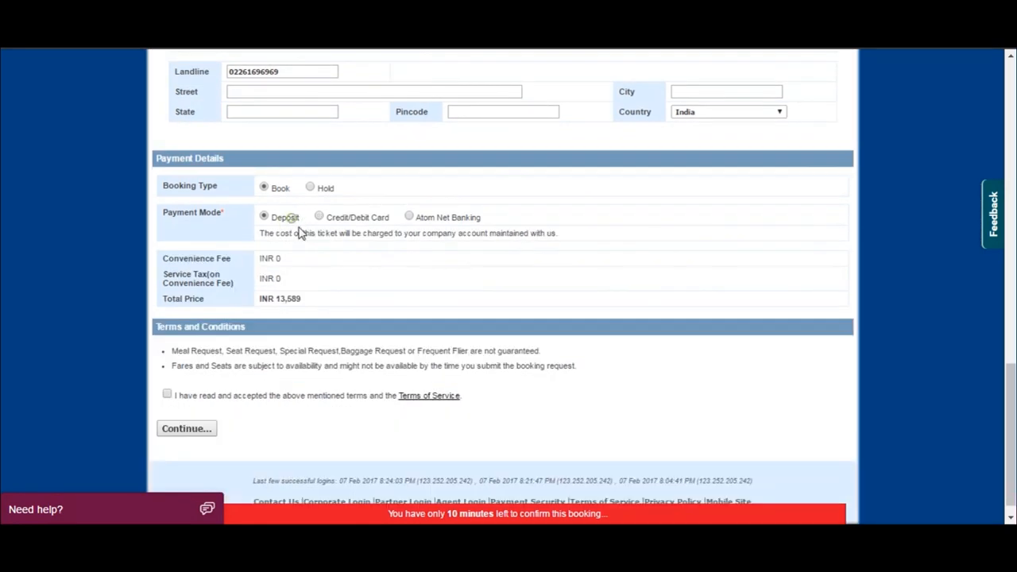
left_click(186, 429)
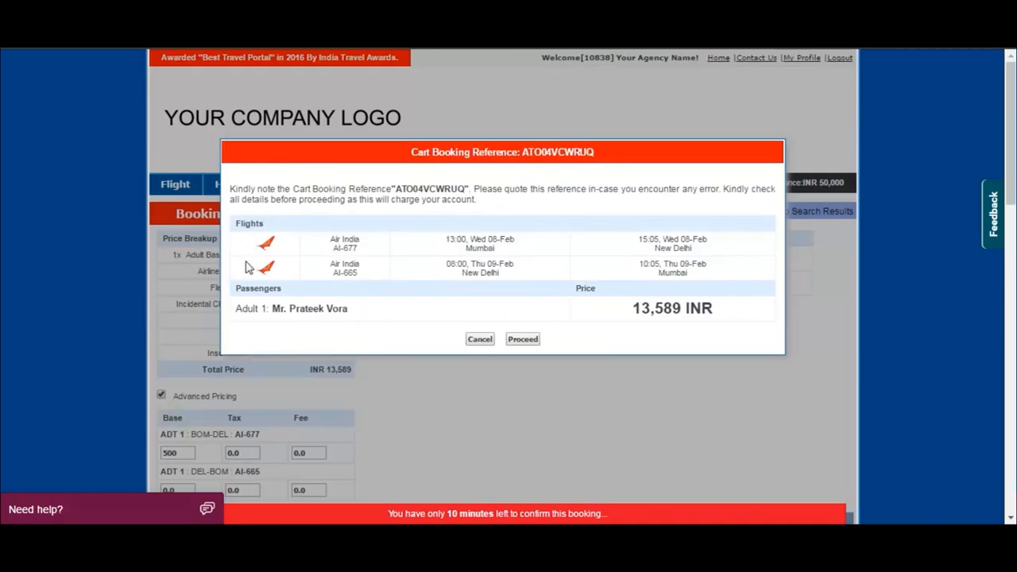
mouse_move(320, 309)
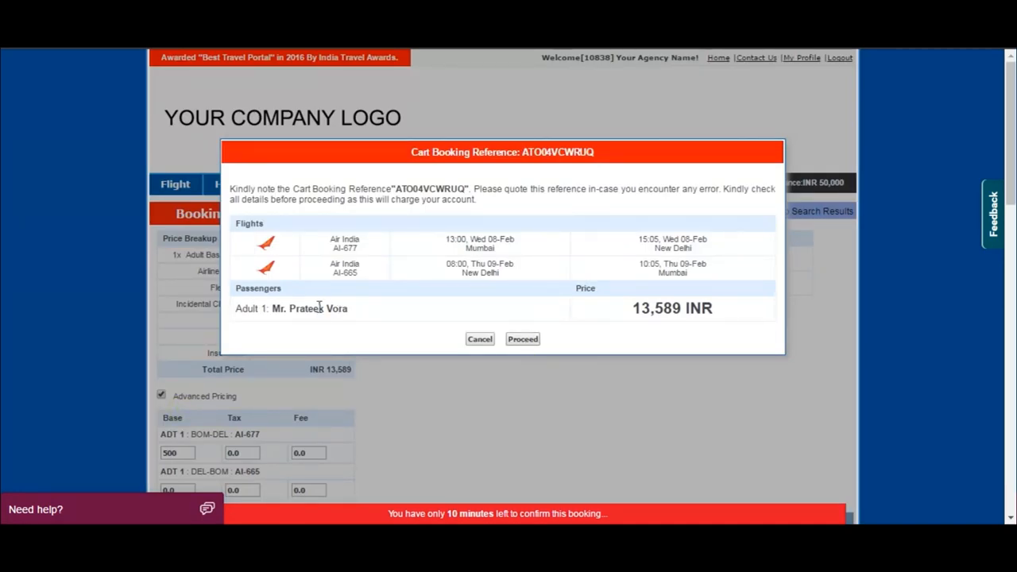
left_click(521, 338)
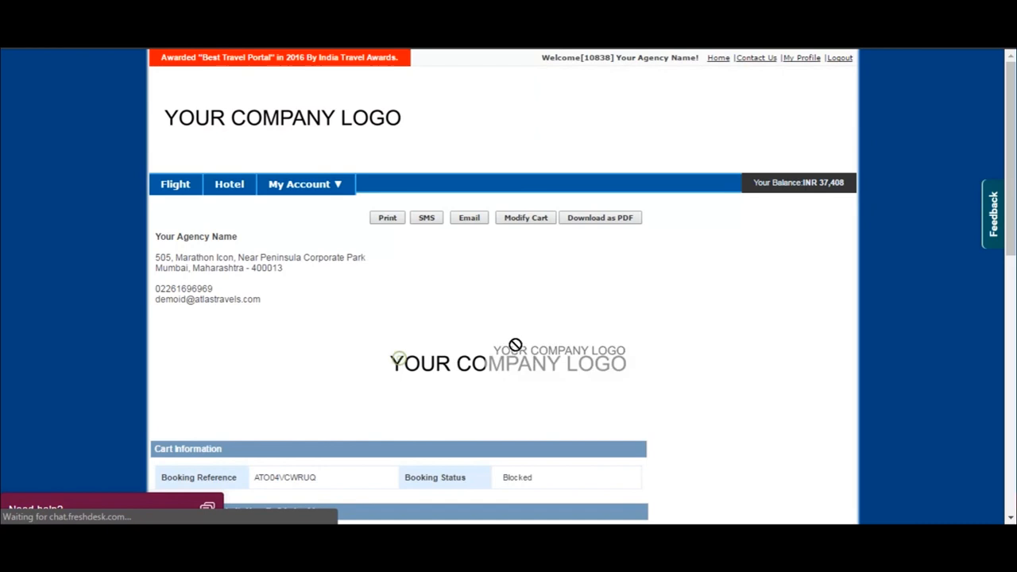
Step: Review the confirmed voucher, dismiss the SMS and Email voucher prompts, and return to Home
scroll("down", 3)
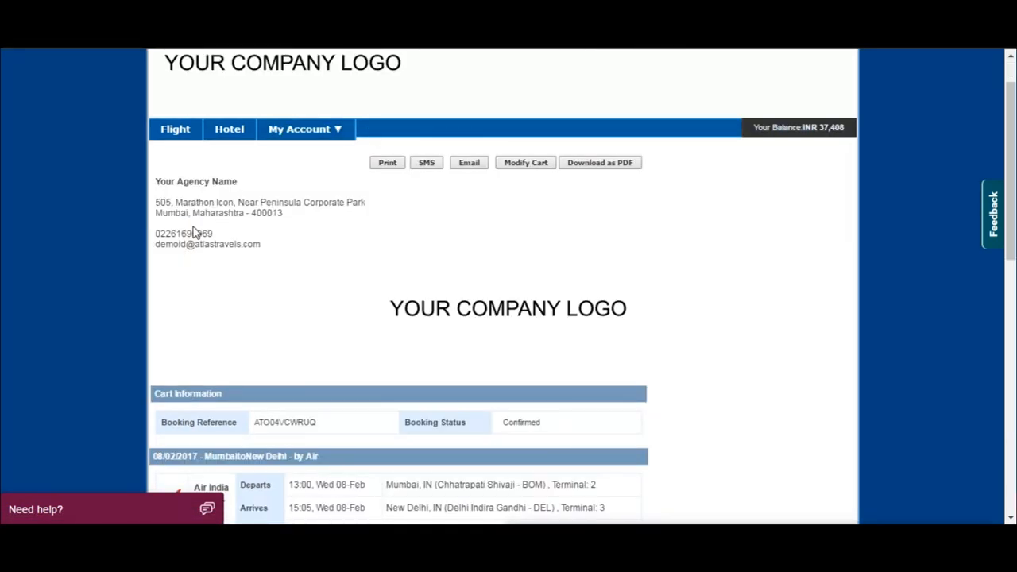
mouse_move(457, 277)
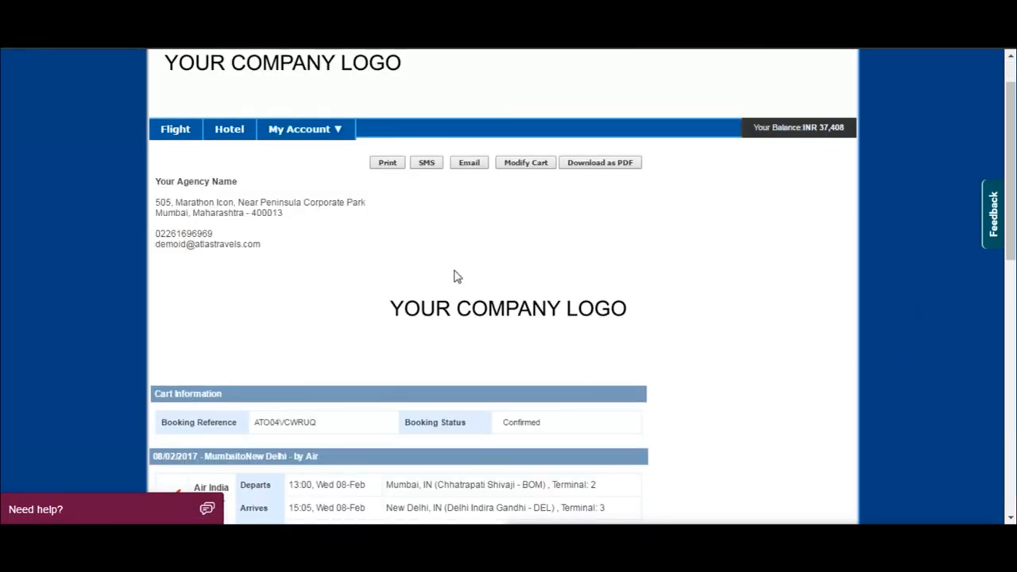
mouse_move(343, 410)
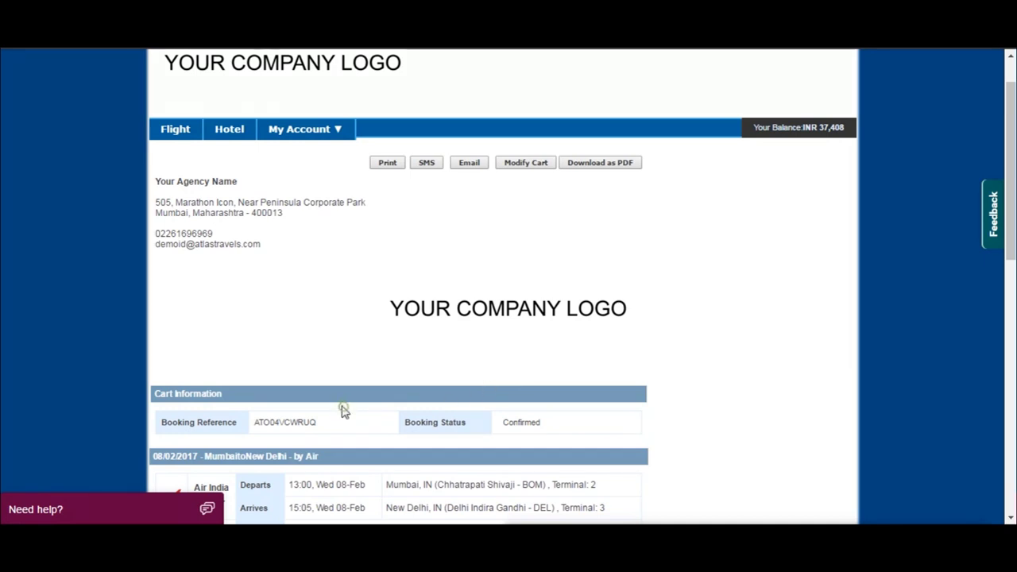
scroll("down", 3)
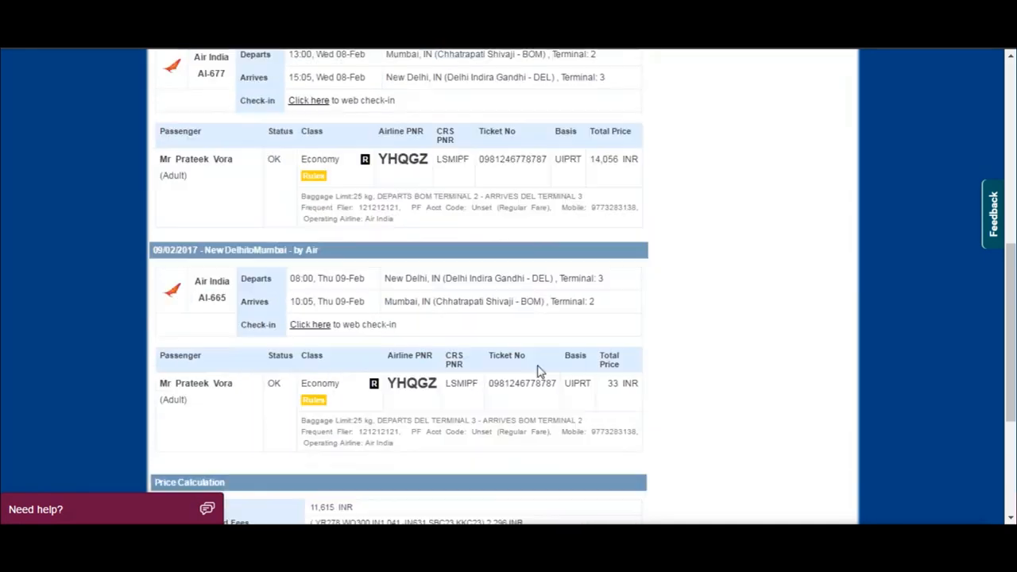
scroll("down", 3)
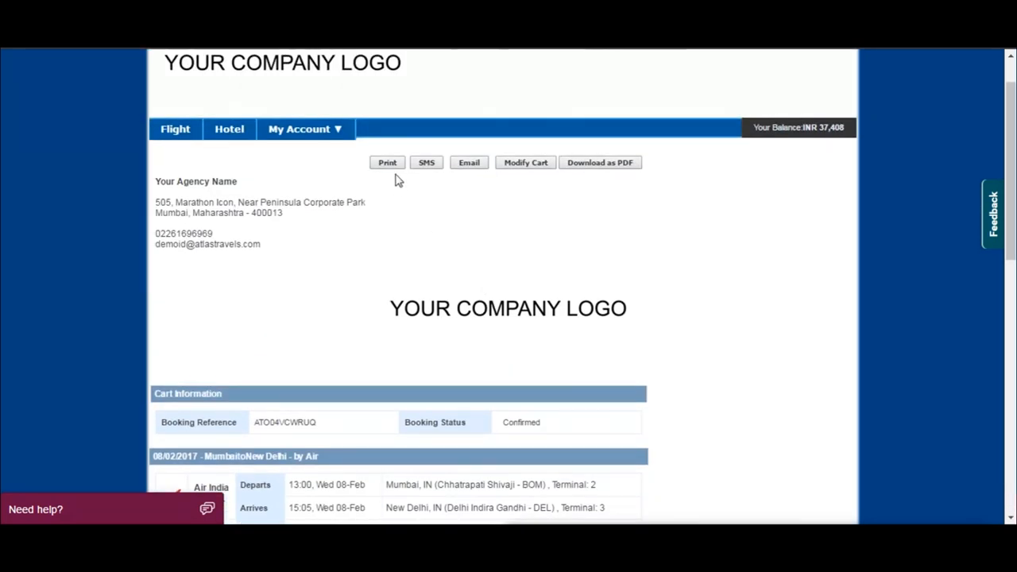
left_click(426, 162)
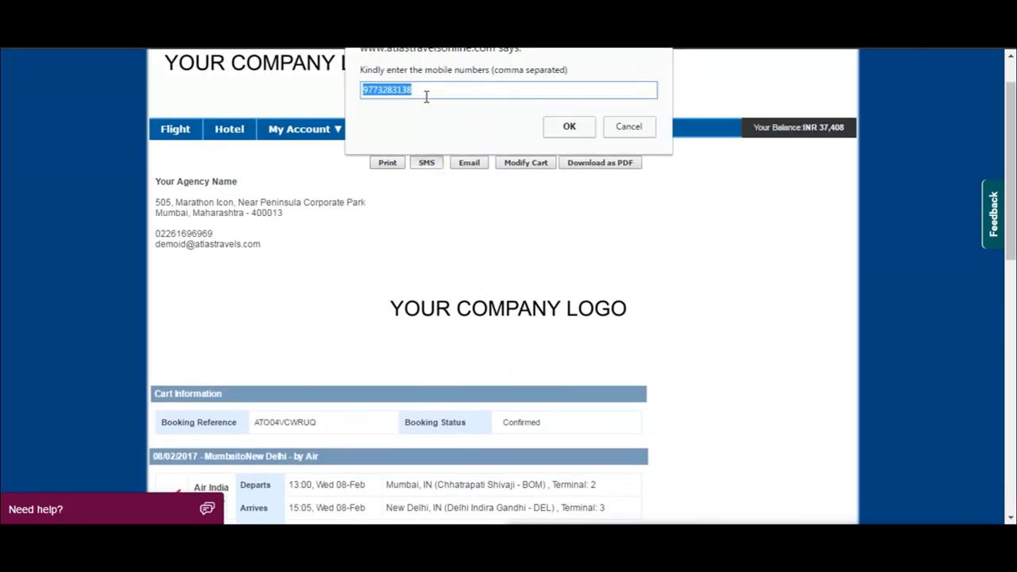
left_click(569, 127)
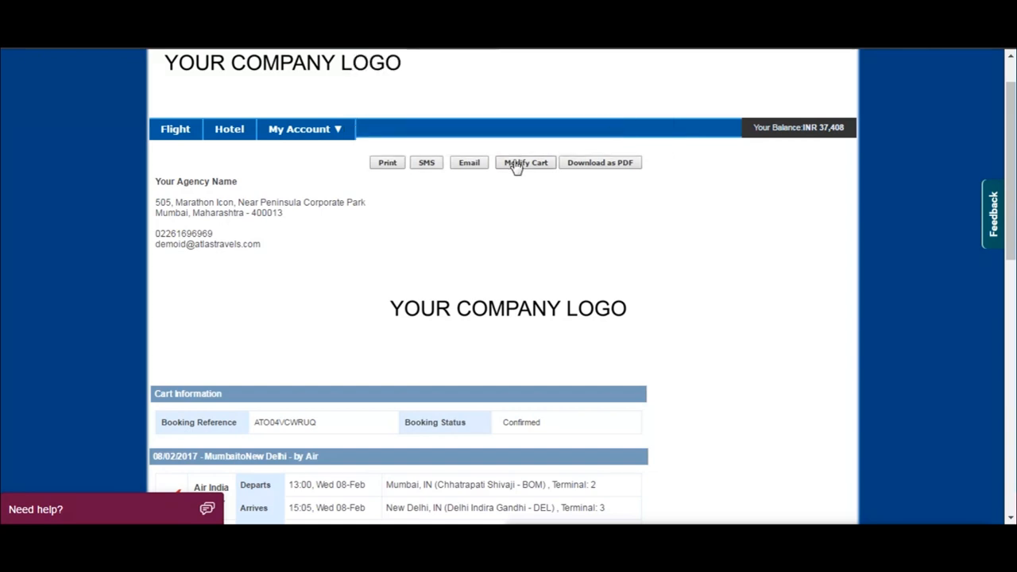
left_click(469, 162)
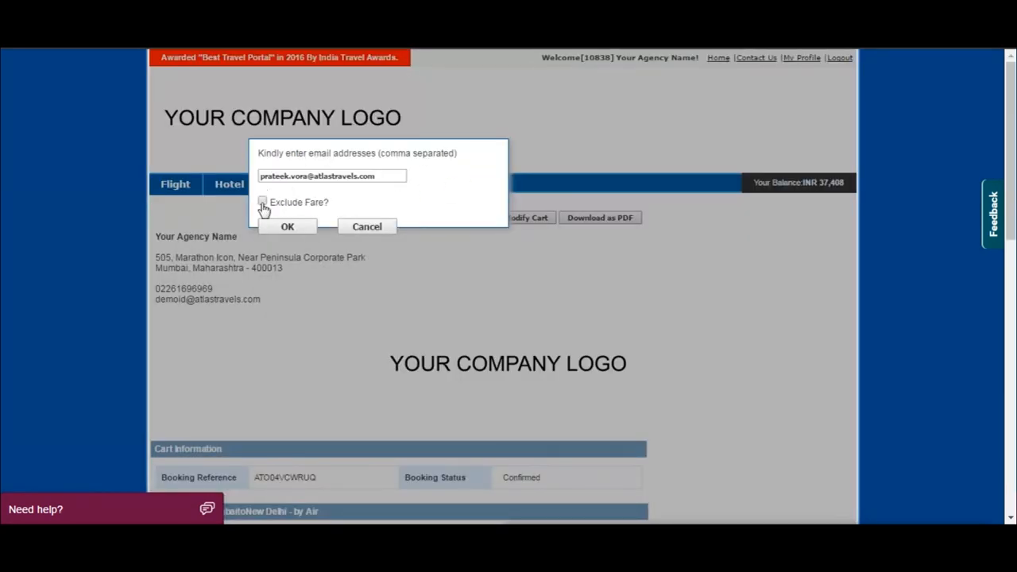
left_click(262, 202)
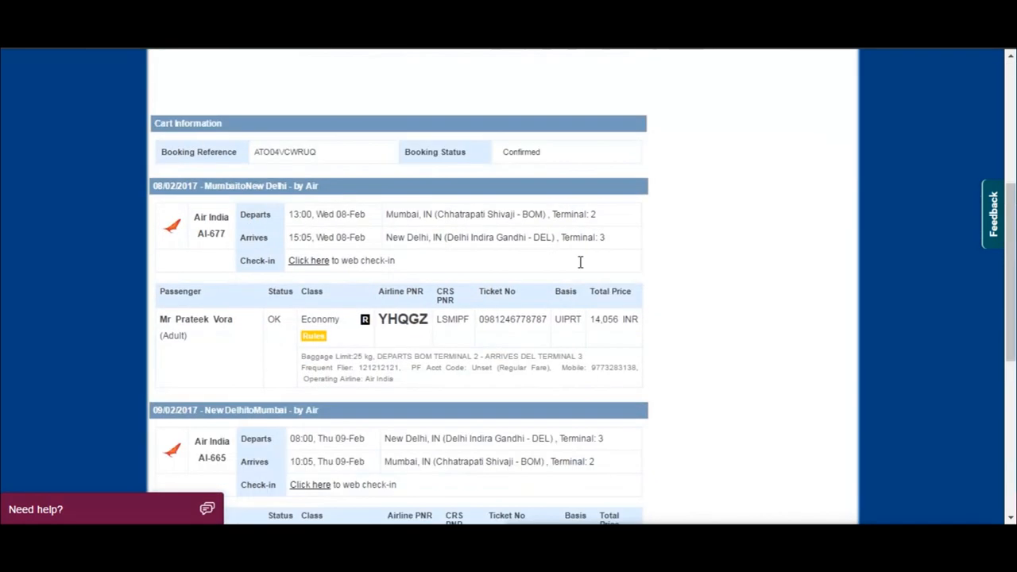
scroll("up", 3)
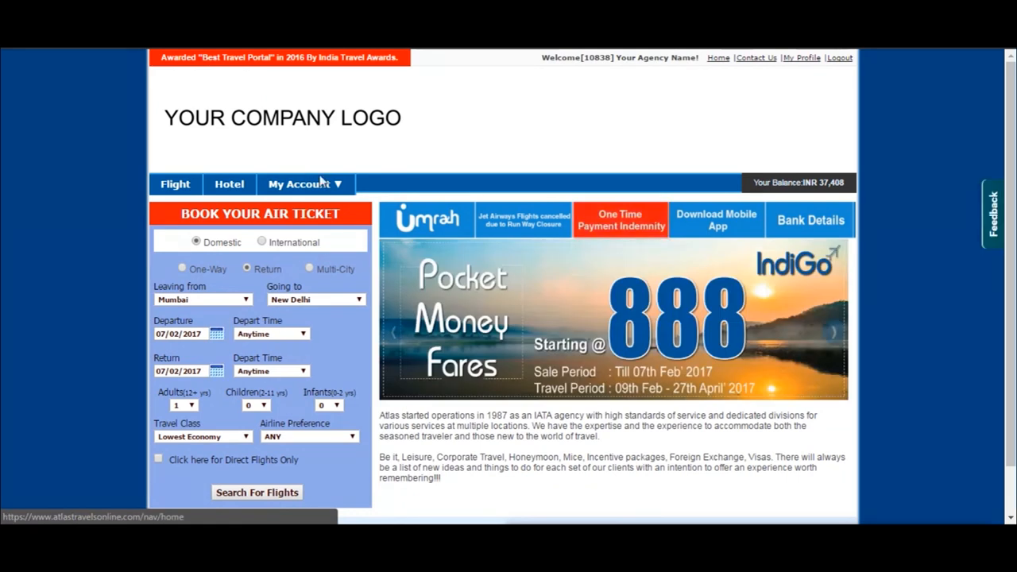
left_click(300, 184)
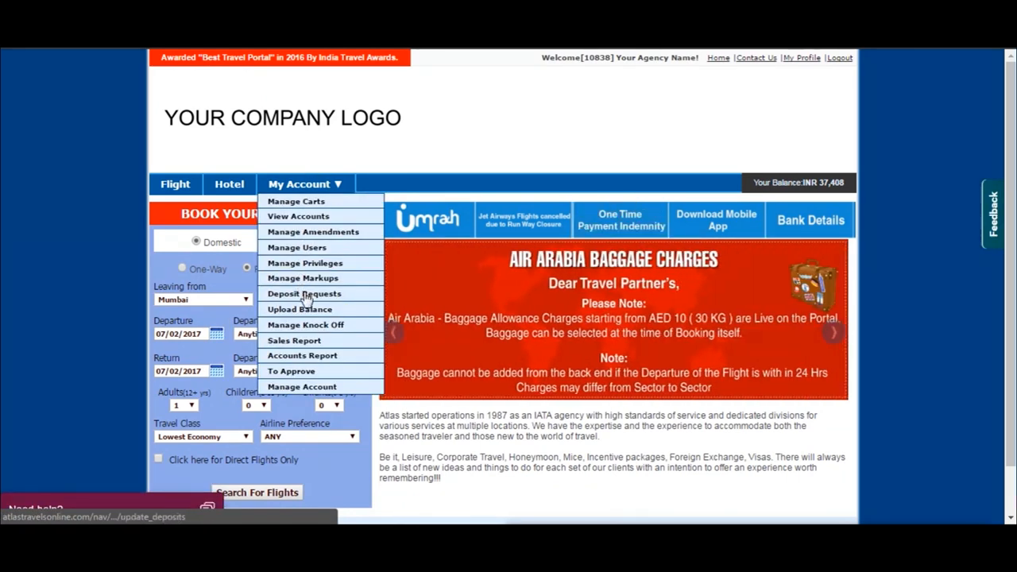
left_click(305, 294)
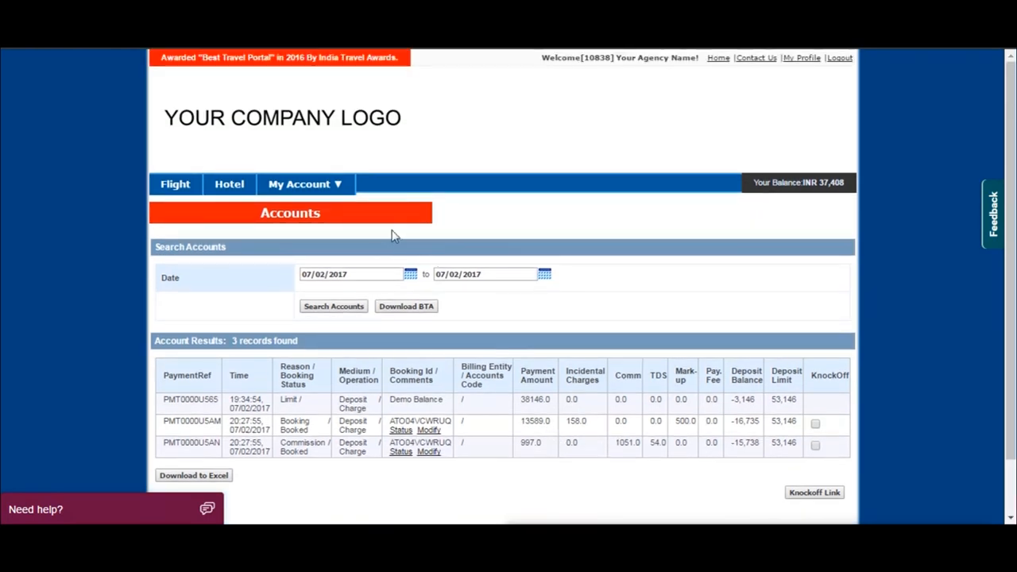
left_click(302, 185)
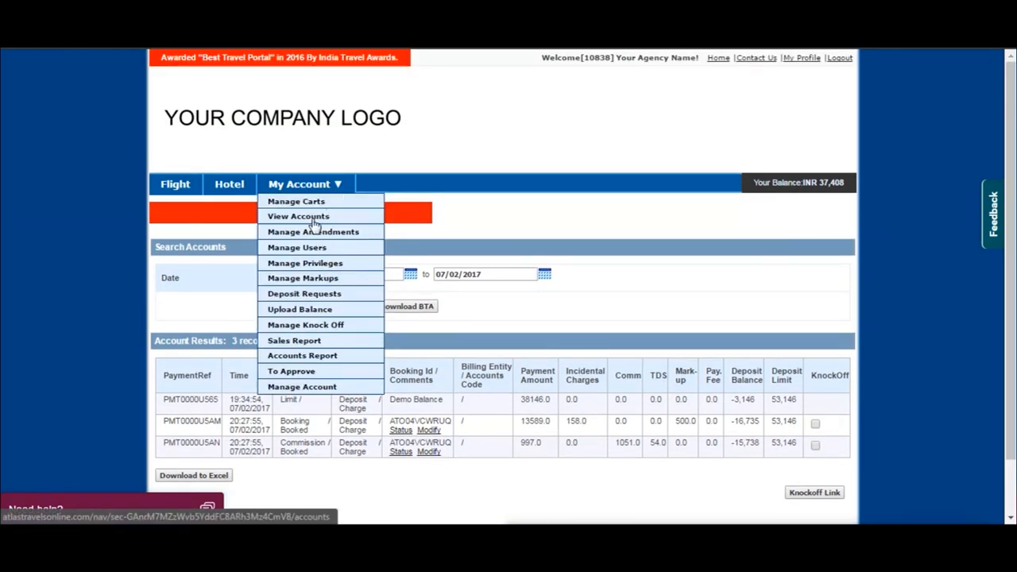
Step: Go to My Account > Manage Carts and review the booking status filter options
left_click(296, 200)
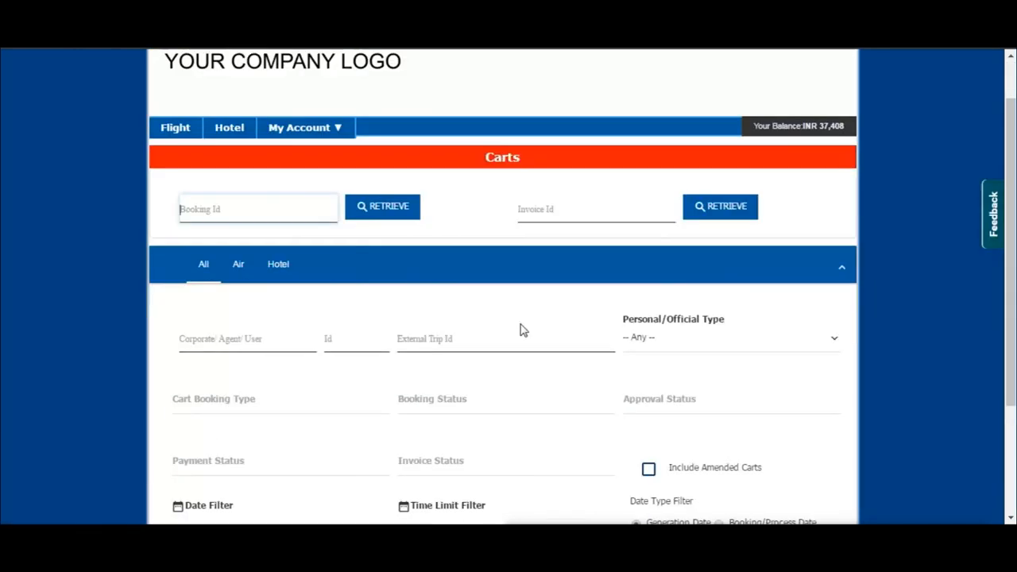
scroll("down", 3)
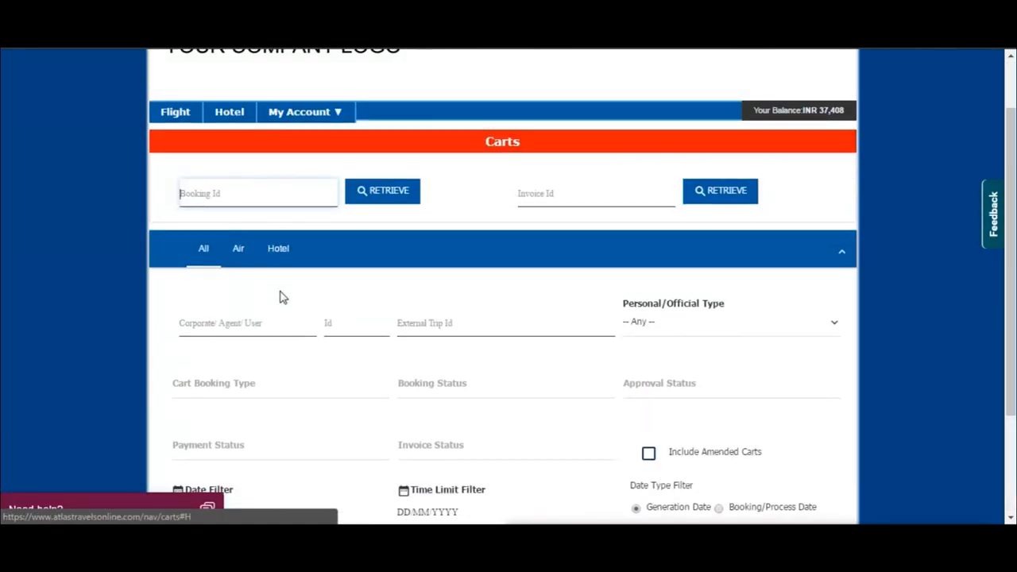
scroll("down", 3)
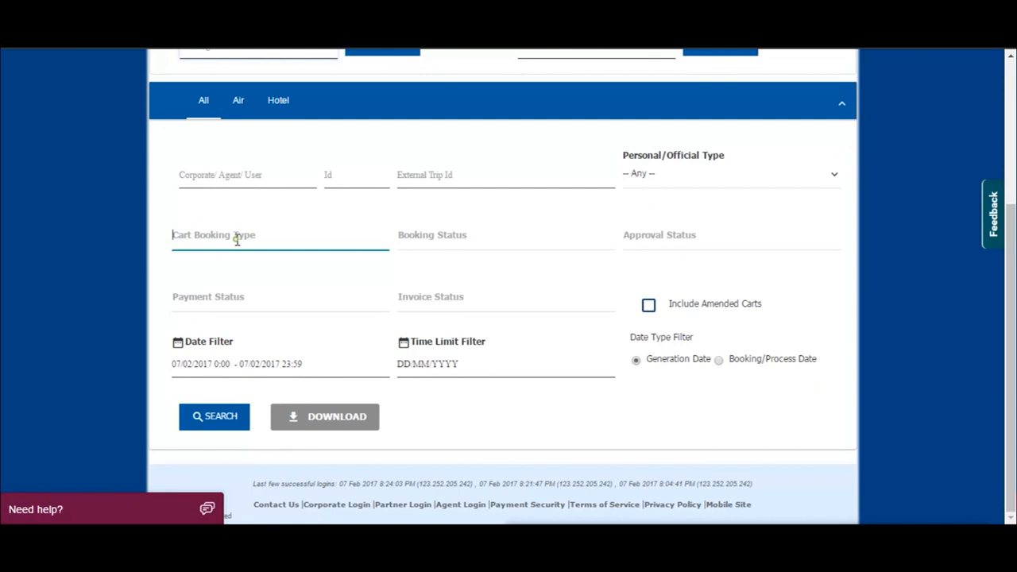
left_click(505, 246)
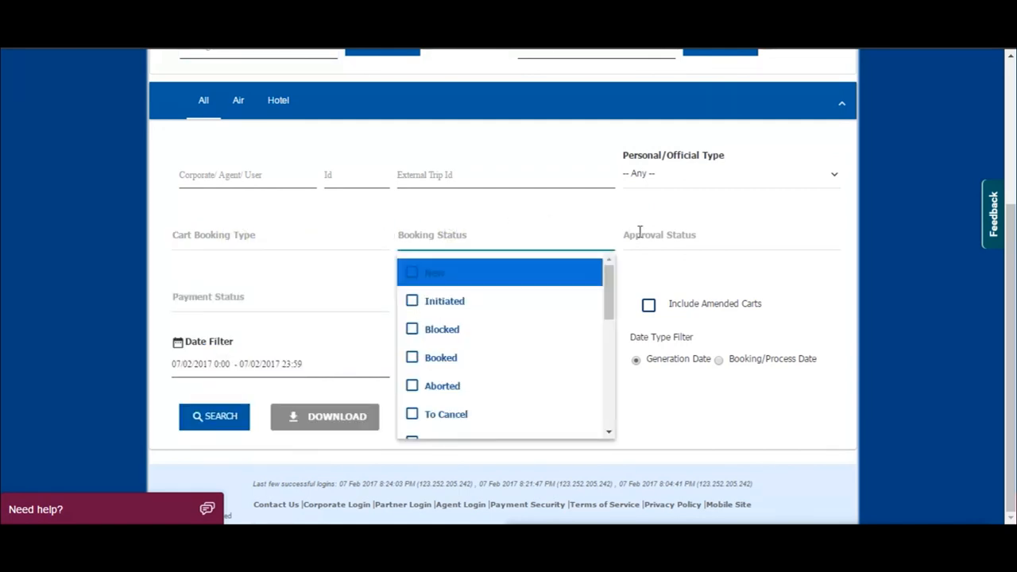
left_click(729, 246)
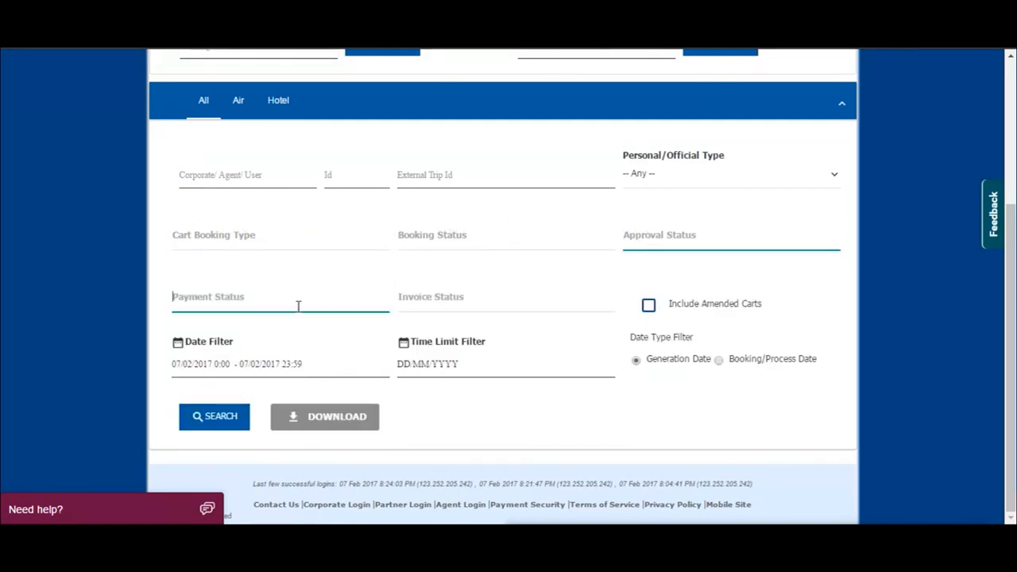
Step: Switch to the Air cart filters and run the search listing cart ATO04VCWRUQ
left_click(238, 100)
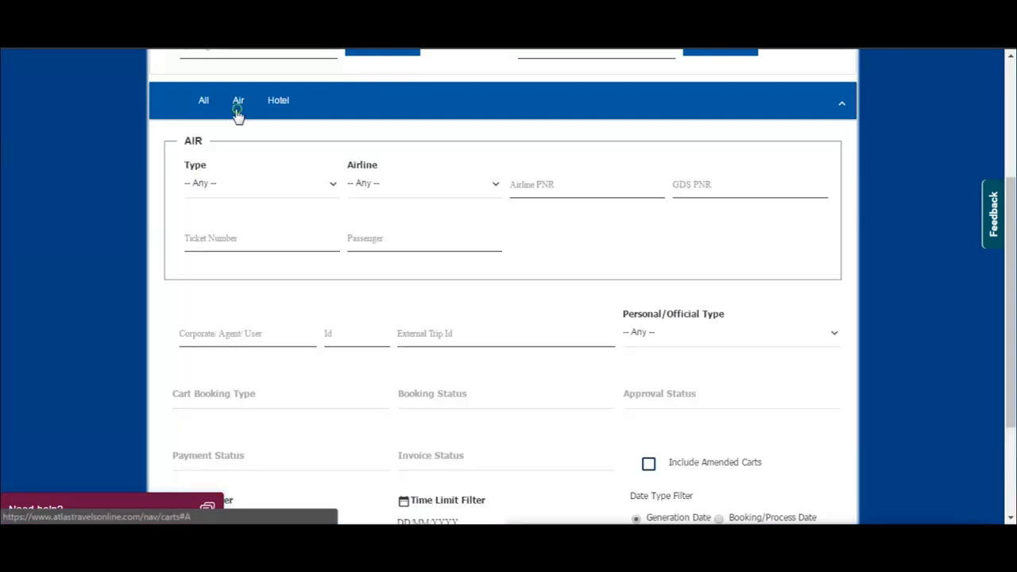
left_click(423, 184)
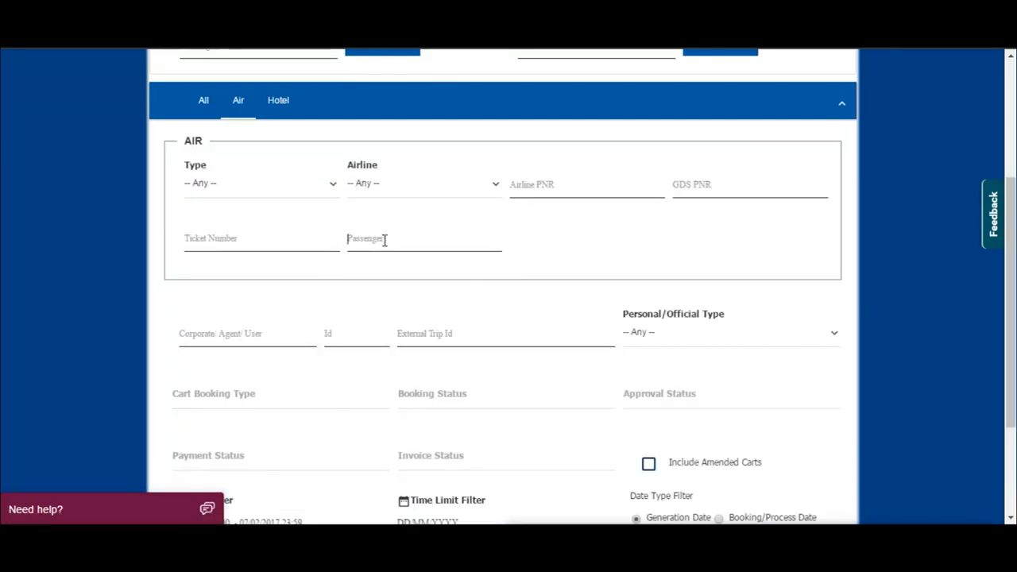
scroll("down", 3)
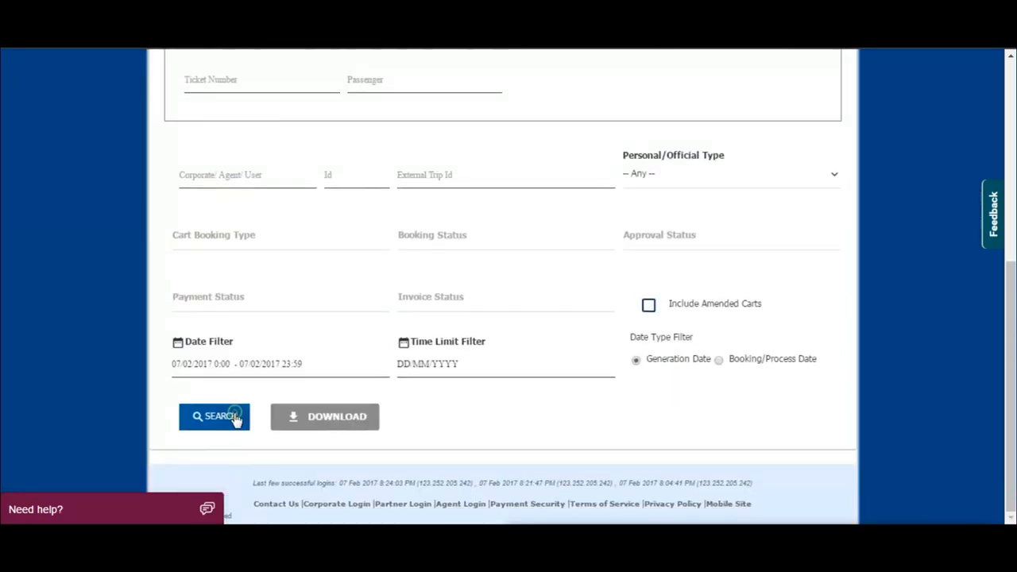
left_click(212, 416)
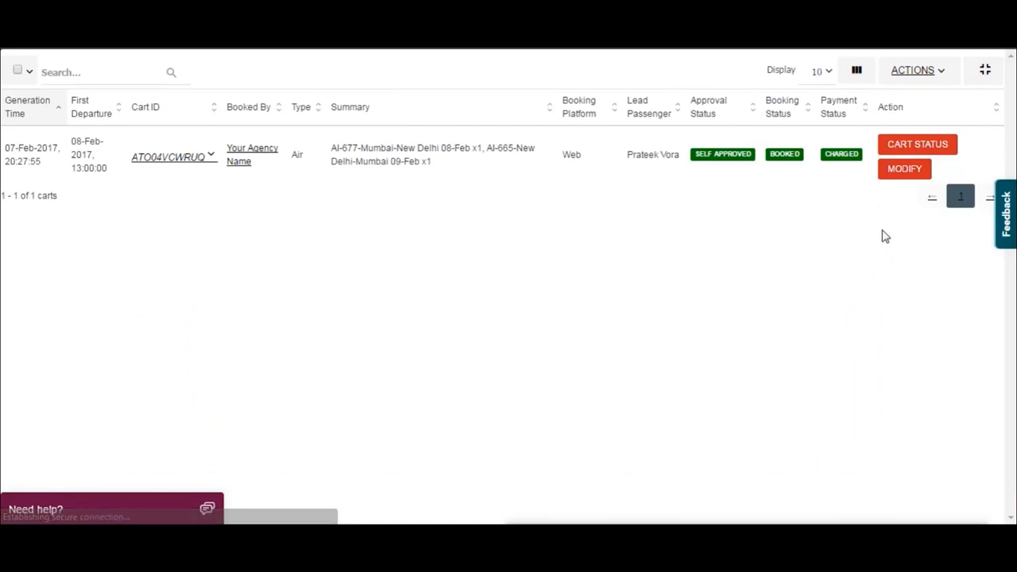
mouse_move(909, 149)
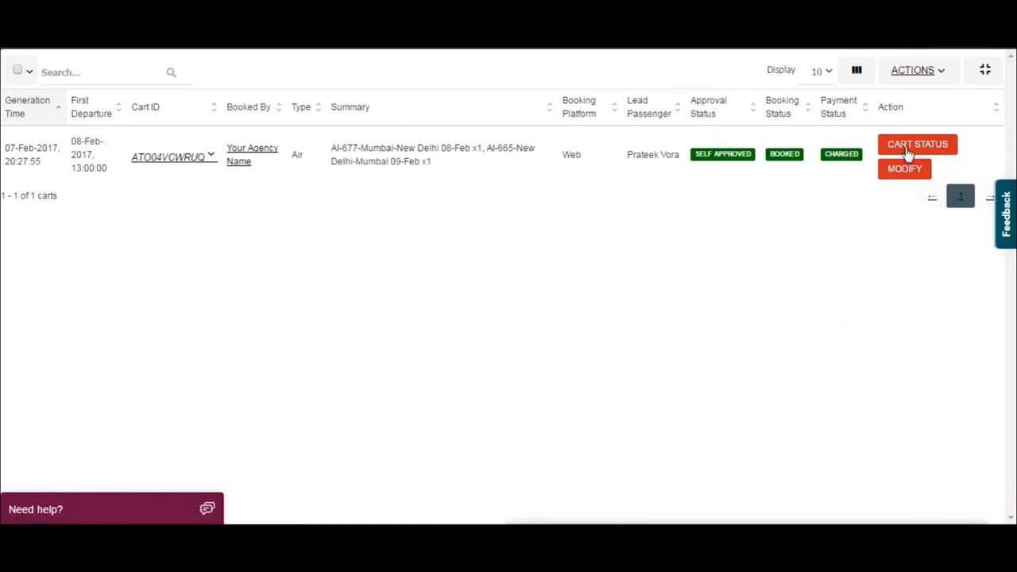
left_click(918, 143)
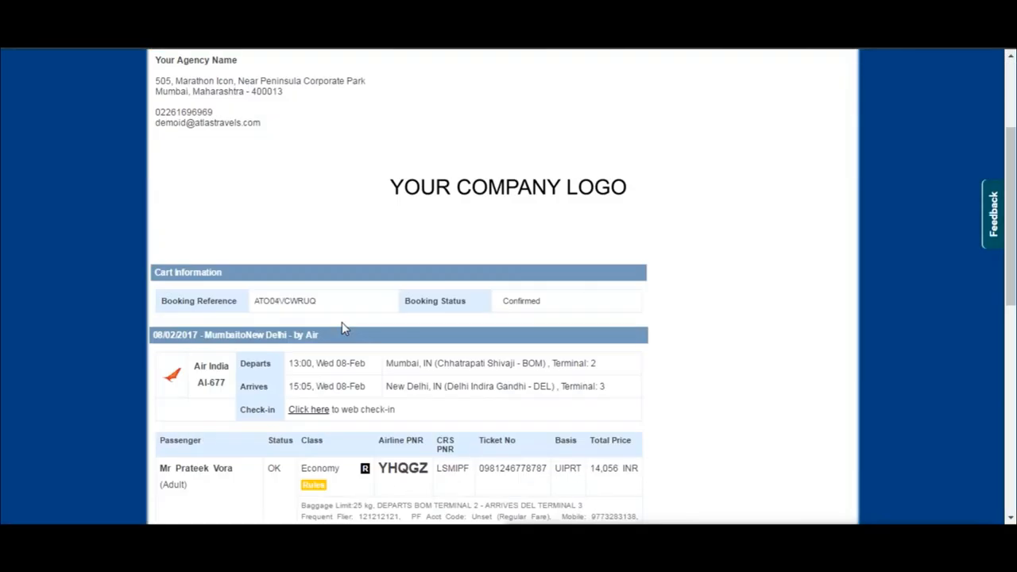
scroll("up", 3)
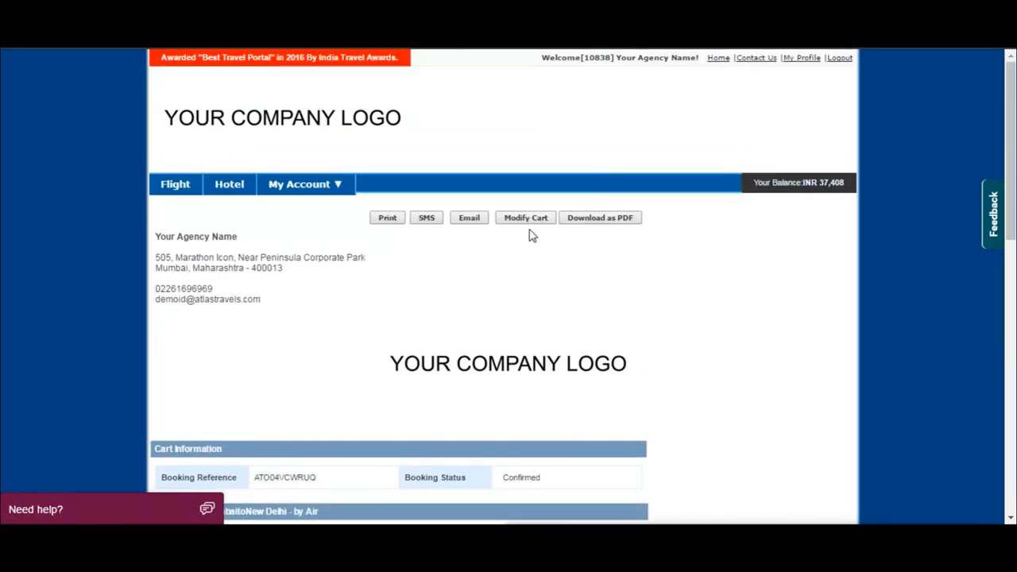
scroll("down", 3)
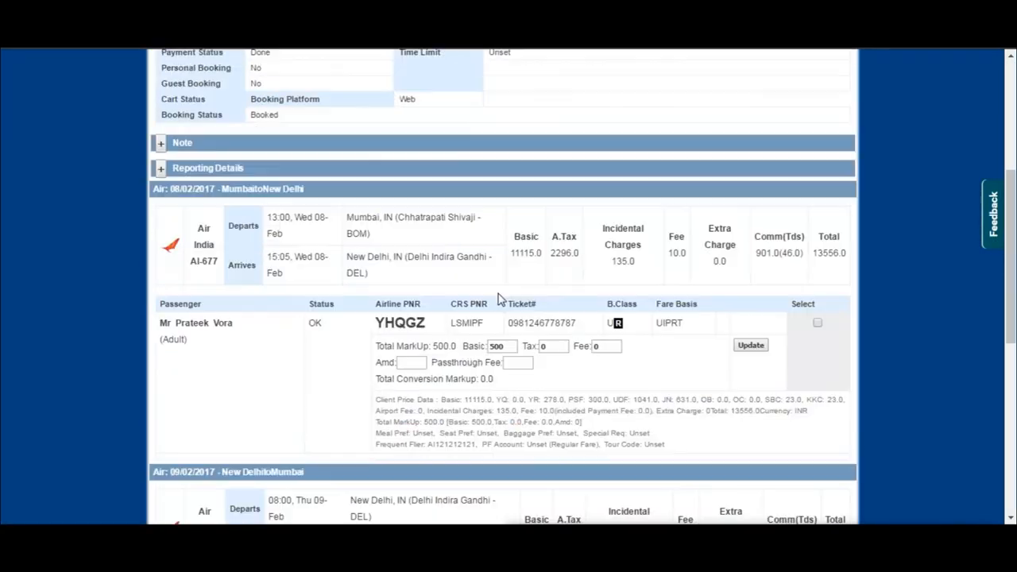
scroll("down", 3)
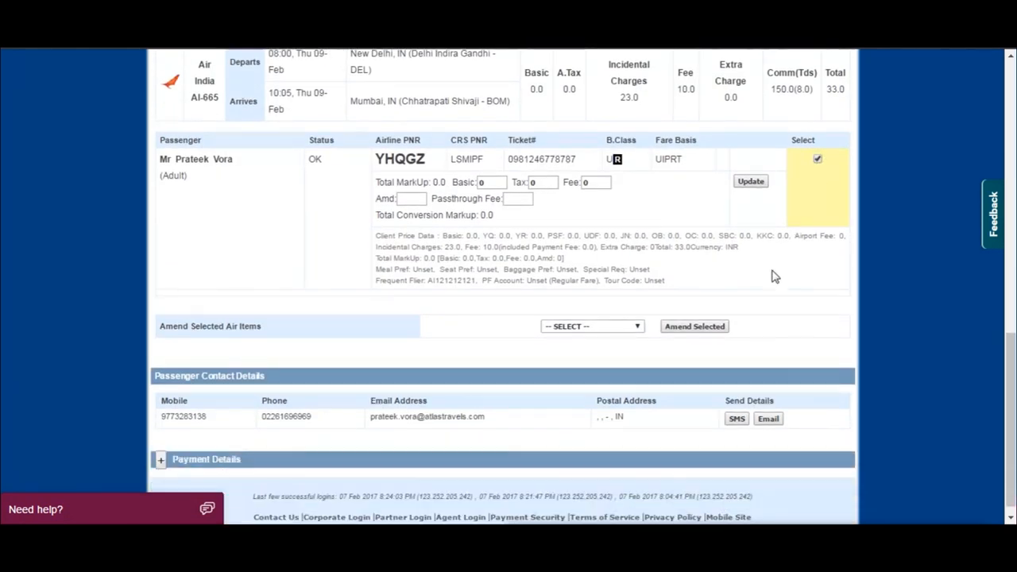
Step: Submit the ticked flight for amendment with comment 'Test Book' and confirm the cancellation amendment
left_click(591, 325)
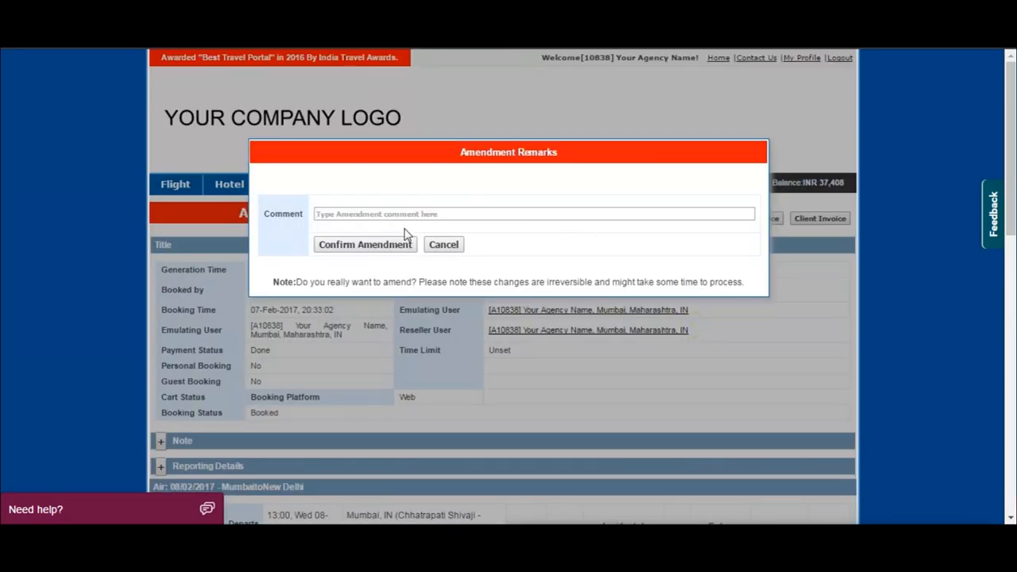
type("t")
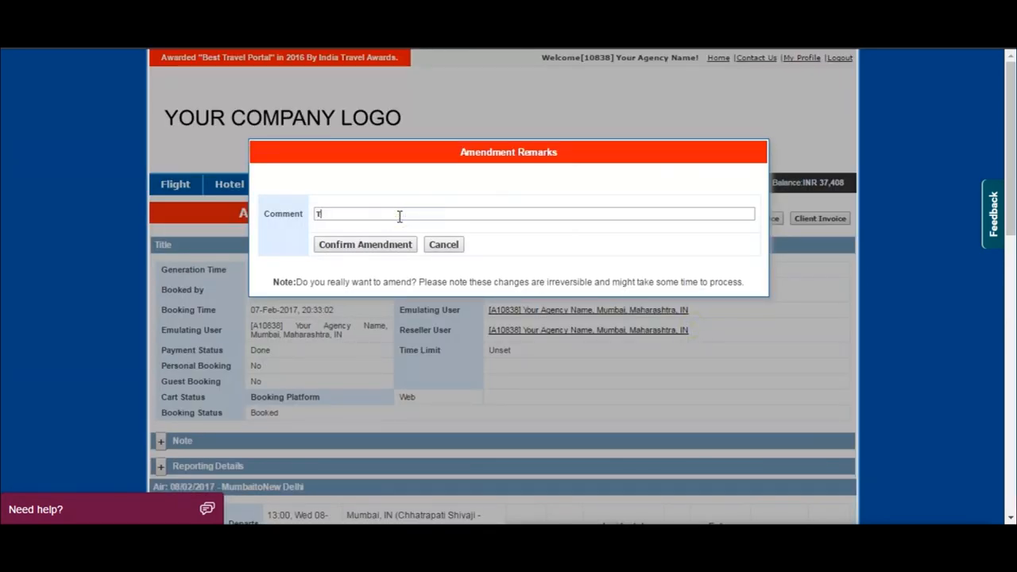
type("Test Book")
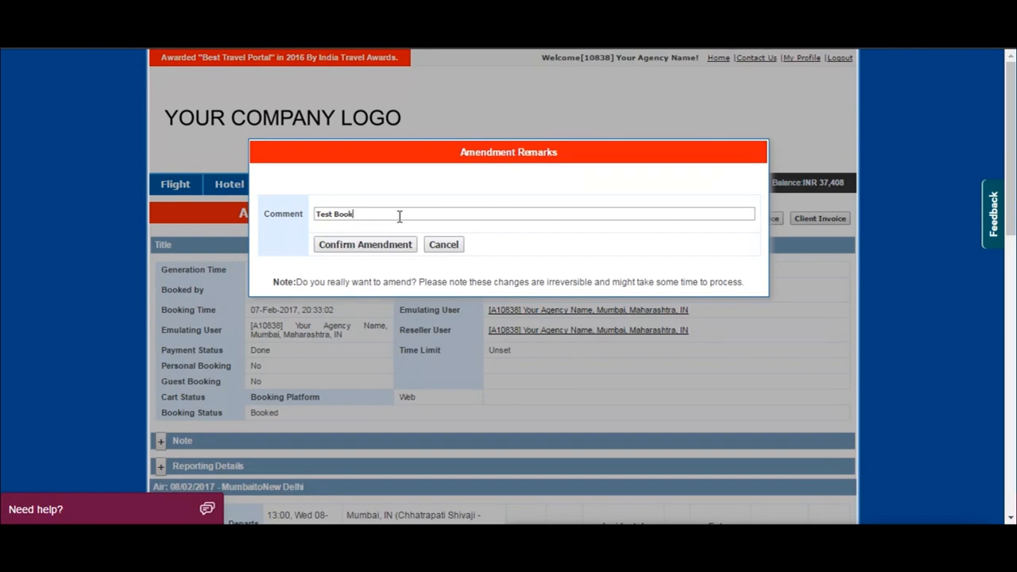
left_click(365, 245)
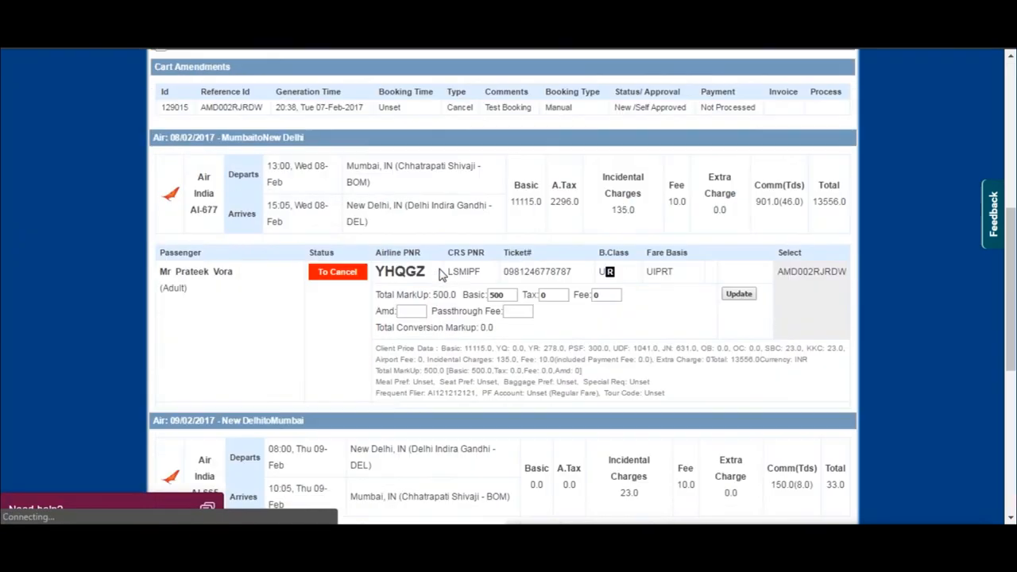
scroll("down", 3)
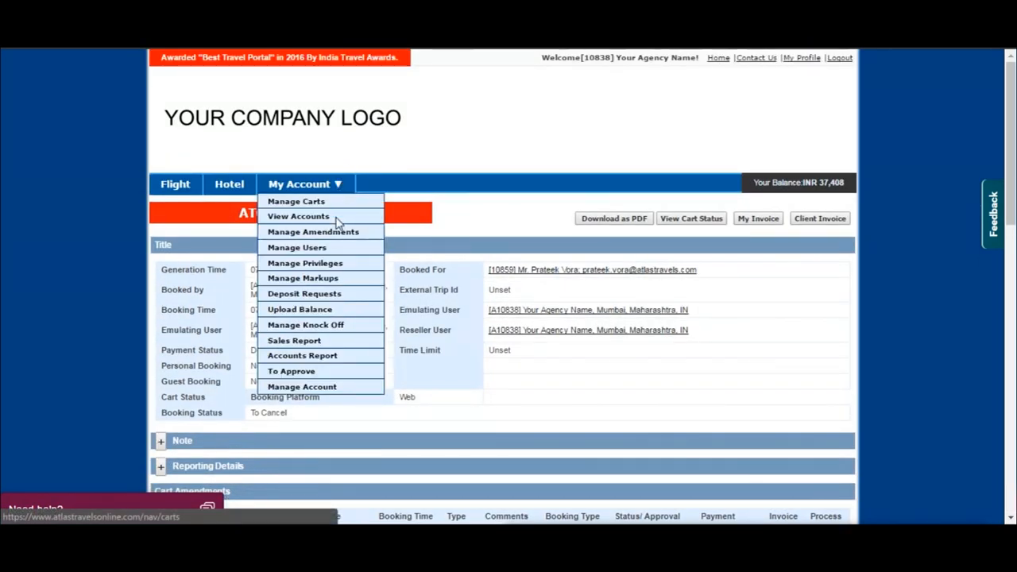
left_click(312, 232)
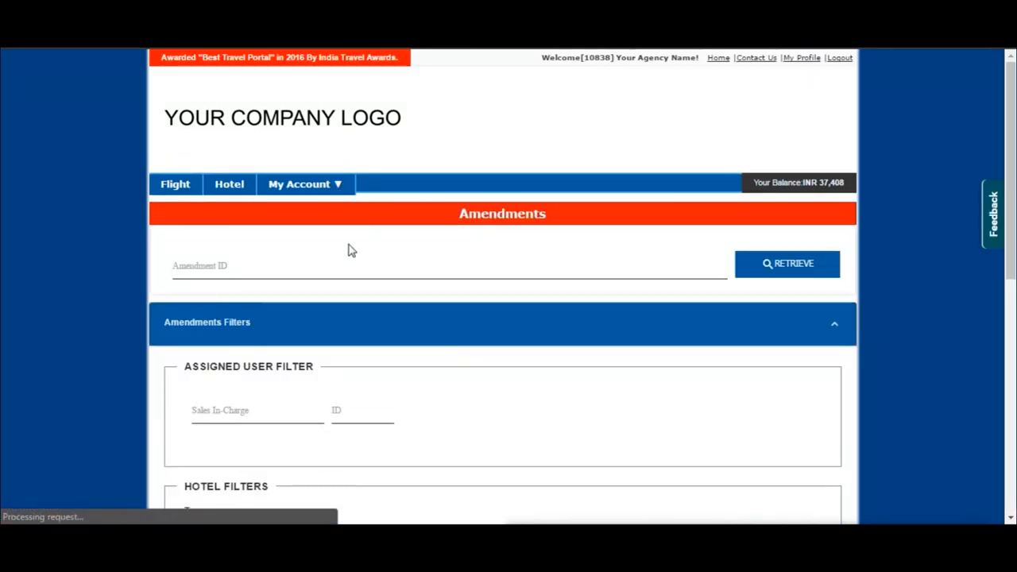
scroll("down", 3)
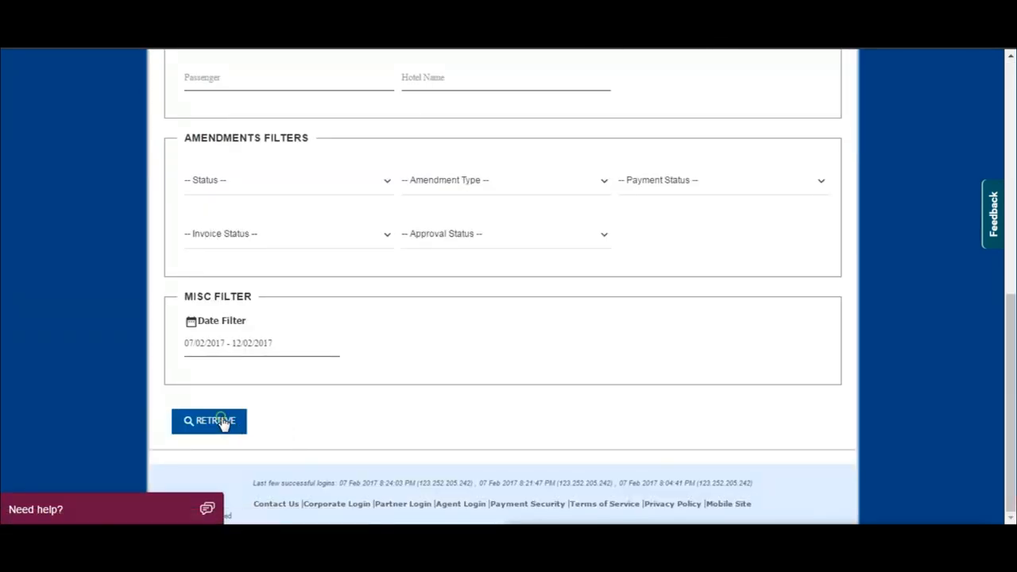
left_click(209, 421)
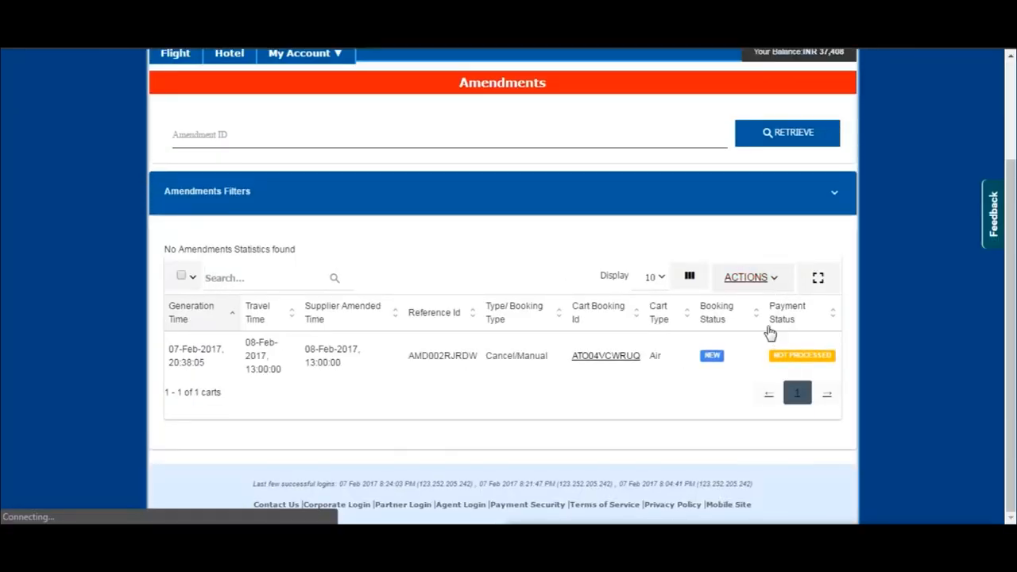
left_click(818, 277)
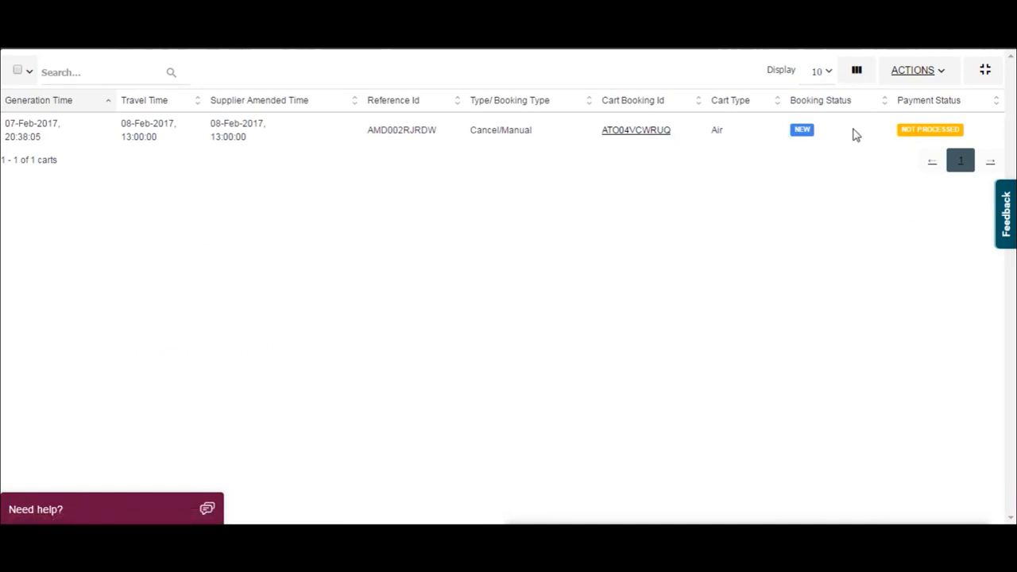
left_click(635, 130)
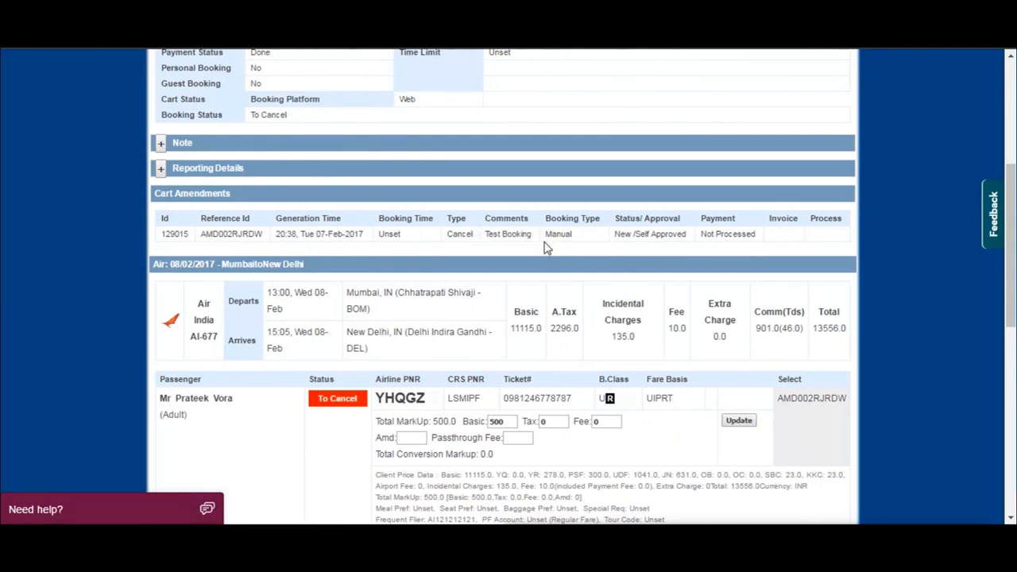
scroll("down", 3)
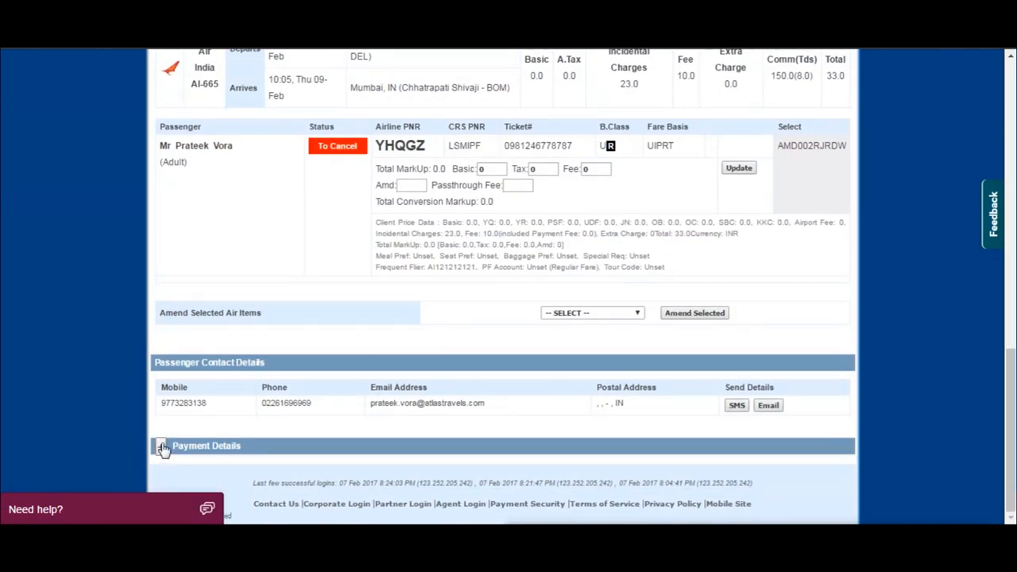
left_click(162, 445)
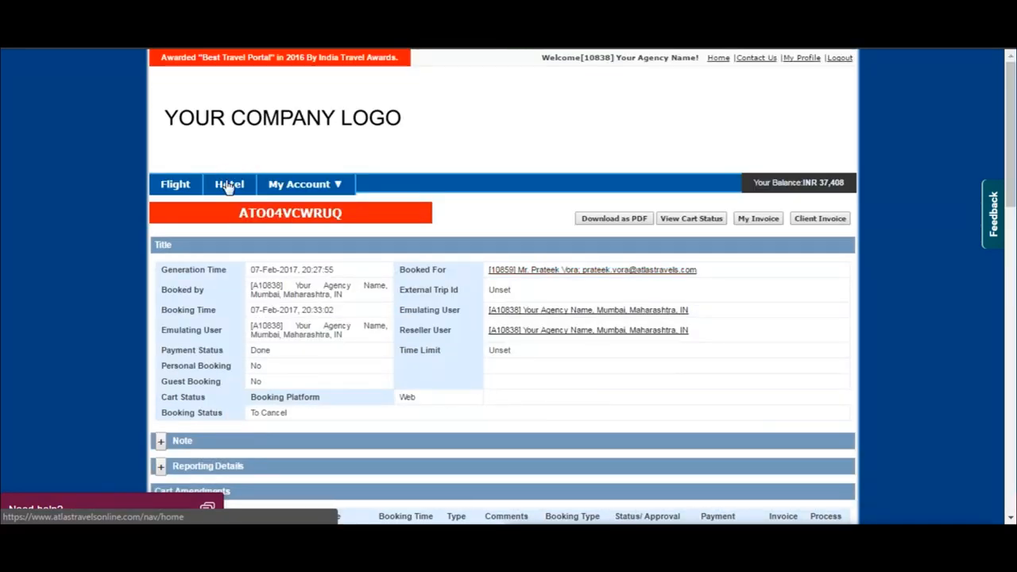
Step: Run a hotel search for Mumbai, 14–15 February, 1 room with 2 guests
left_click(229, 184)
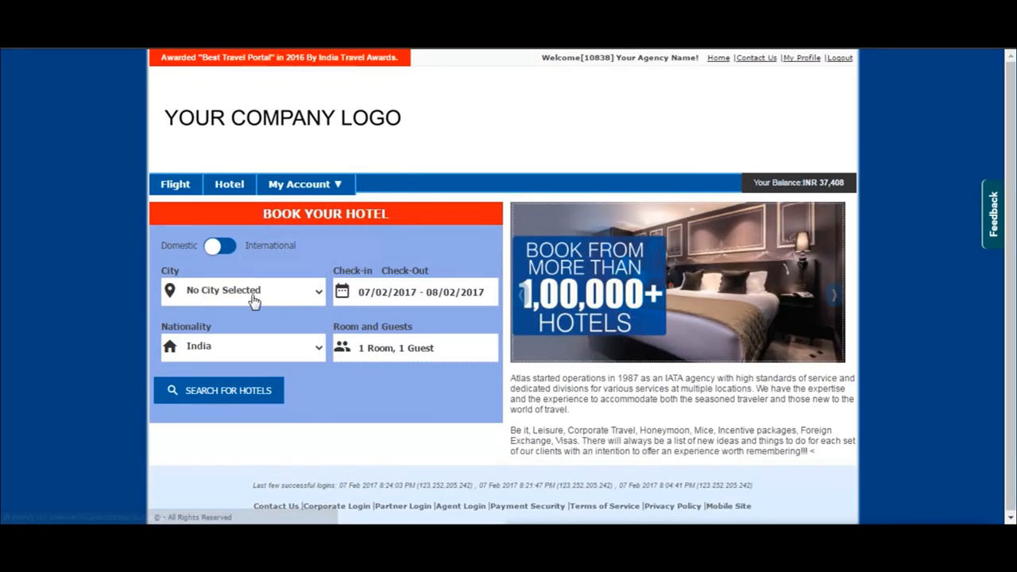
left_click(253, 291)
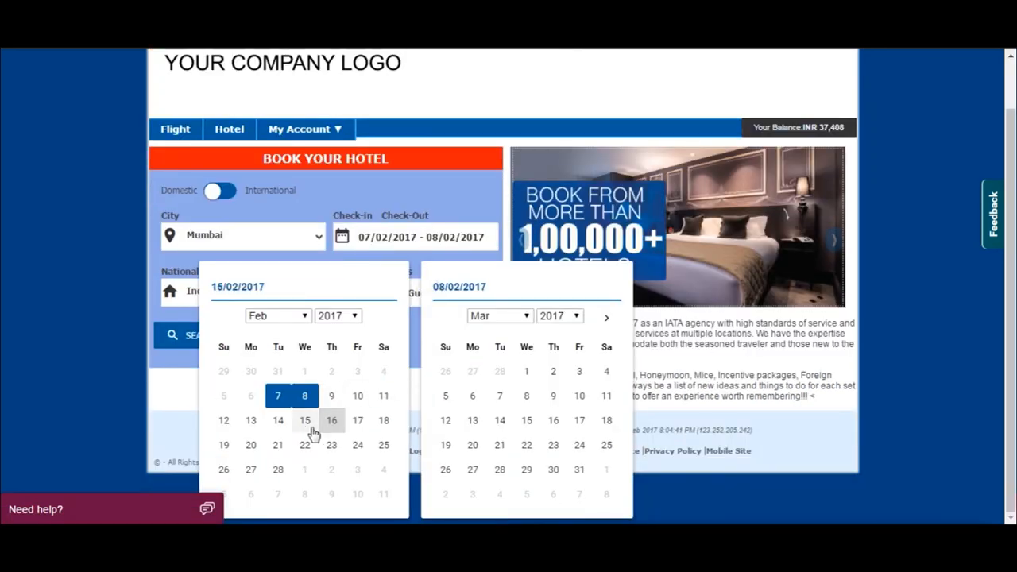
left_click(305, 419)
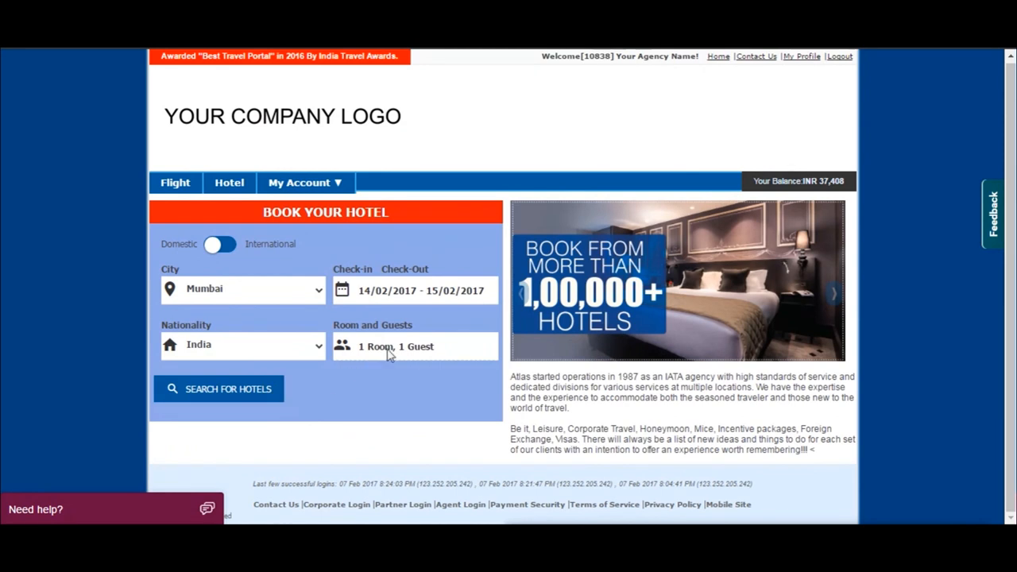
left_click(394, 346)
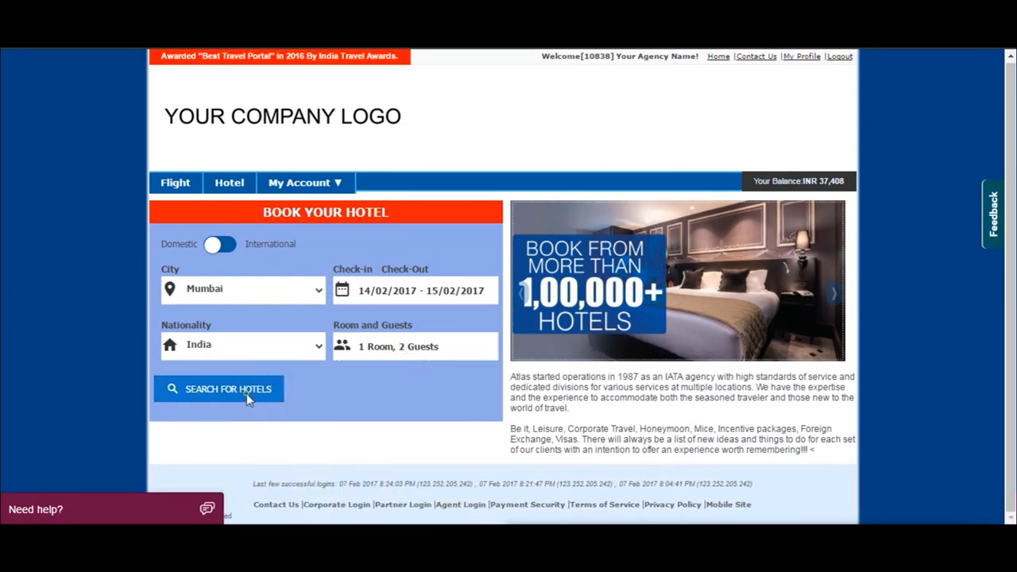
left_click(229, 388)
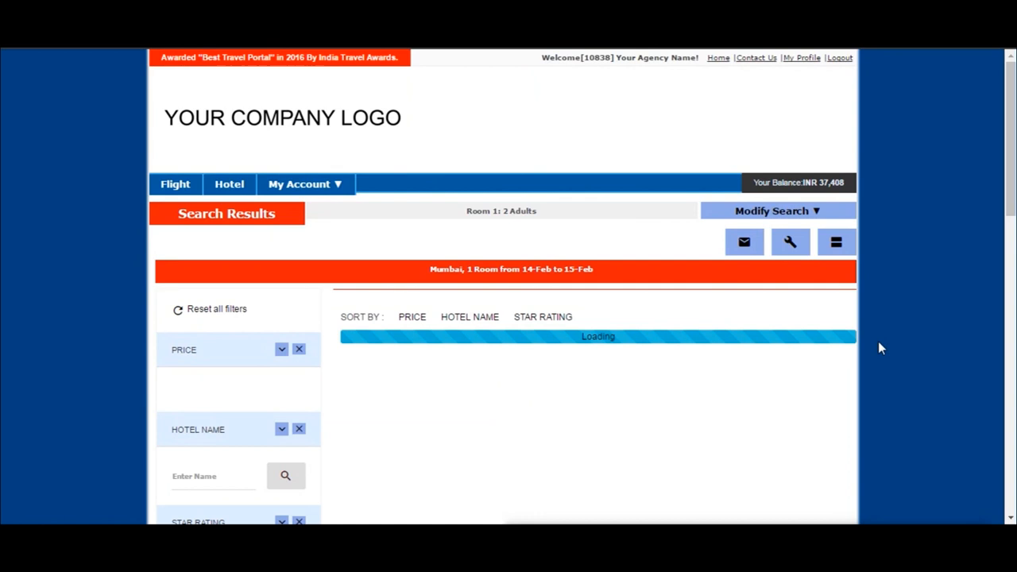
Step: Toggle the Star Rating filter to five-star only, then reset it to all ratings
scroll("down", 3)
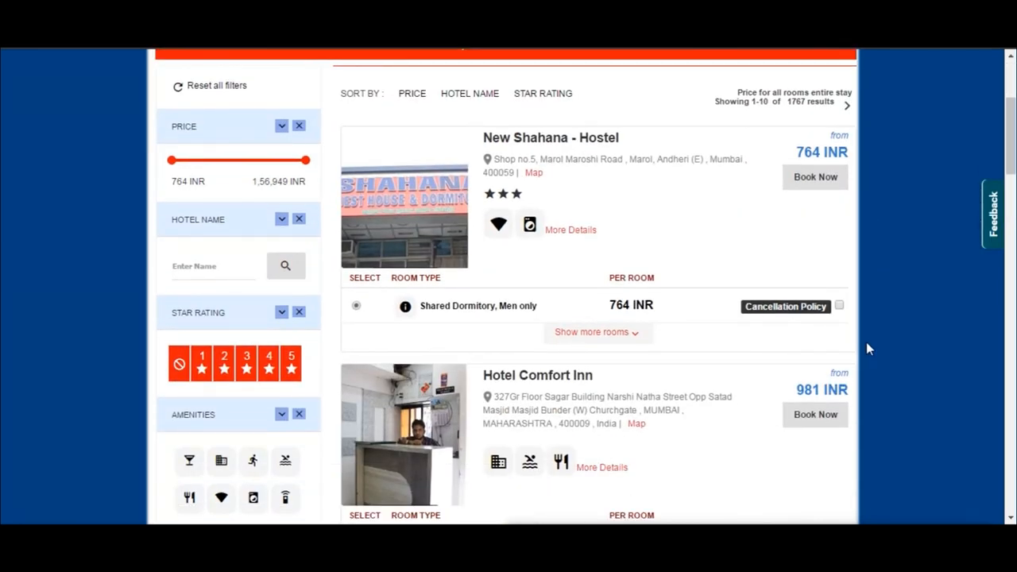
left_click(268, 364)
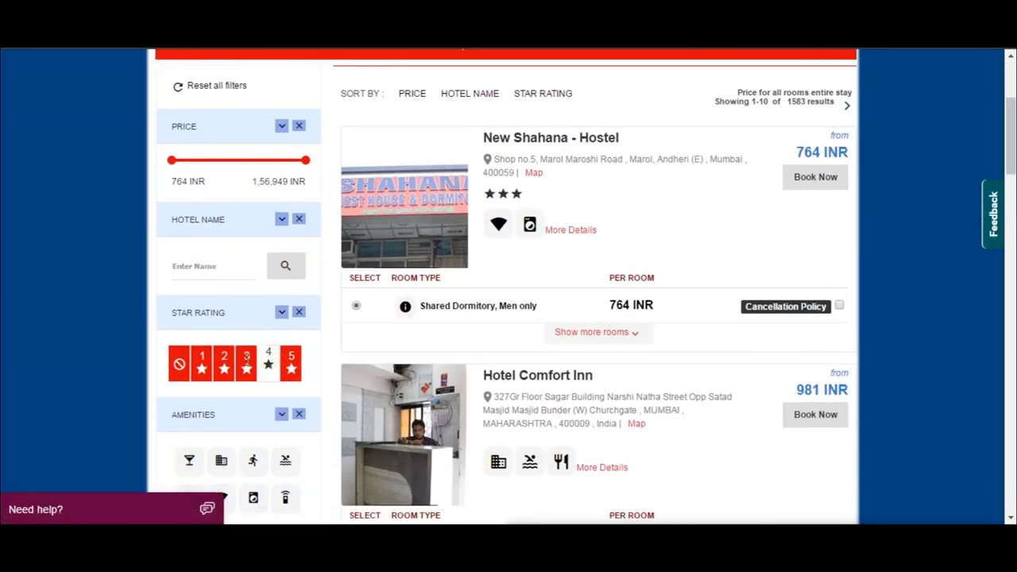
left_click(291, 364)
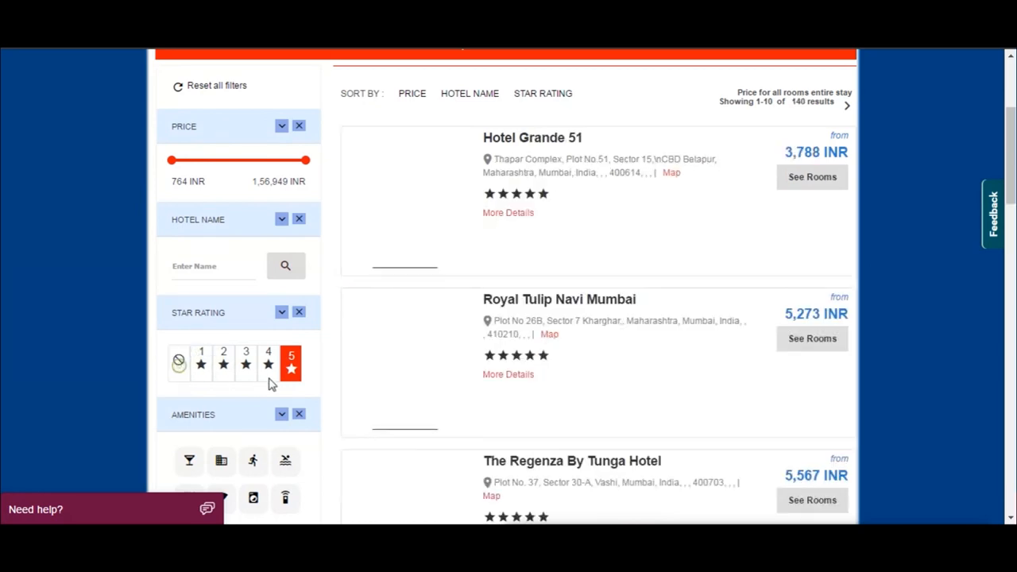
scroll("down", 3)
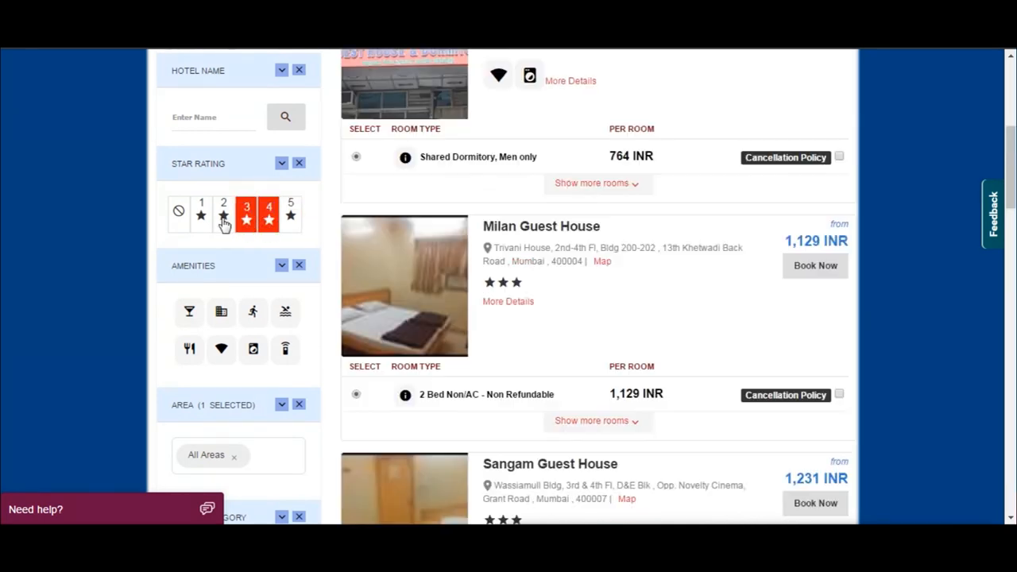
left_click(289, 215)
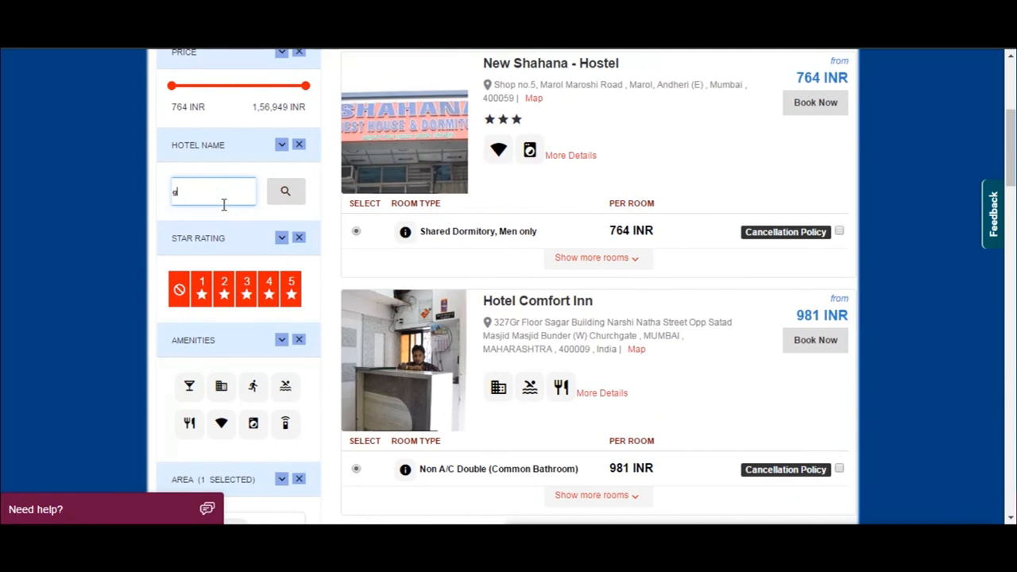
Step: Filter the results by hotel name 'grand residency', leaving five matches
type("grand resid")
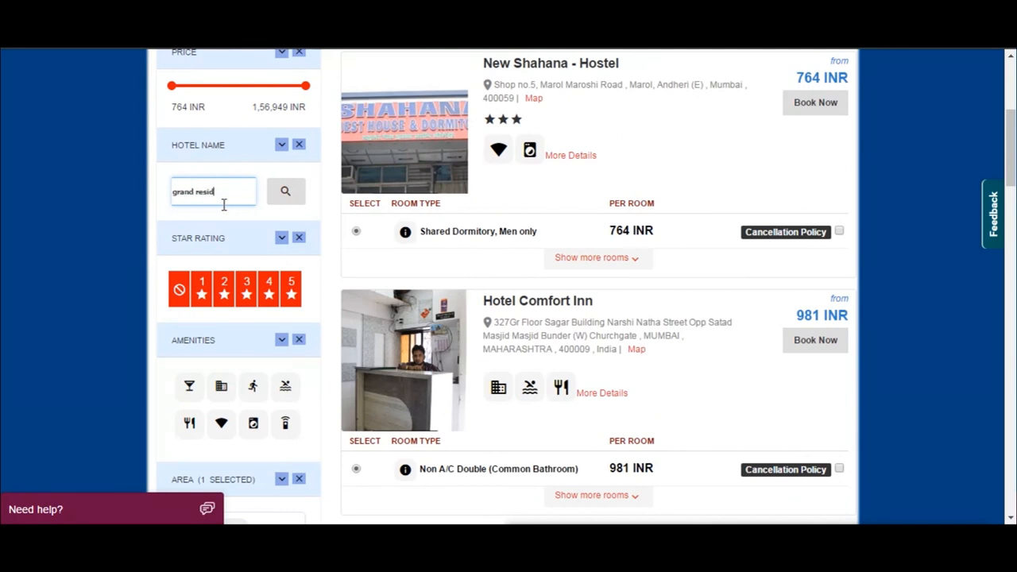
left_click(286, 191)
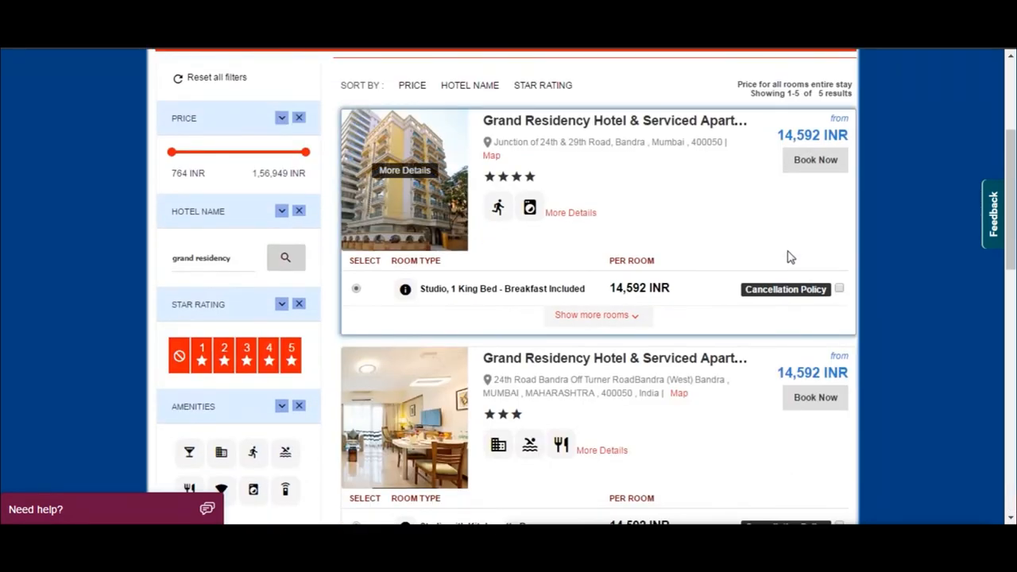
scroll("down", 3)
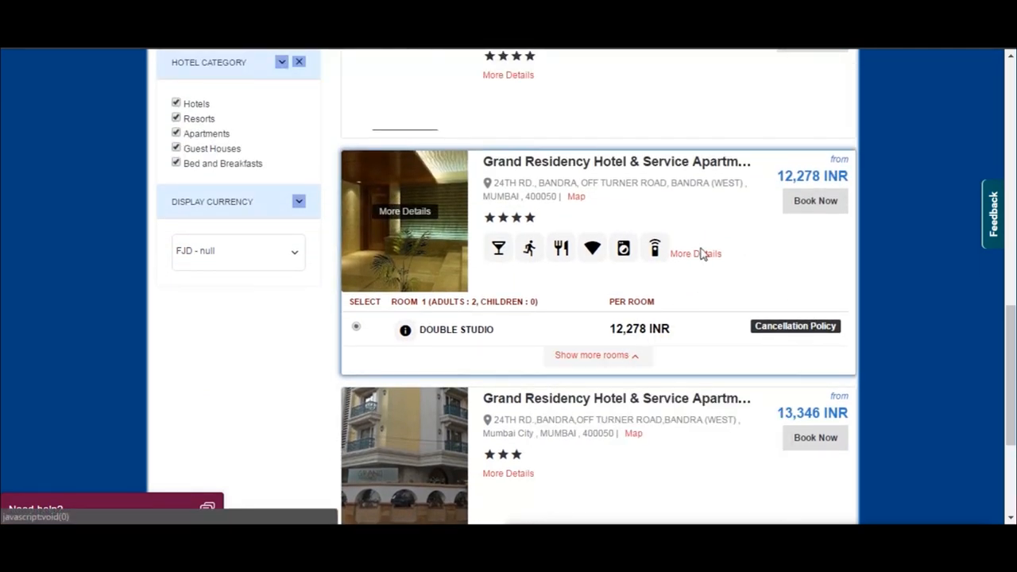
Step: View the four-star Grand Residency's details, photos and map location
left_click(693, 252)
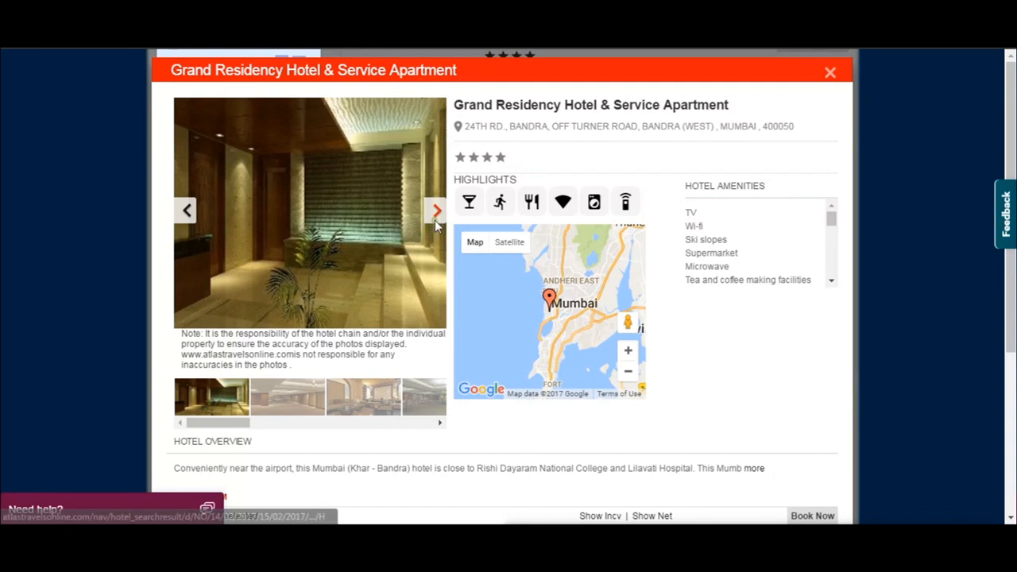
left_click(432, 210)
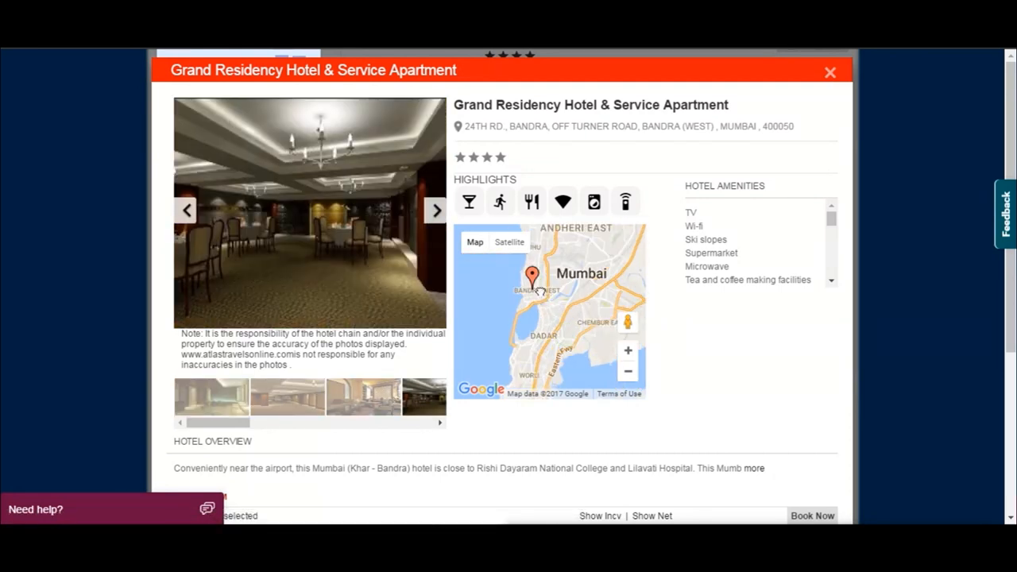
left_click(530, 276)
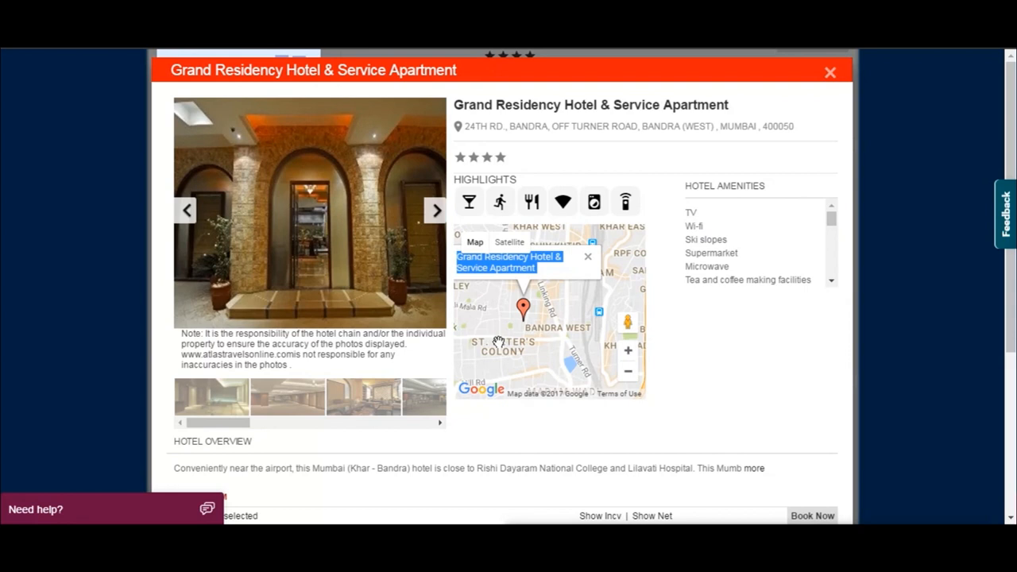
scroll("down", 3)
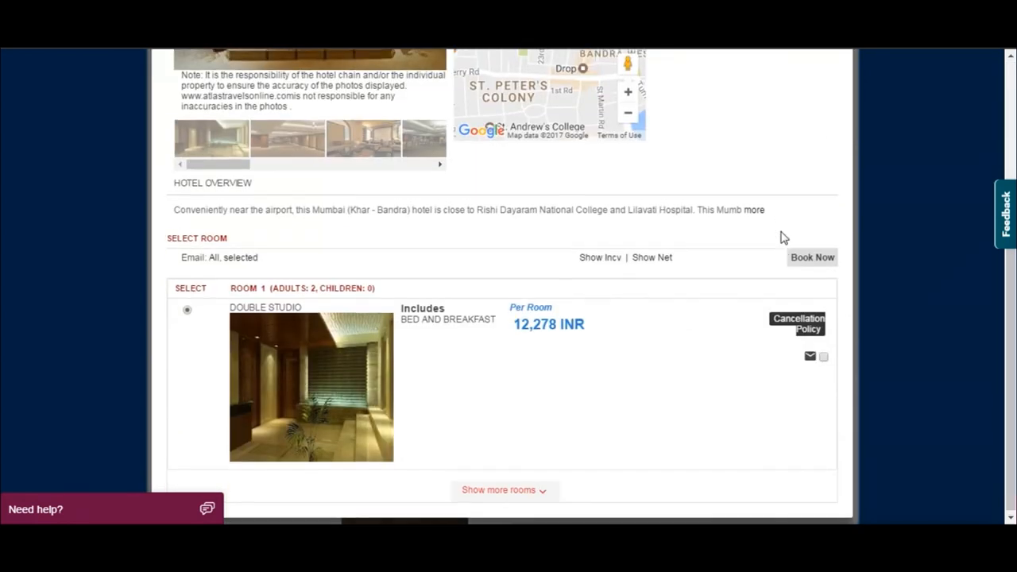
Step: Select the Double Studio room at 12,278 INR and book it
left_click(505, 489)
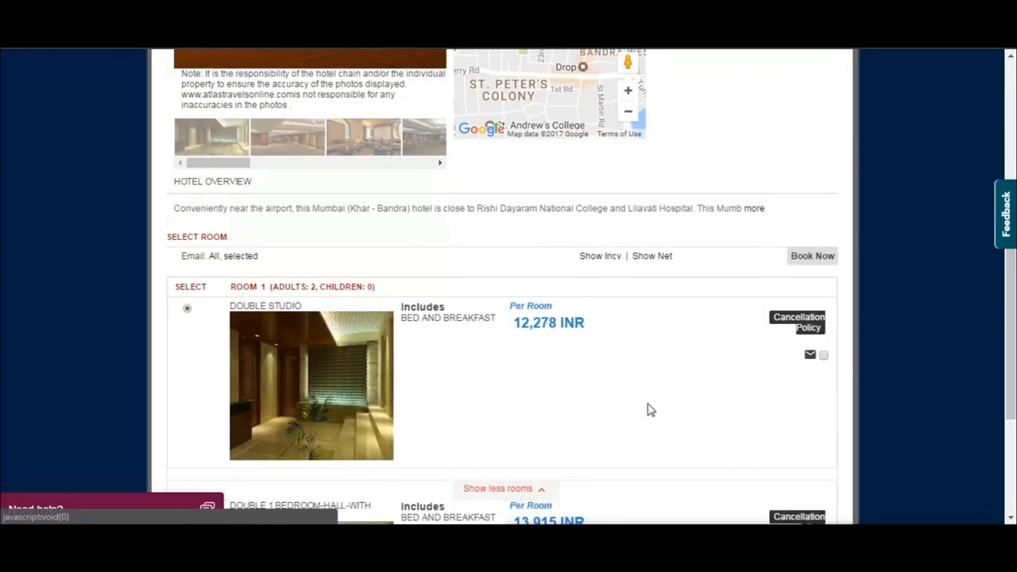
scroll("down", 3)
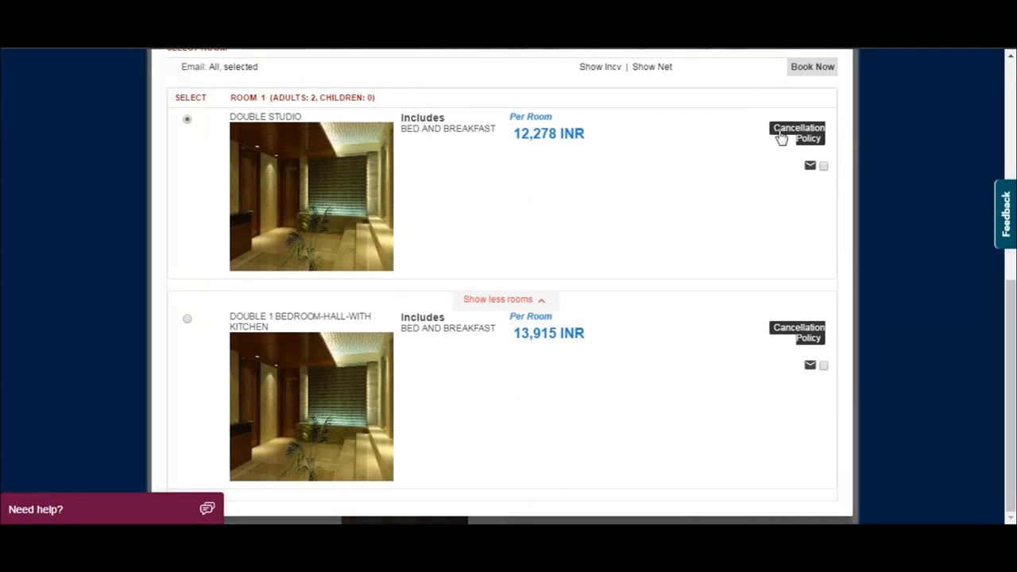
left_click(797, 133)
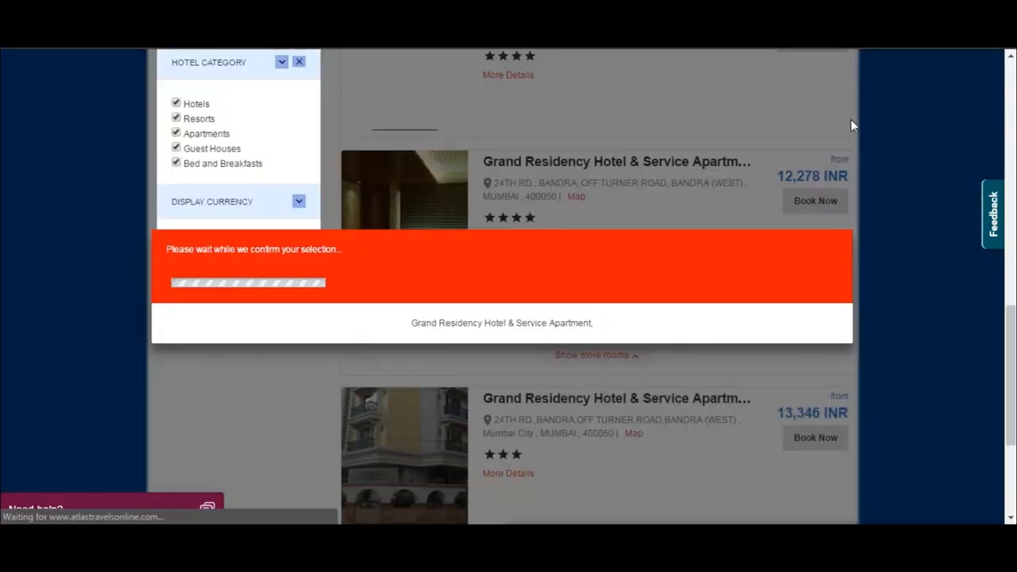
Step: Review the Grand Residency Double Studio booking details and cancellation terms, then return home
left_click(813, 200)
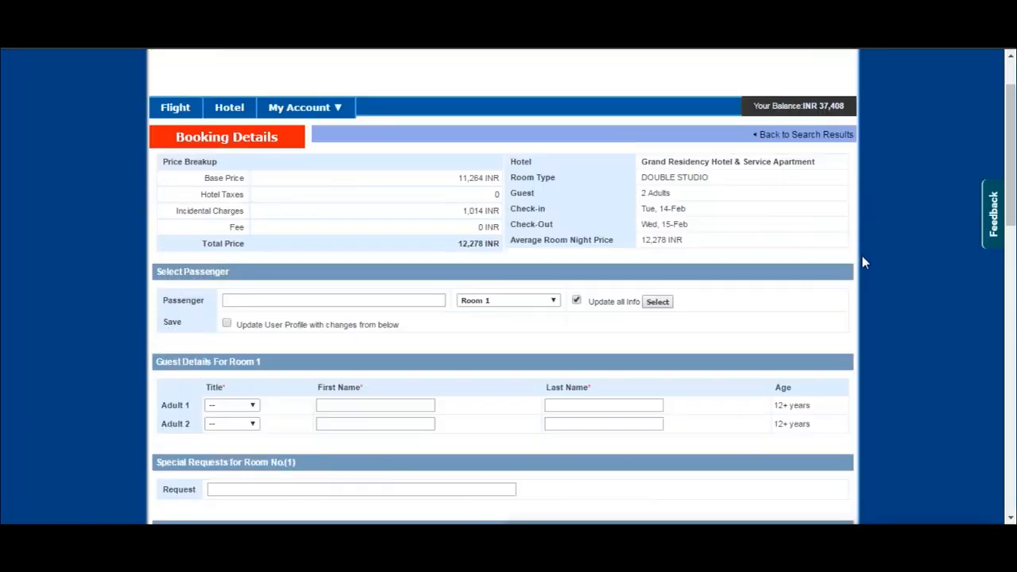
scroll("down", 3)
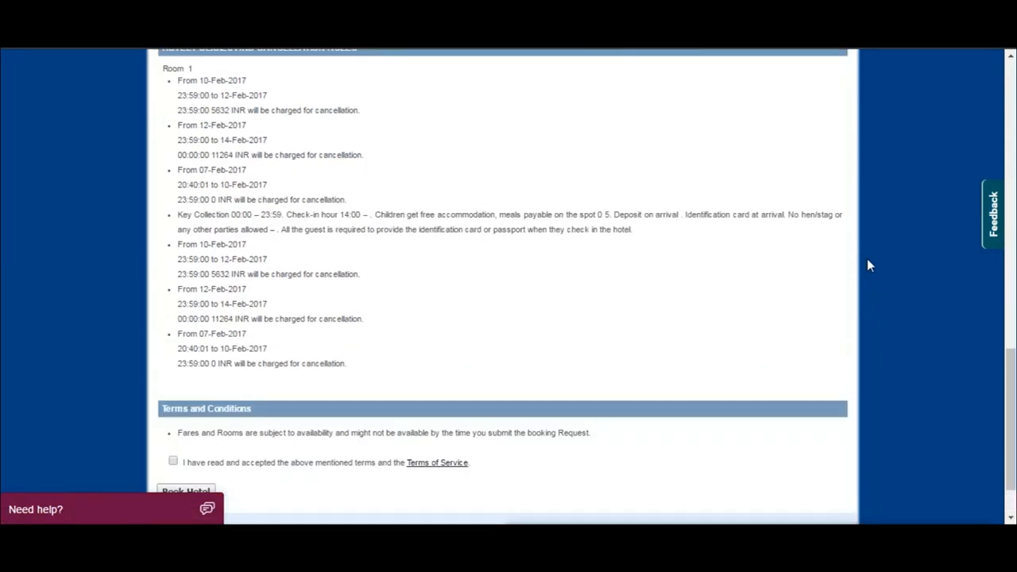
scroll("up", 3)
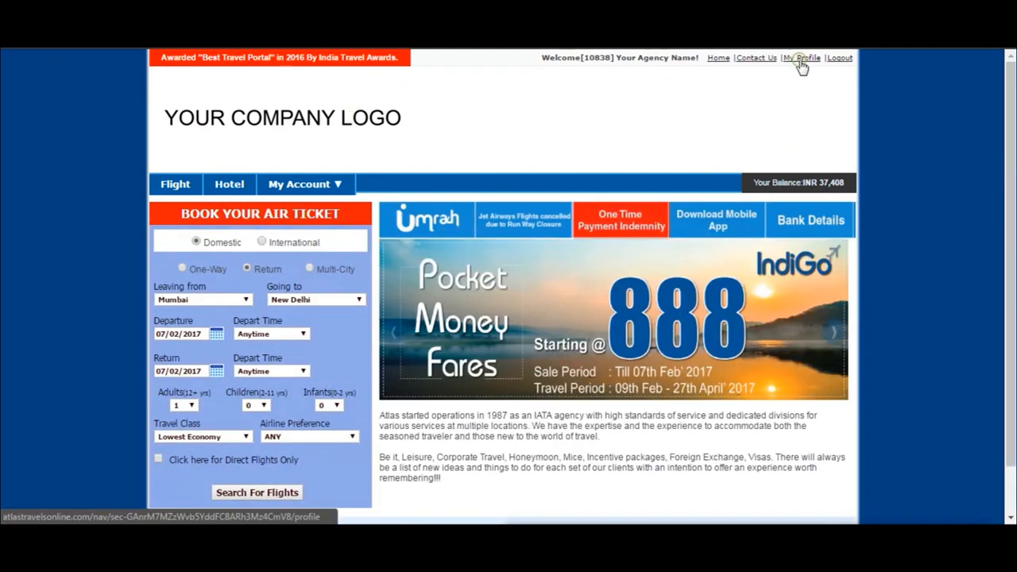
Step: View the User Profile page with company and password details, then return home and expand the Flight tools
left_click(803, 57)
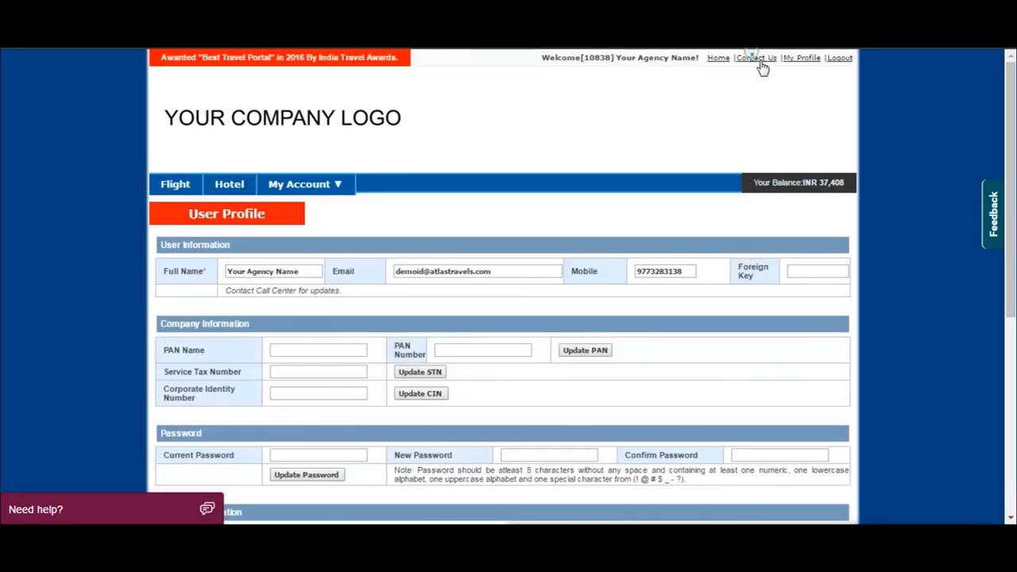
left_click(756, 57)
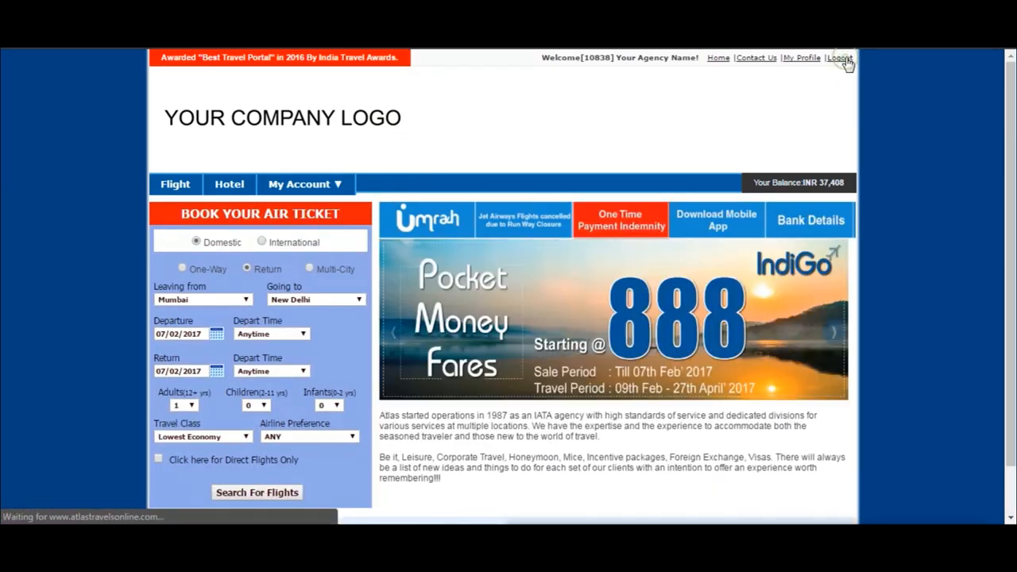
left_click(175, 184)
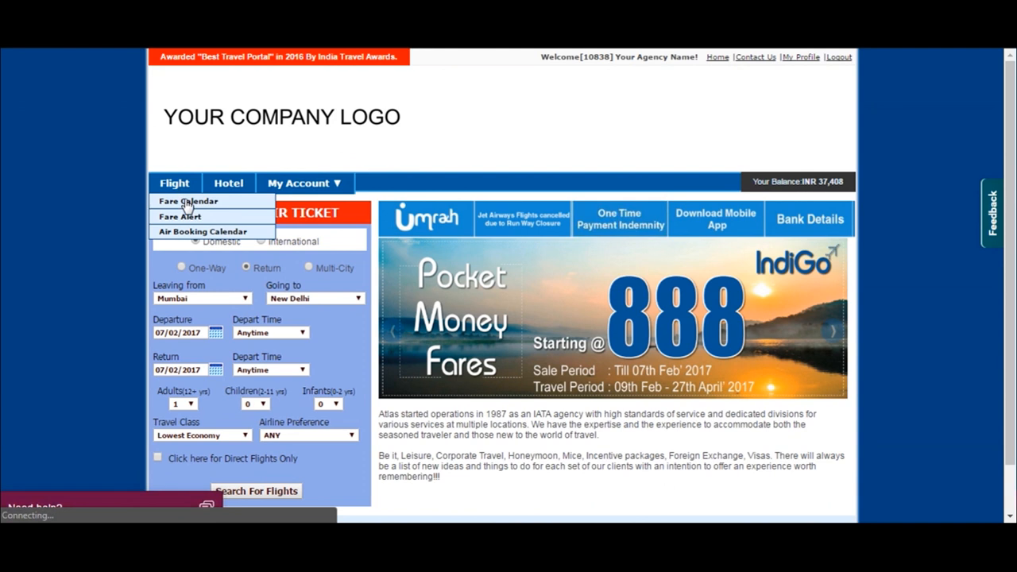
Step: Fetch February 2017 best fares for one-way Mumbai–New Delhi in the Fare Calendar
left_click(187, 201)
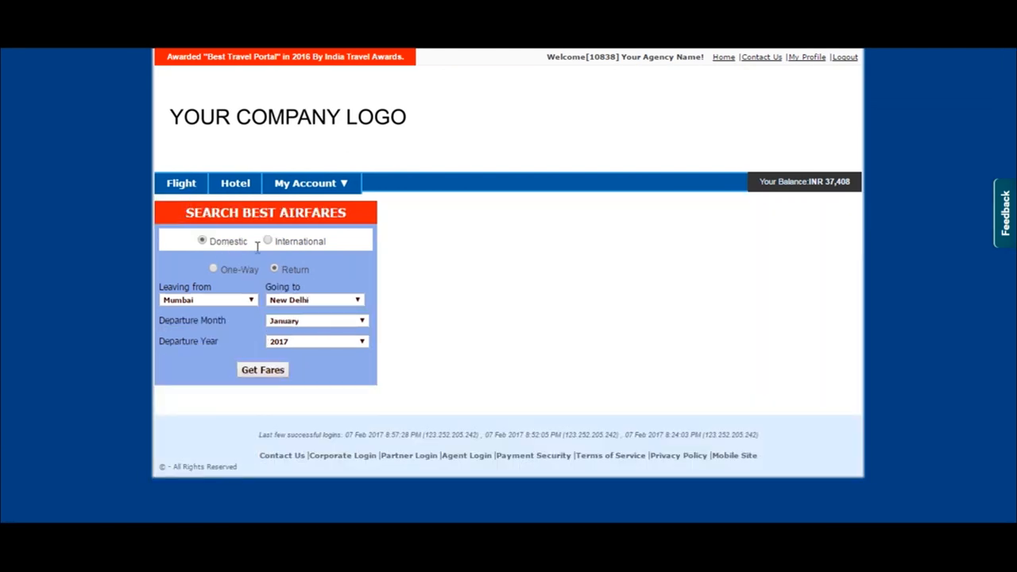
left_click(212, 268)
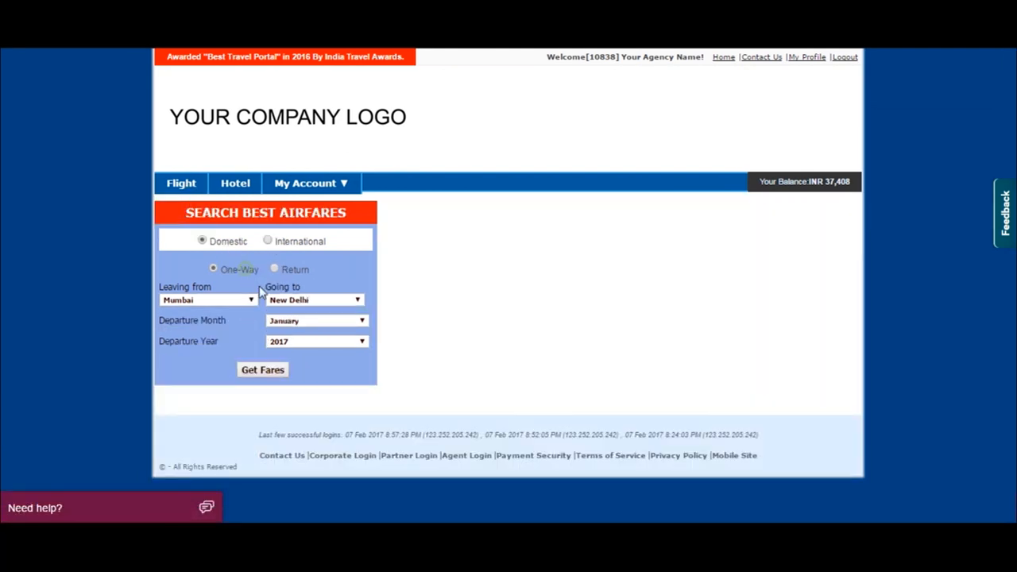
left_click(316, 321)
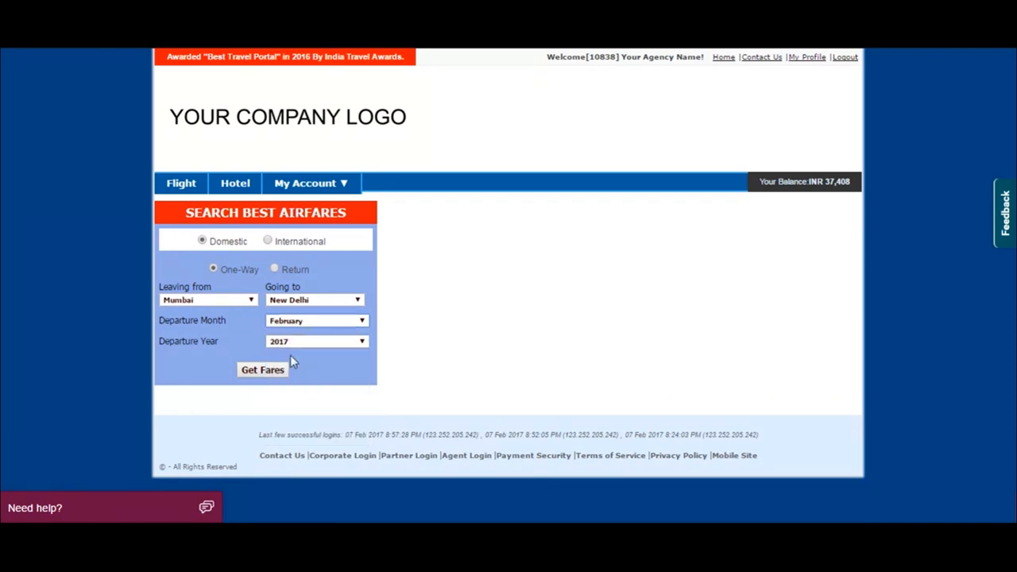
left_click(260, 368)
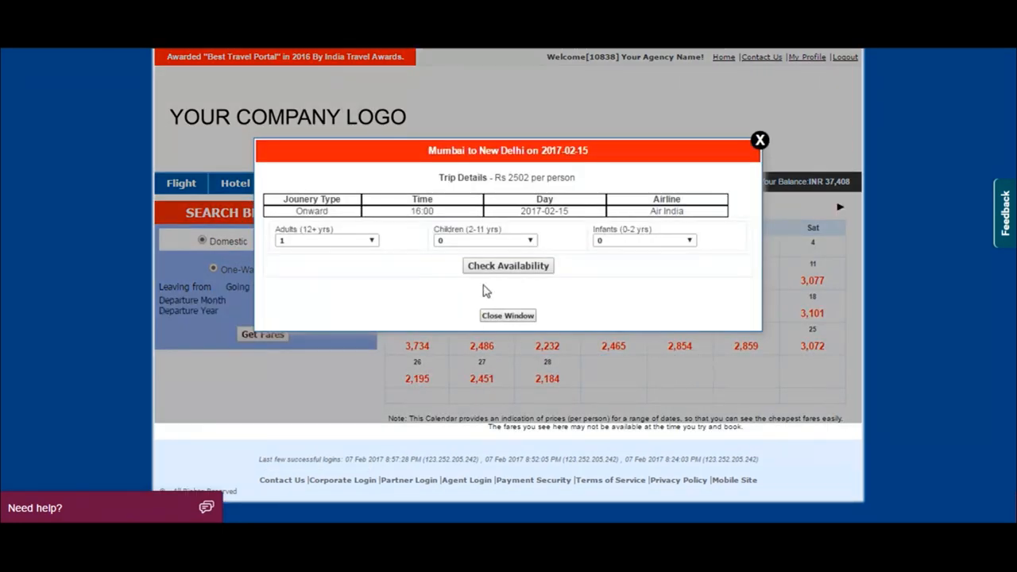
Step: Check flight availability for 15 February, listing Go Air from 3,416 INR
left_click(509, 265)
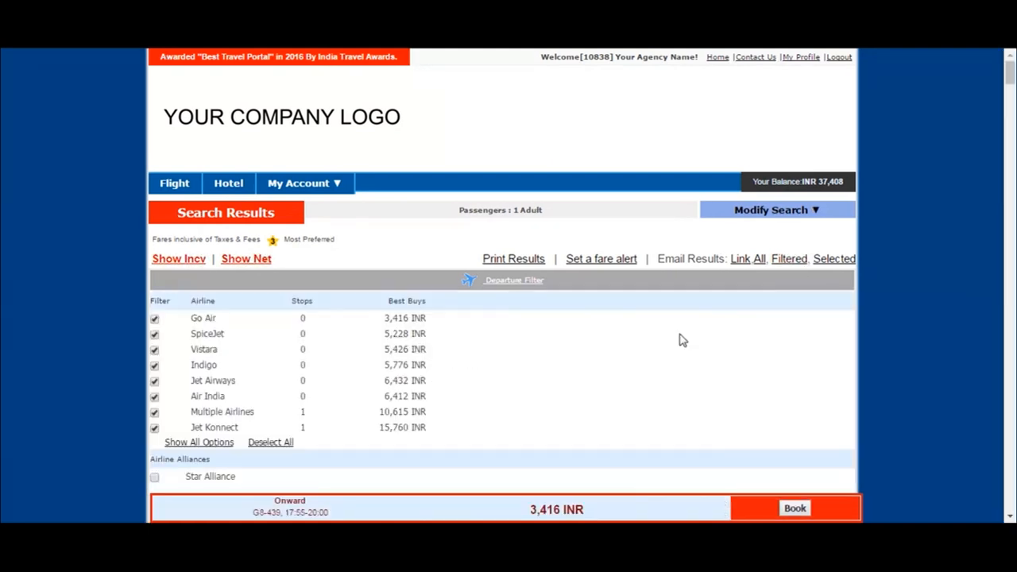
scroll("down", 3)
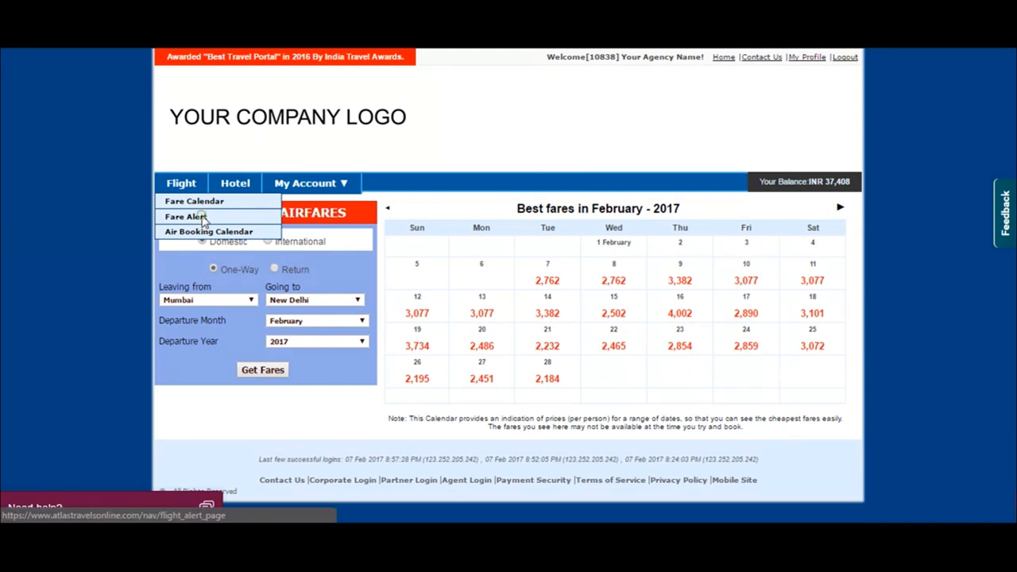
Step: Start a fare alert from Mumbai with New Delhi as the destination
left_click(185, 216)
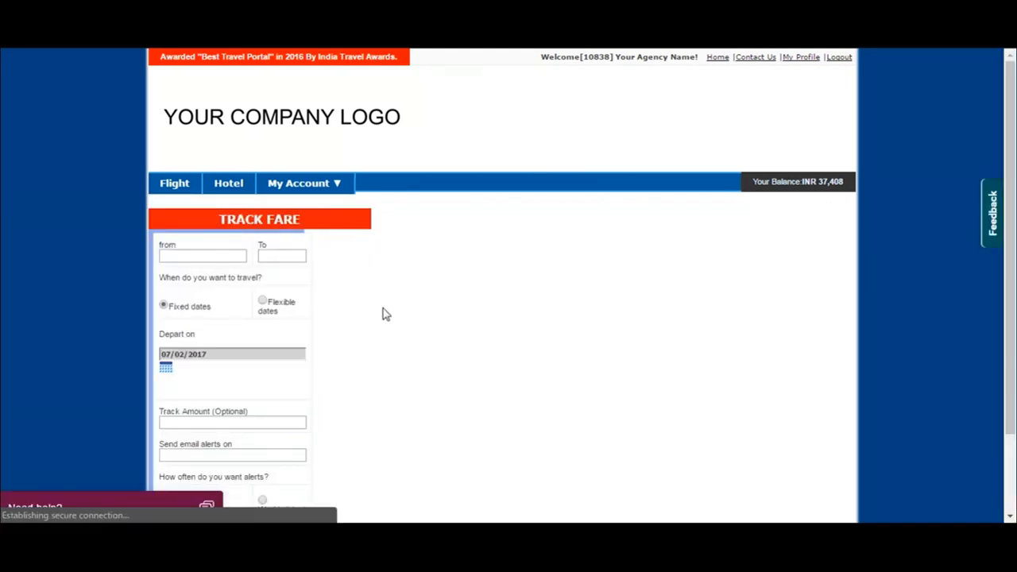
scroll("down", 3)
type("Mumbai, IN (Chhatrap")
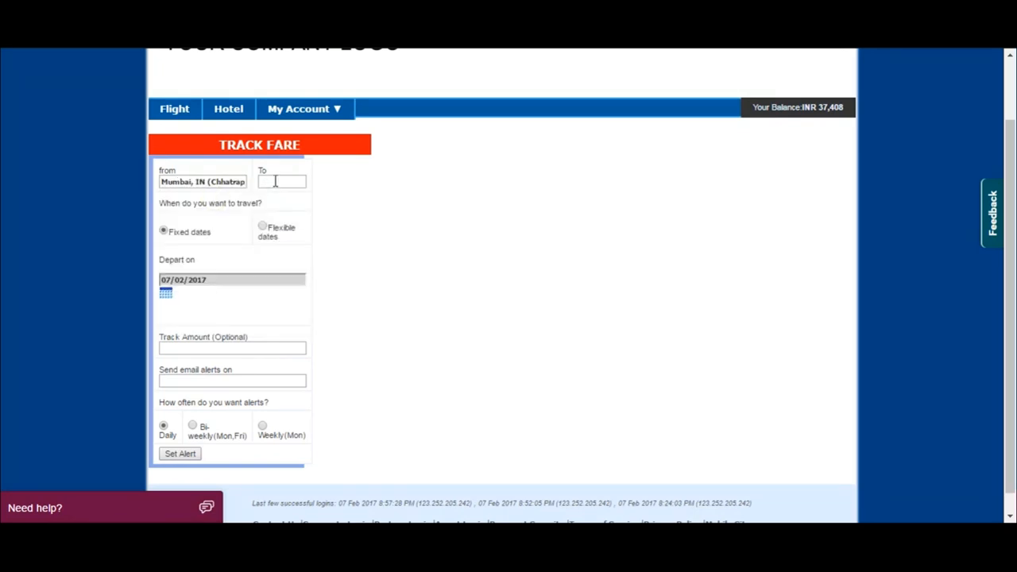
type("del")
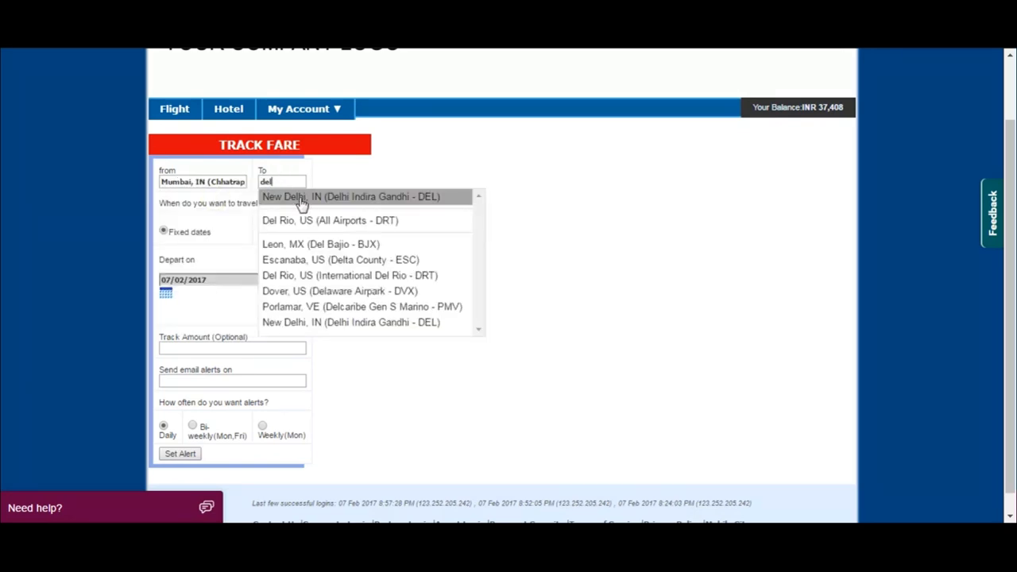
left_click(375, 197)
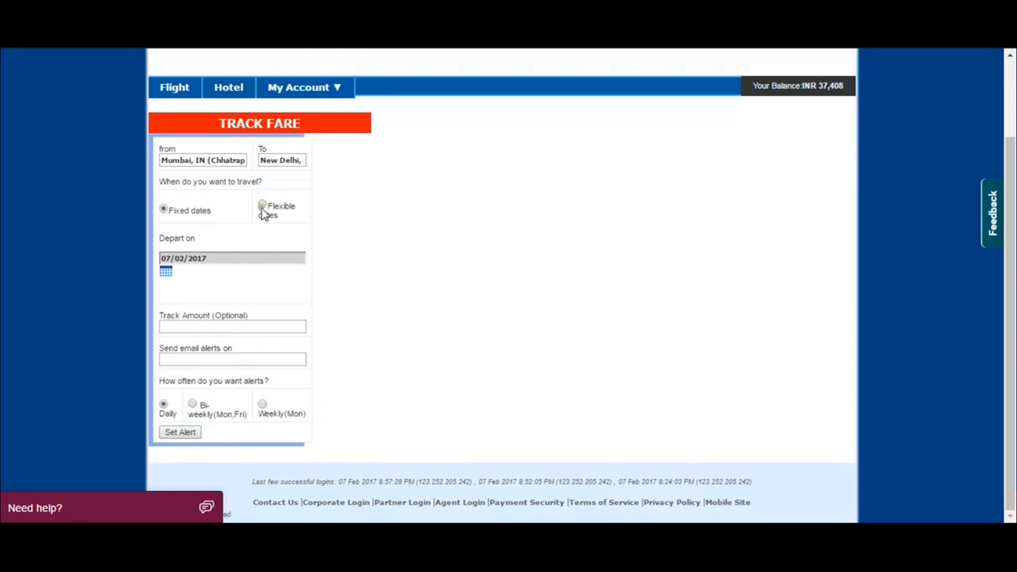
Step: Set flexible dates around 16/02/2017 (±3 days) with bi-weekly alert frequency
left_click(261, 207)
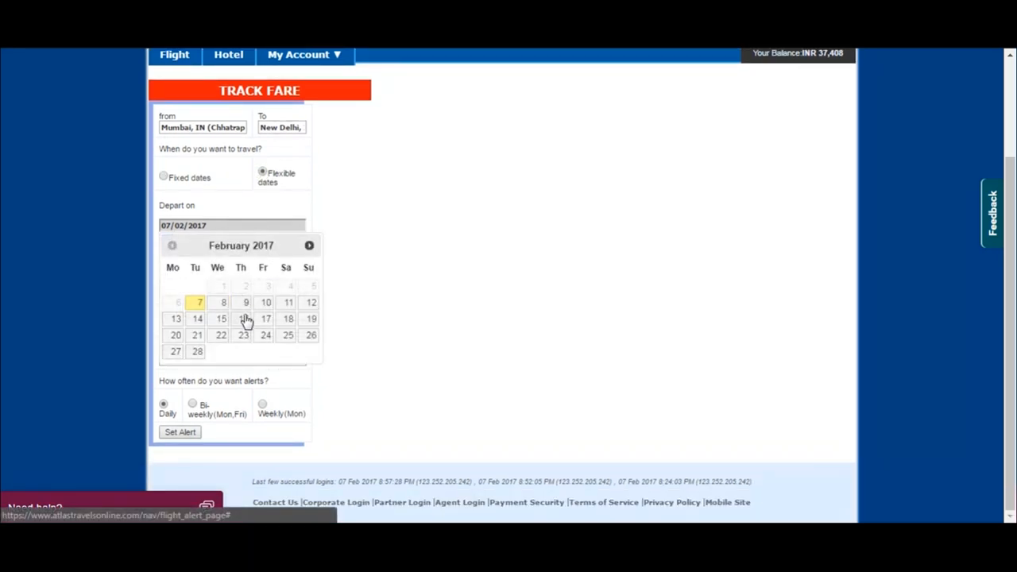
left_click(243, 318)
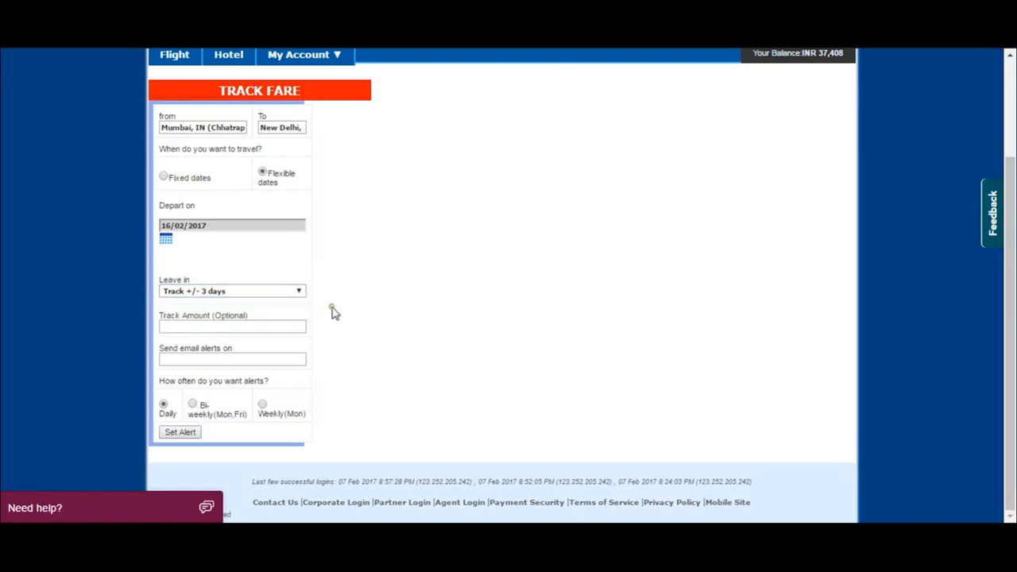
left_click(190, 403)
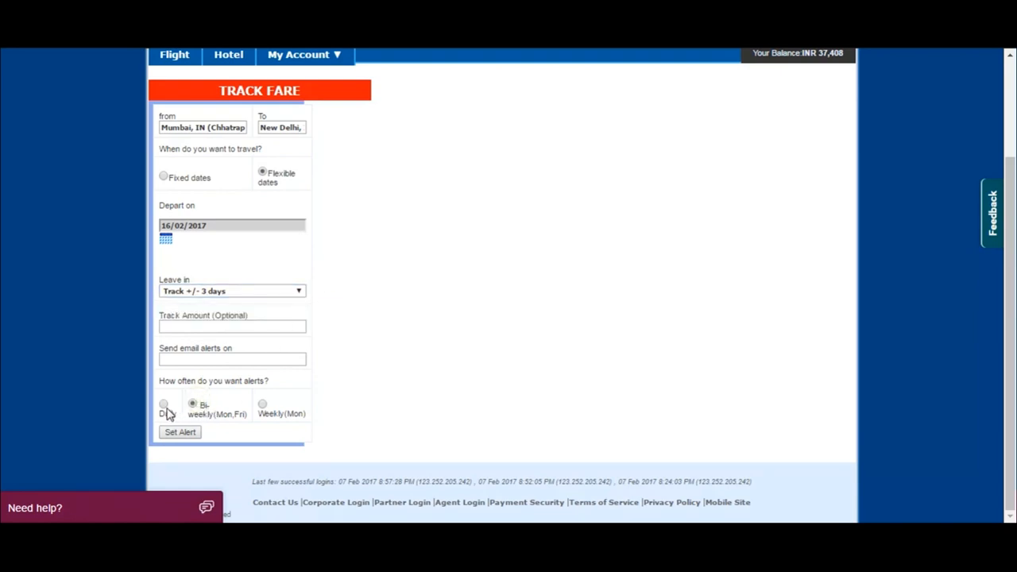
left_click(164, 404)
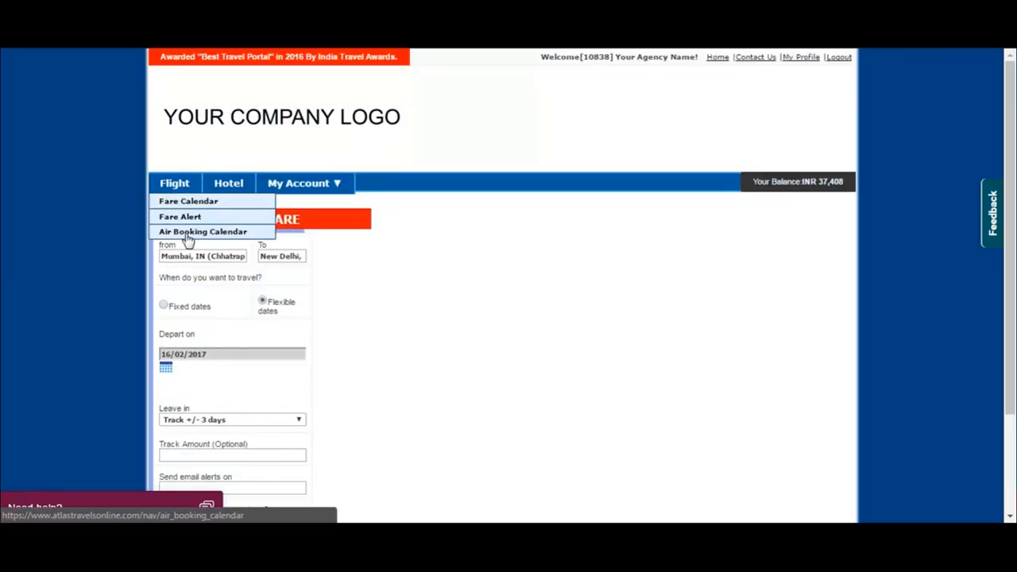
Step: Show the February 2017 Air Booking Calendar and view the 8 Feb Mumbai–Delhi booking ATO04VCWRUQ
left_click(203, 232)
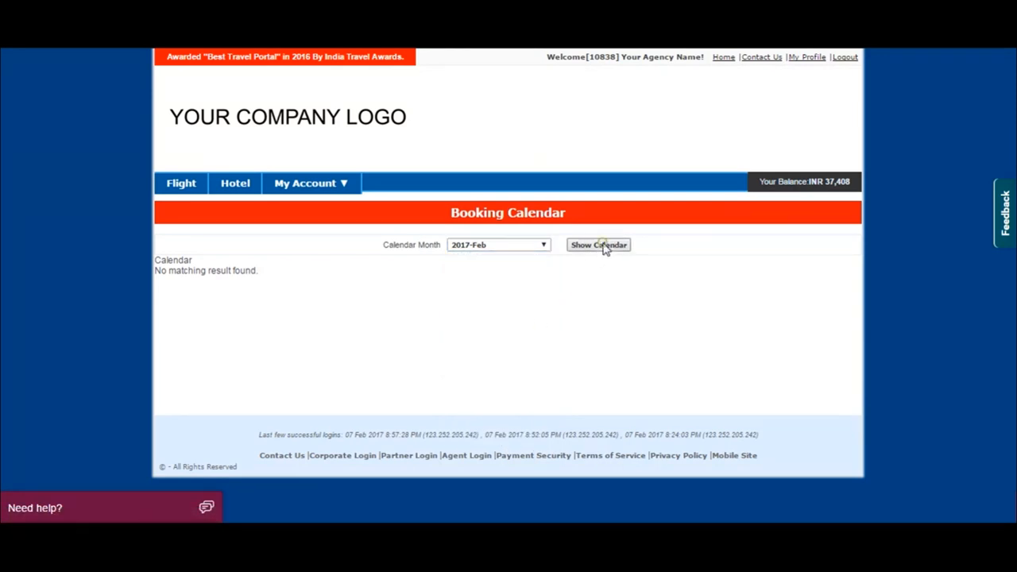
left_click(597, 245)
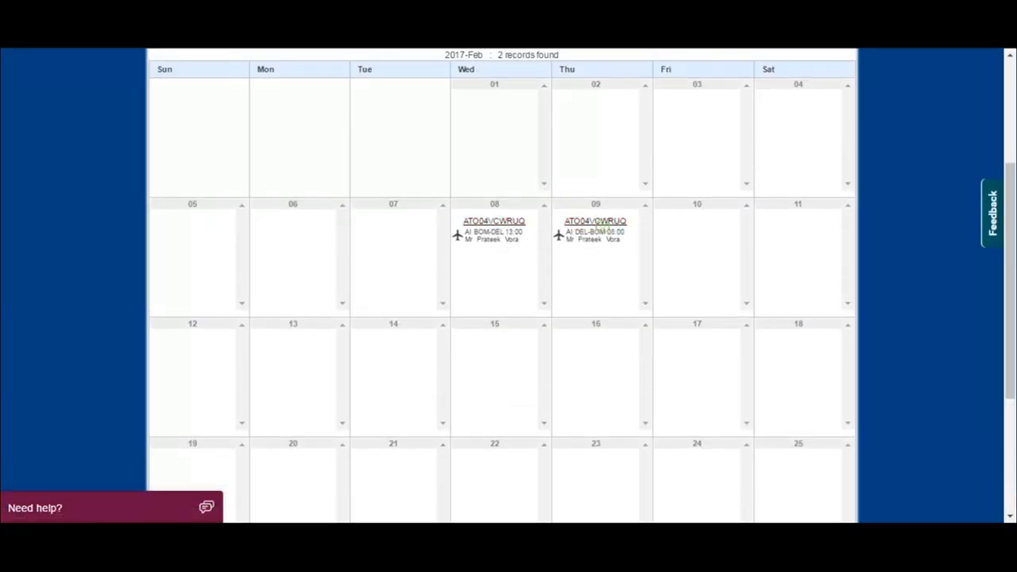
left_click(496, 219)
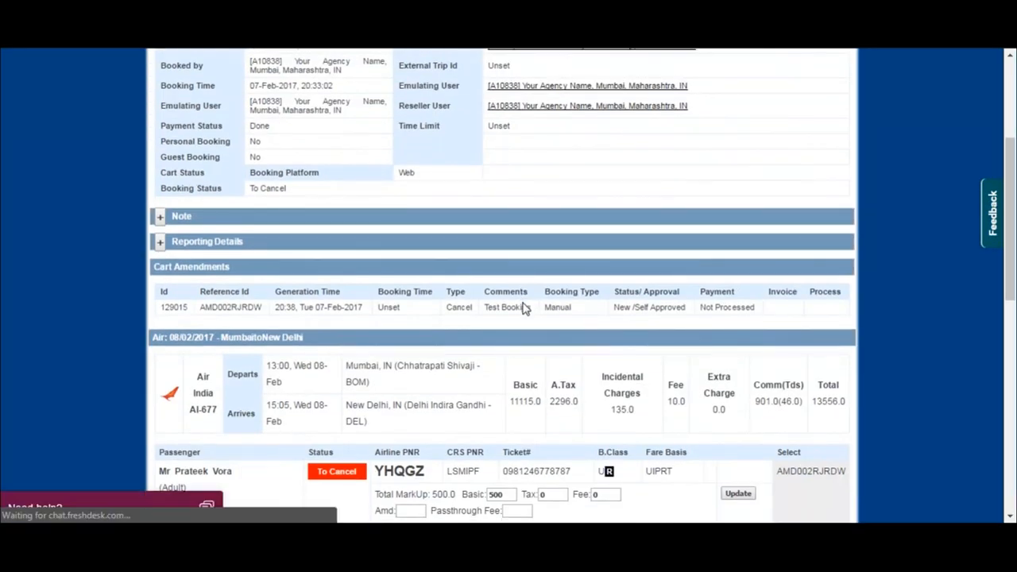
scroll("down", 3)
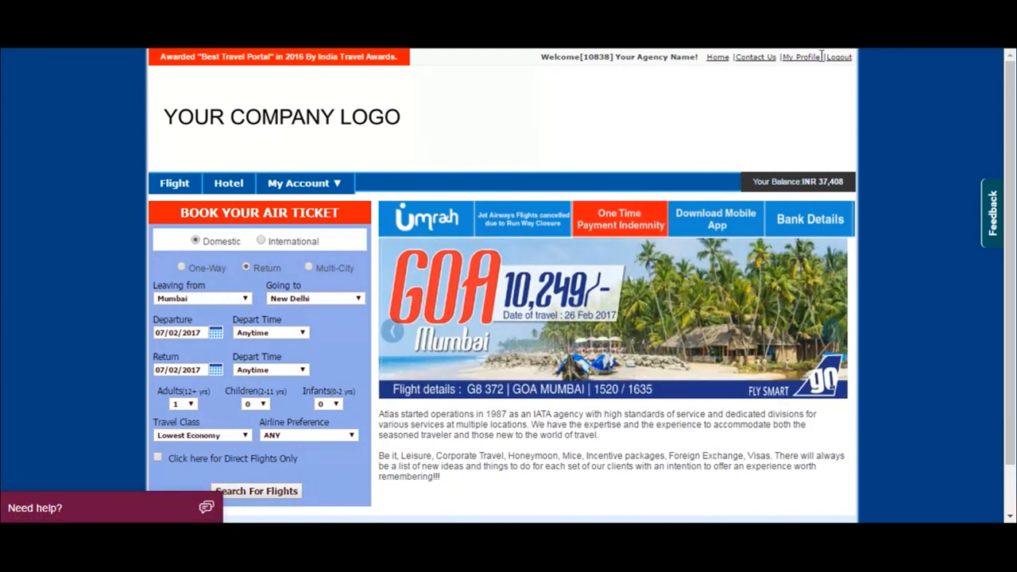
Step: Log out of the agent portal to the guest login page
left_click(844, 58)
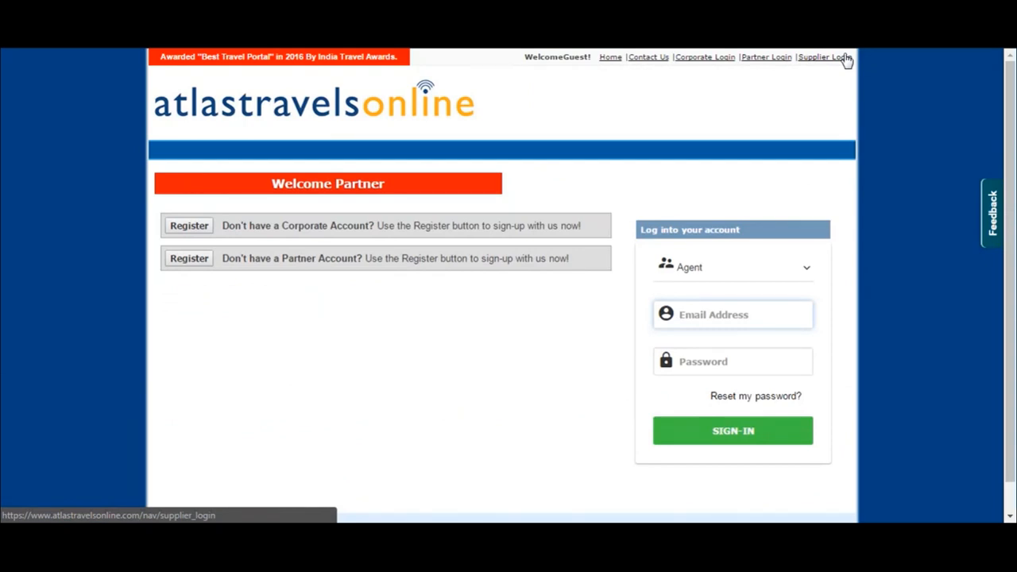